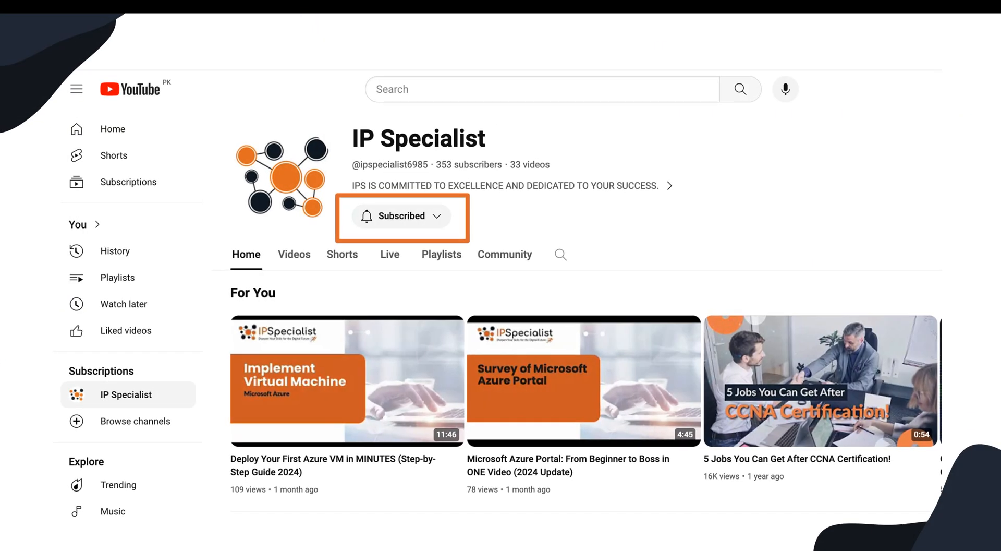
mouse_move(420, 248)
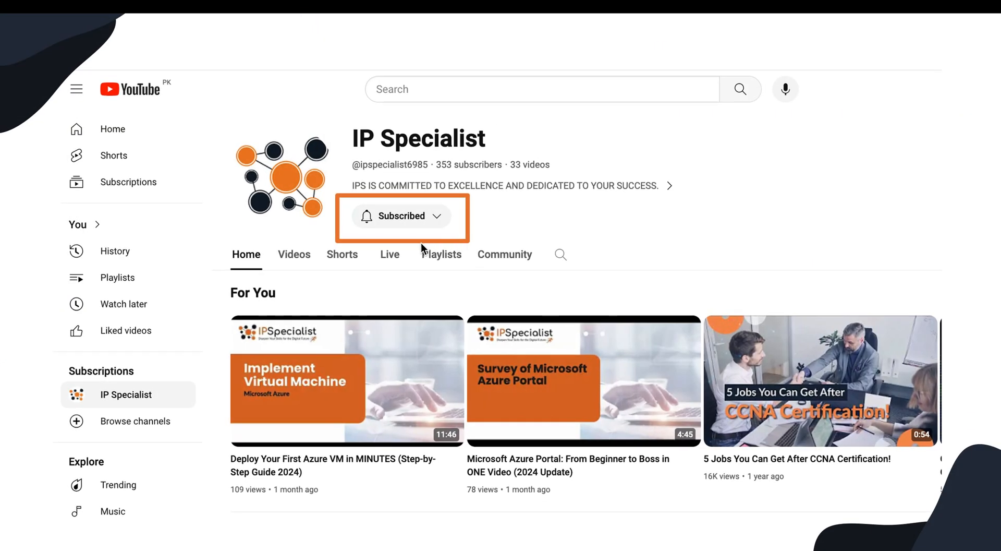
mouse_move(392, 241)
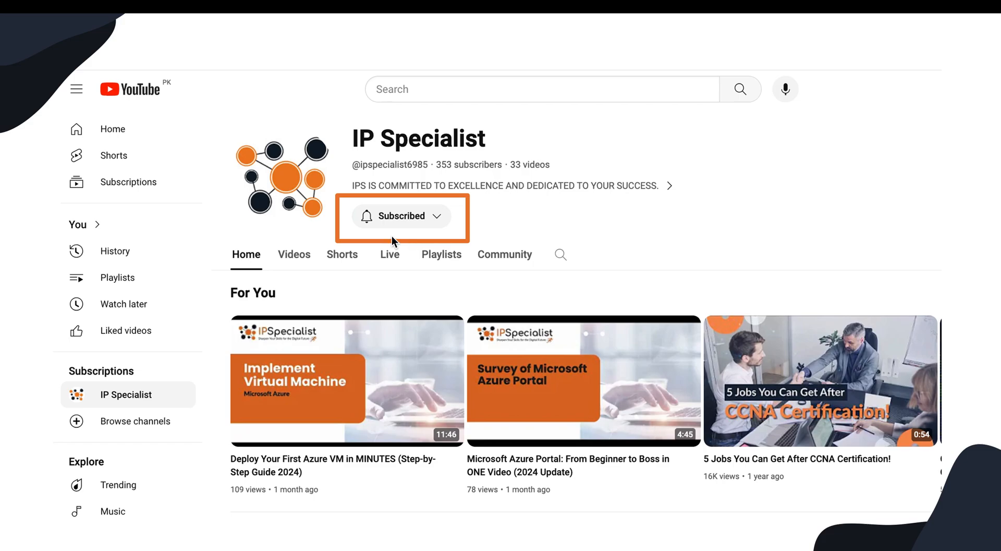
mouse_move(394, 242)
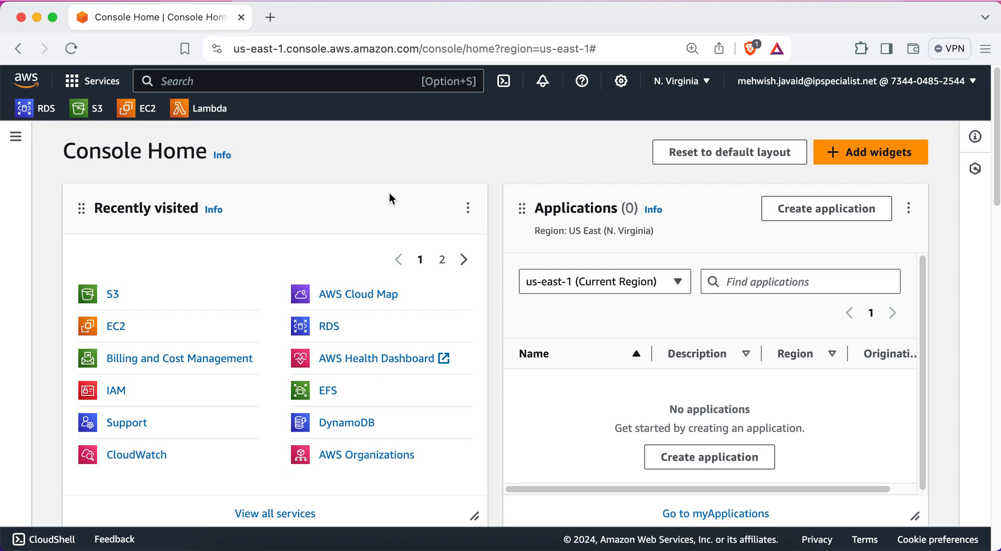
- Search for 'ec2' and open the EC2 service from the results
left_click(307, 80)
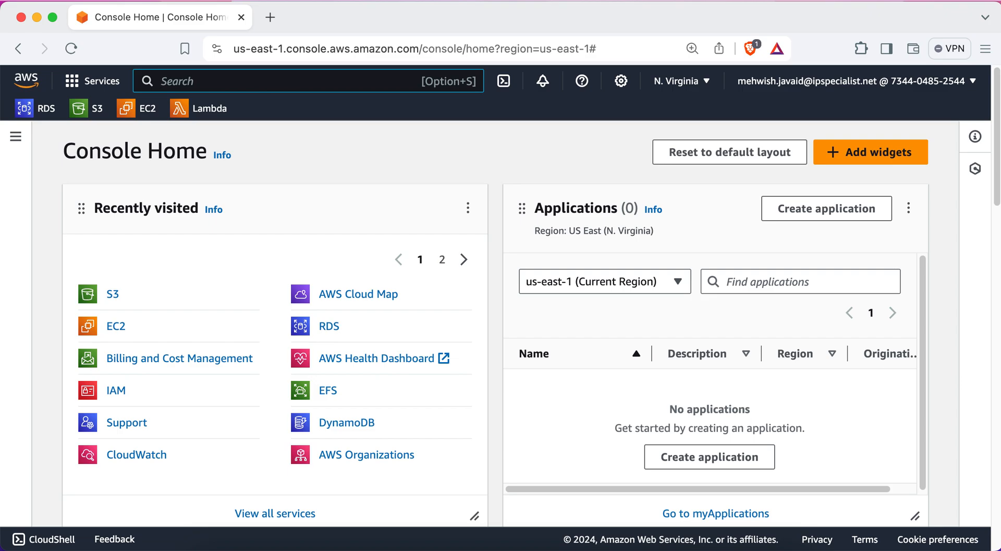
type("ec2")
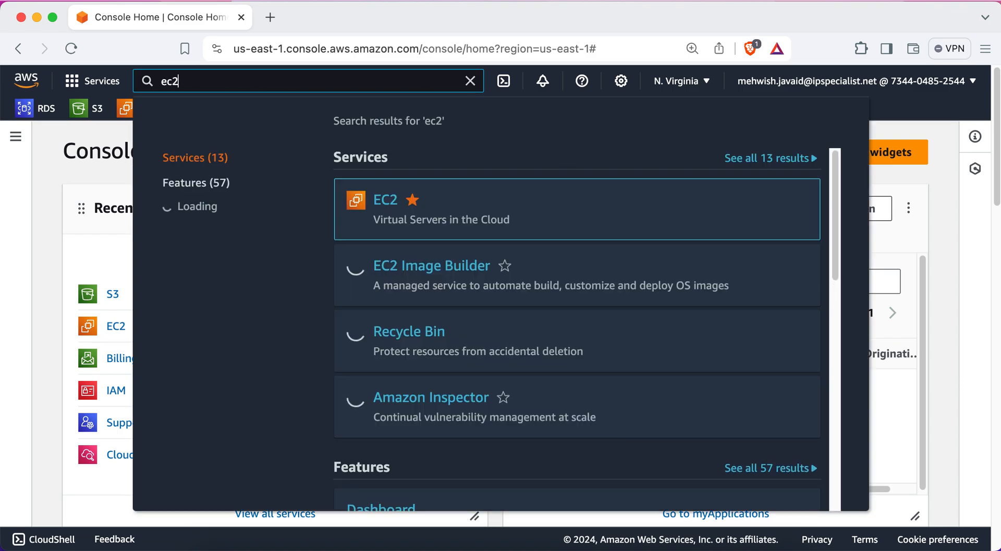
mouse_move(386, 205)
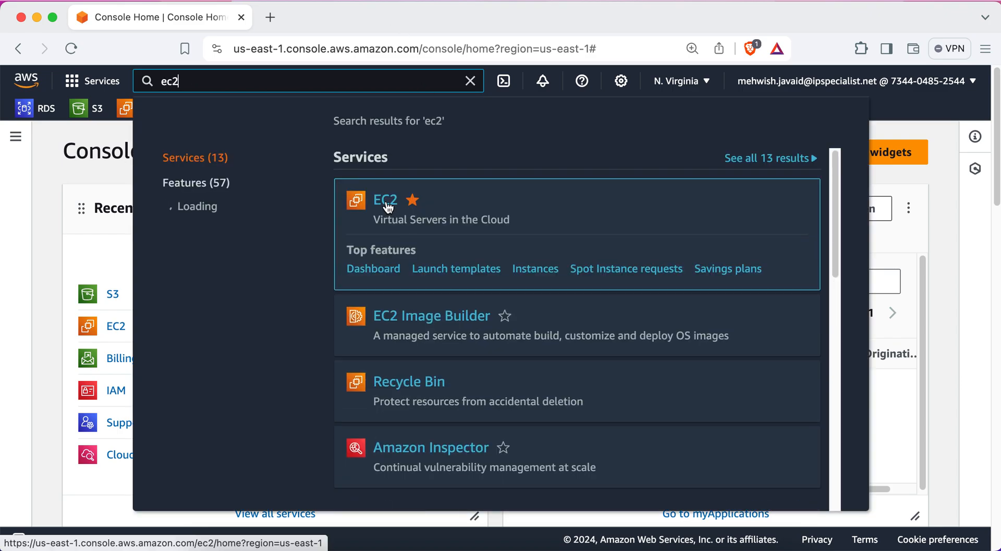
left_click(385, 200)
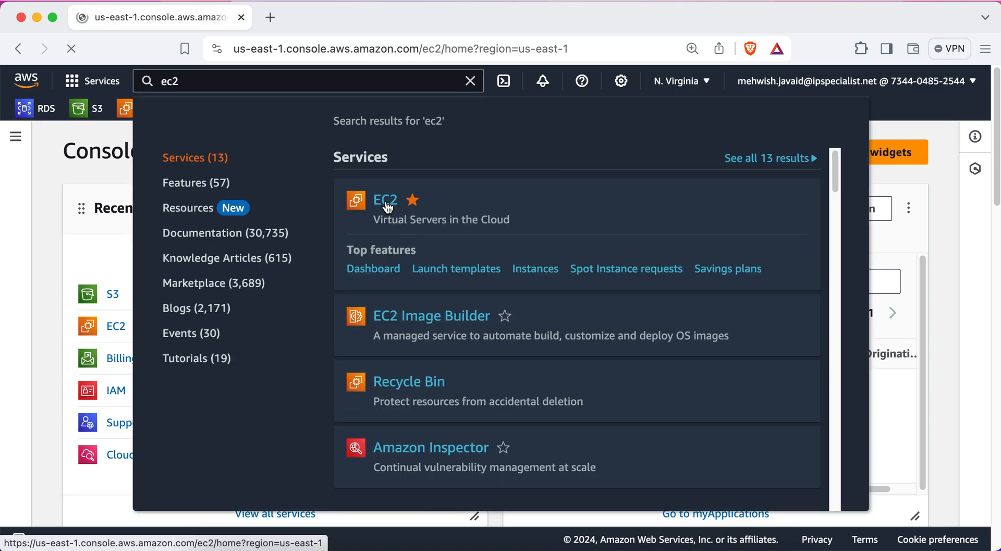
left_click(385, 200)
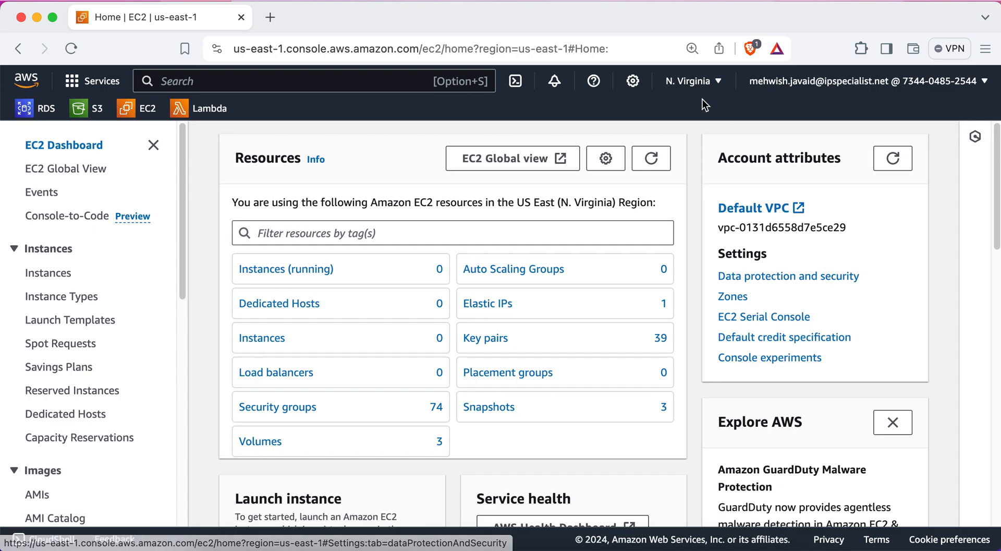
mouse_move(692, 80)
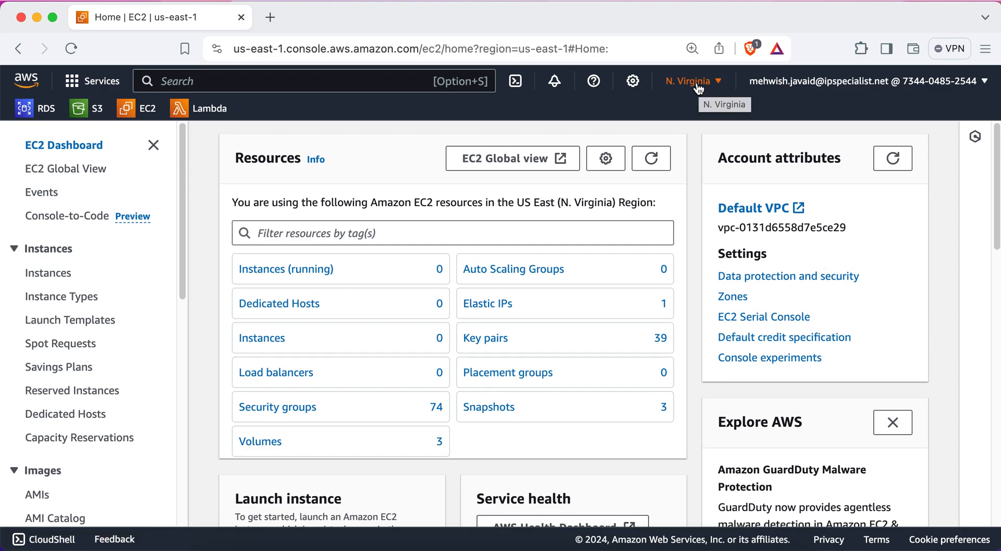
mouse_move(690, 89)
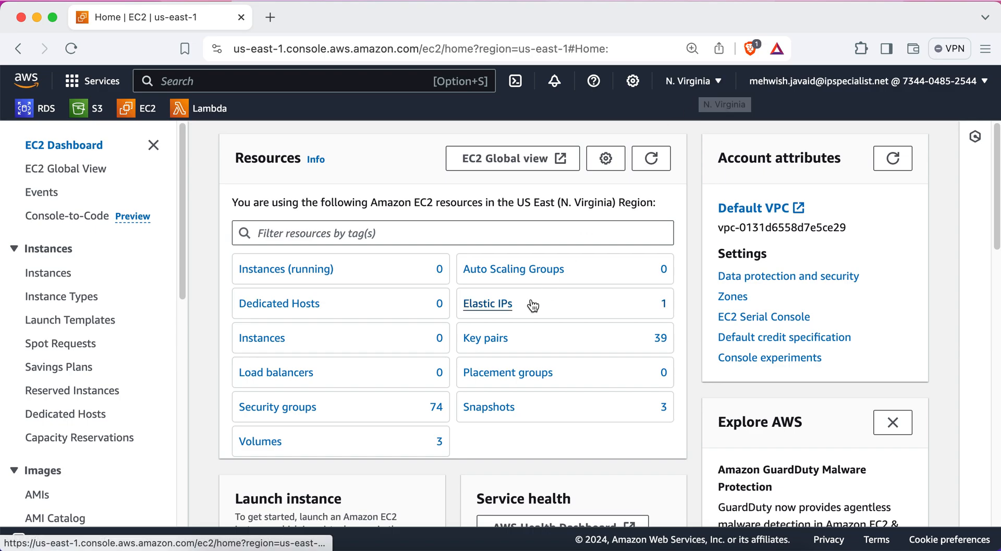
- Scroll the EC2 dashboard down to the Launch instance panel
scroll("down", 3)
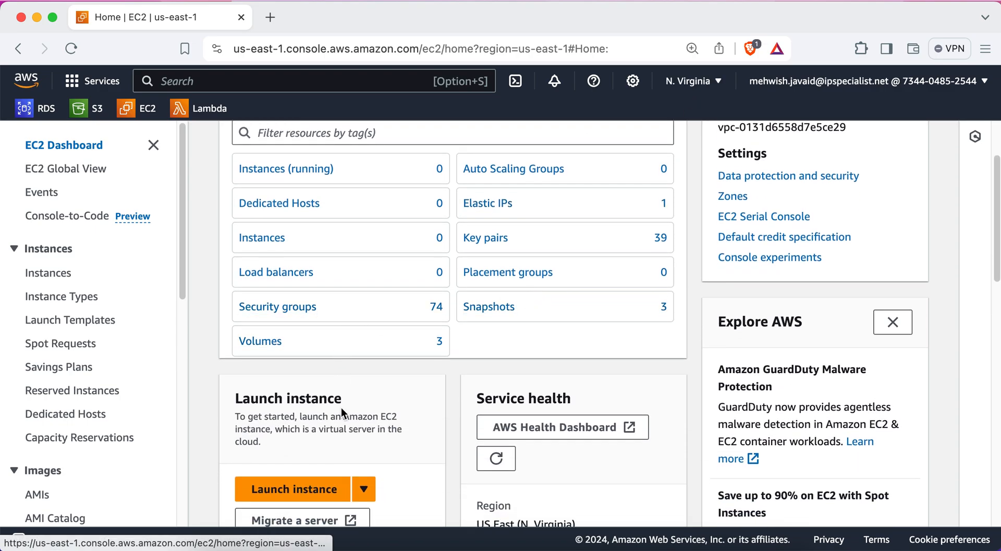
scroll("down", 3)
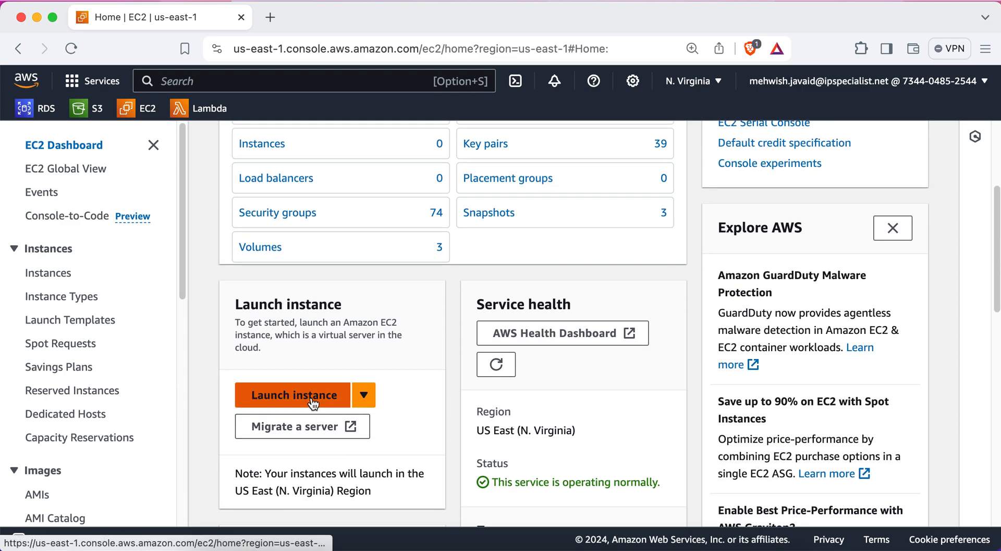
- Start launching a new instance and name it IPSWebServer
left_click(293, 394)
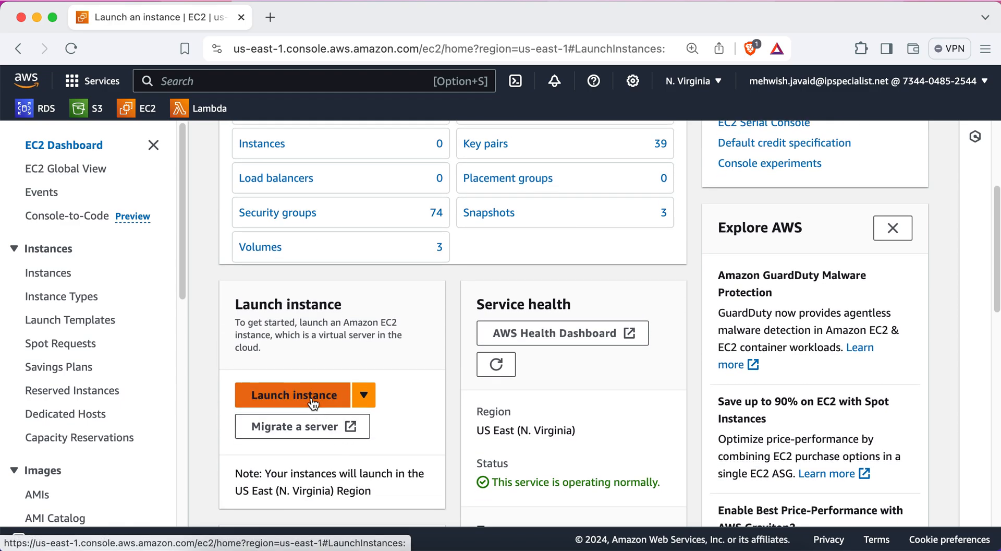
left_click(295, 395)
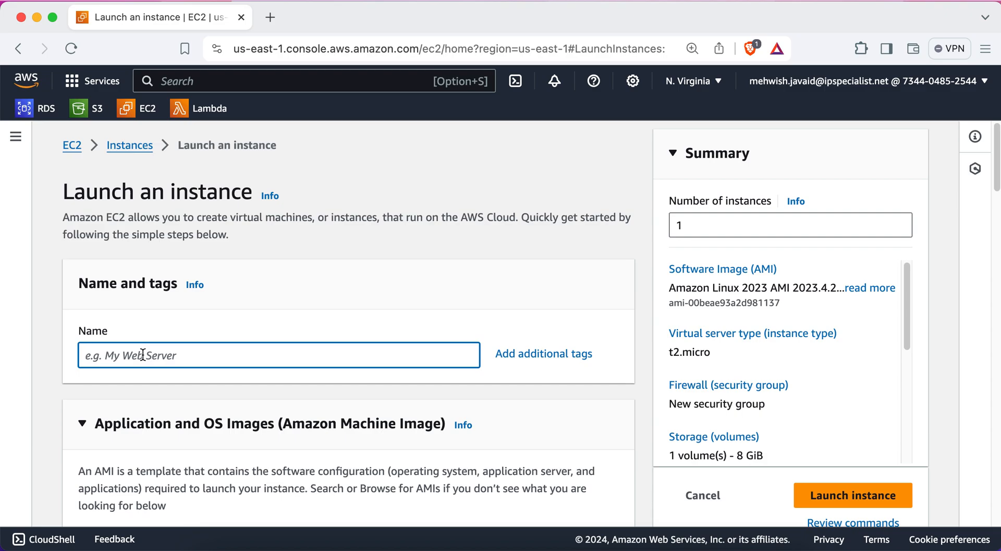
type("IPS")
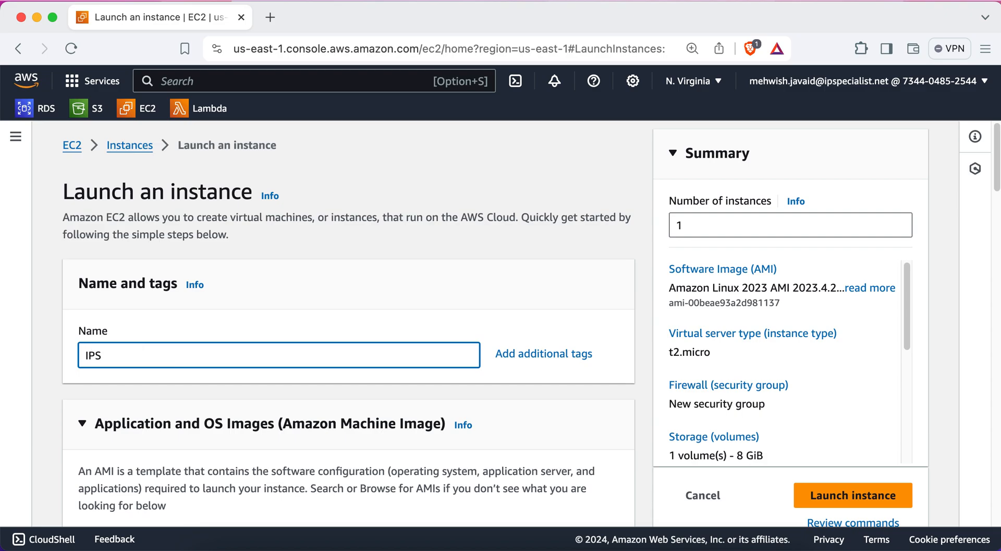
type("WebS")
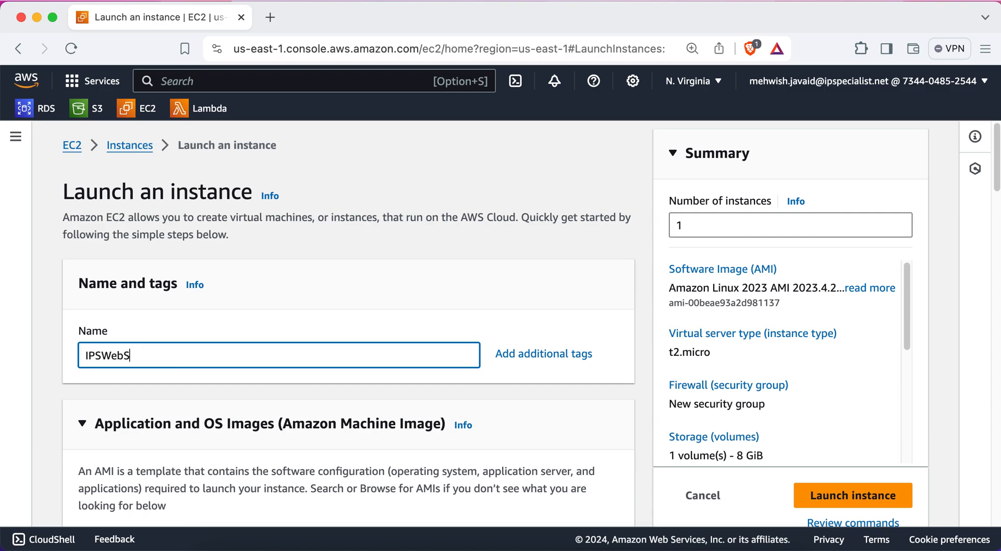
type("erver")
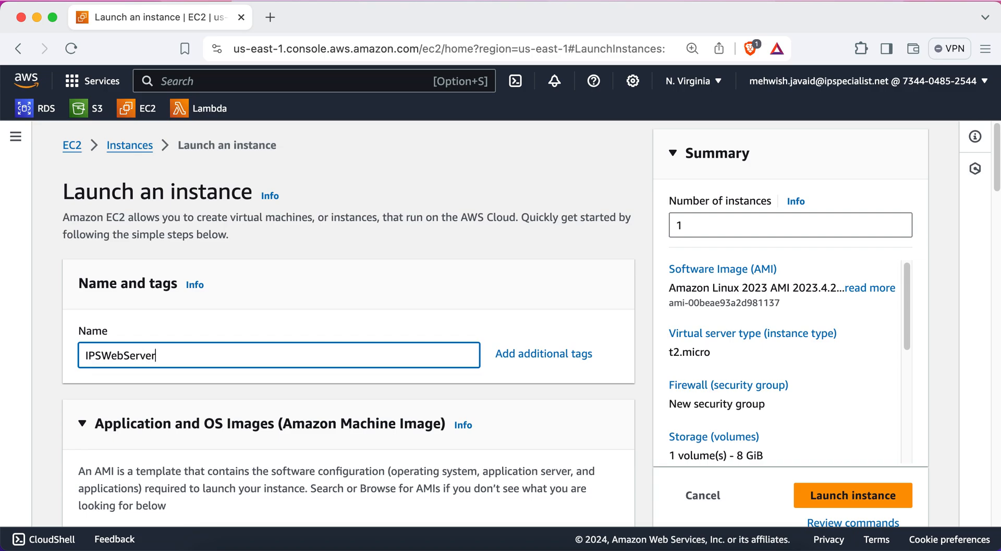
- Switch to My AMIs so the owned image ipspwebsite-4thJan is selected
scroll("down", 3)
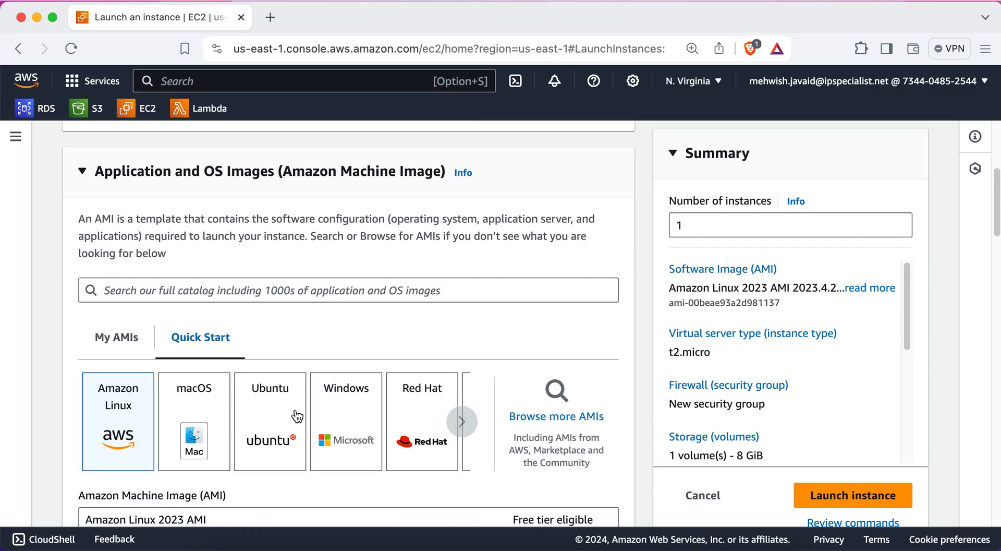
scroll("down", 3)
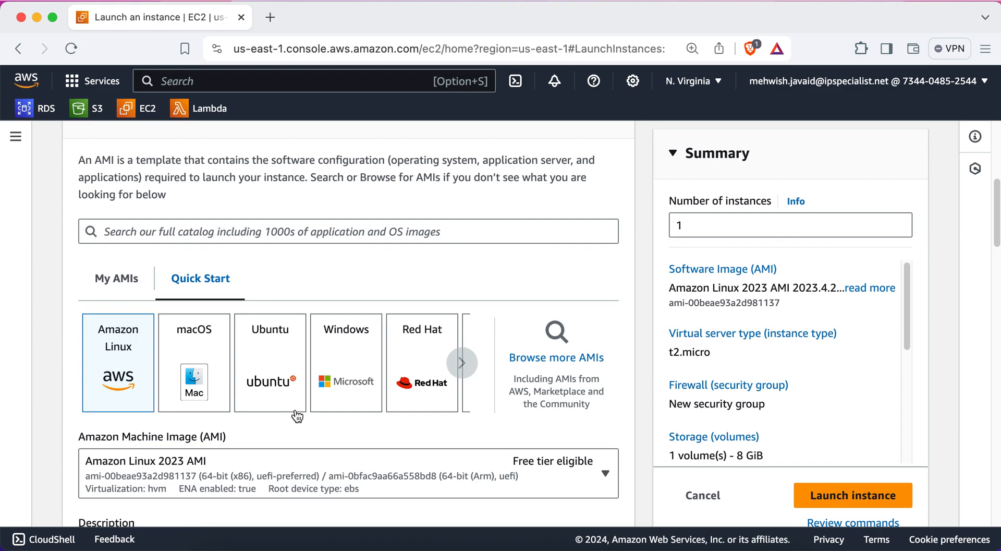
mouse_move(194, 420)
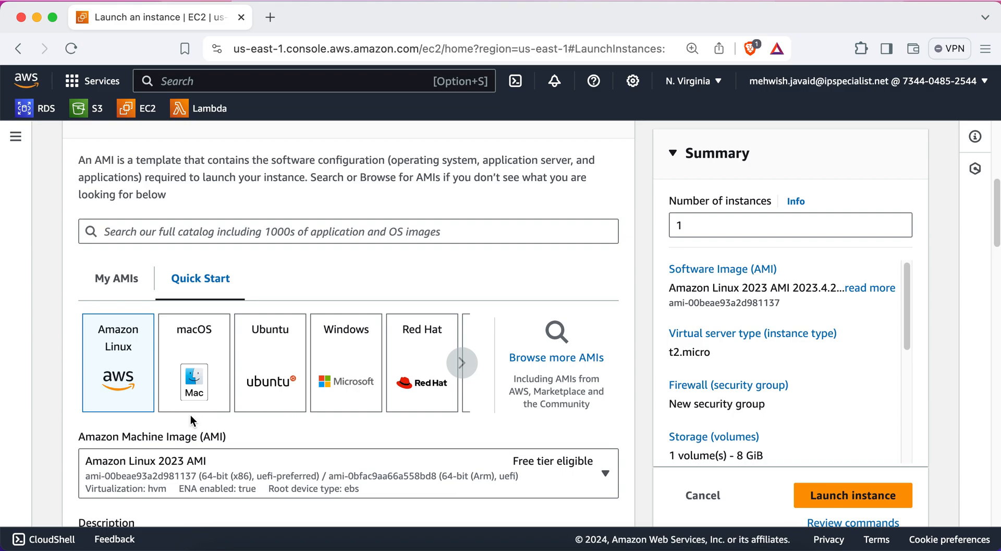
mouse_move(121, 396)
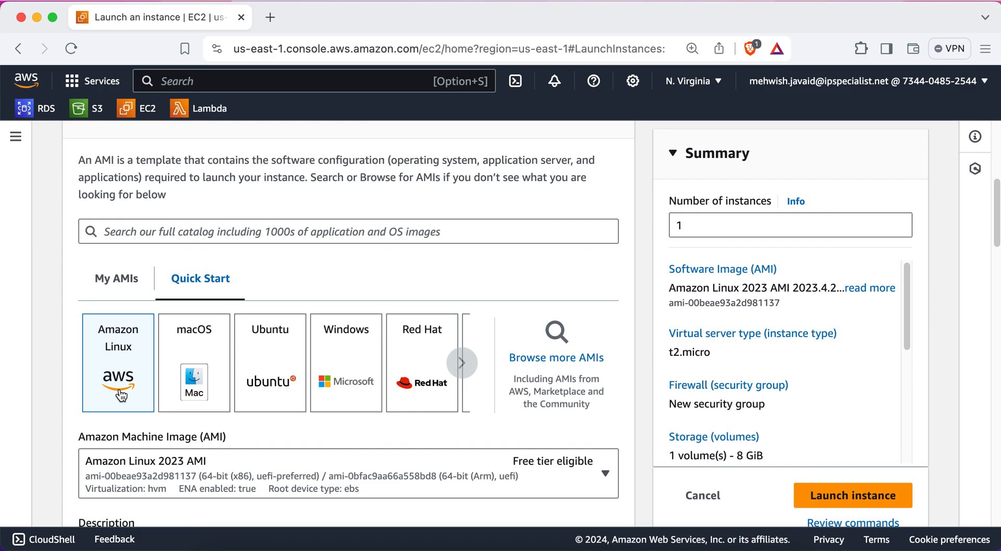
mouse_move(232, 377)
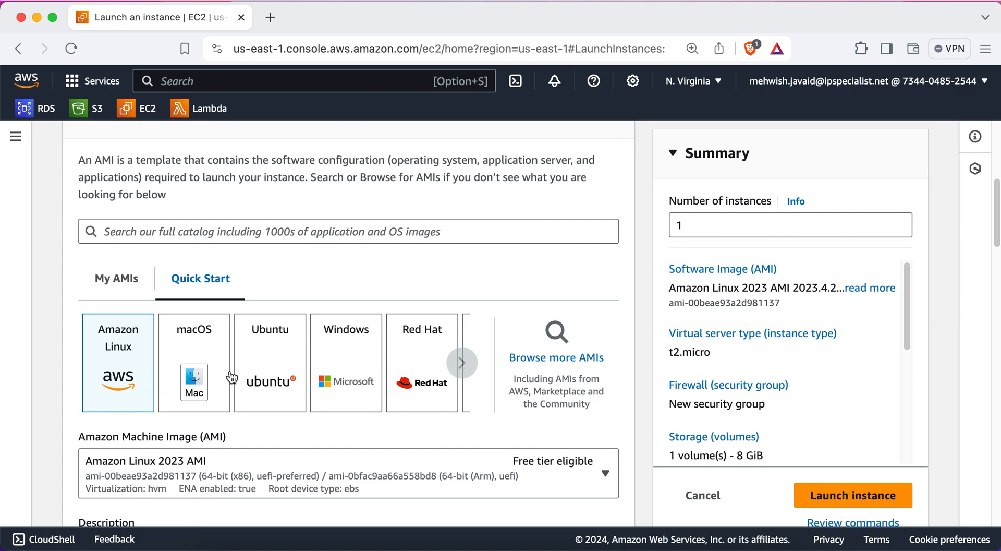
mouse_move(261, 373)
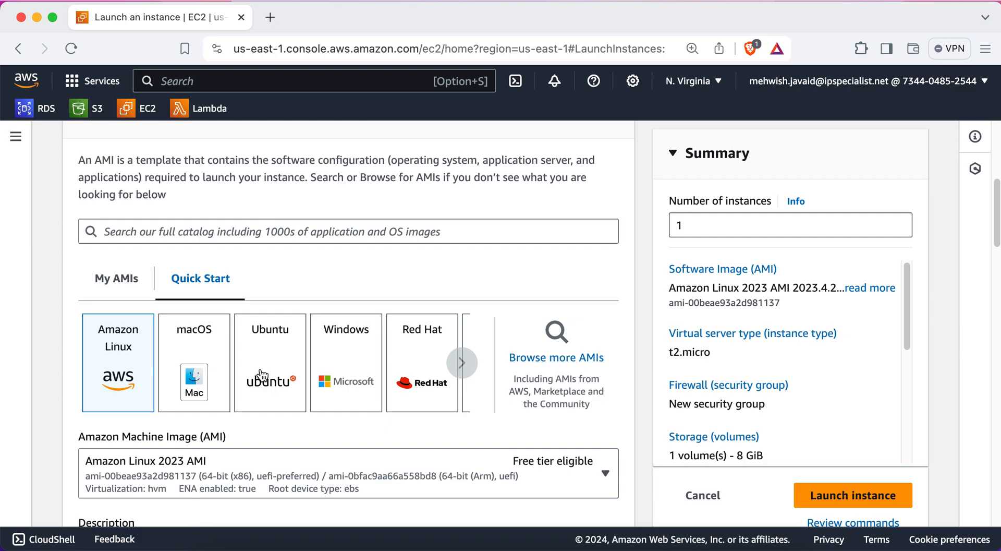
mouse_move(359, 342)
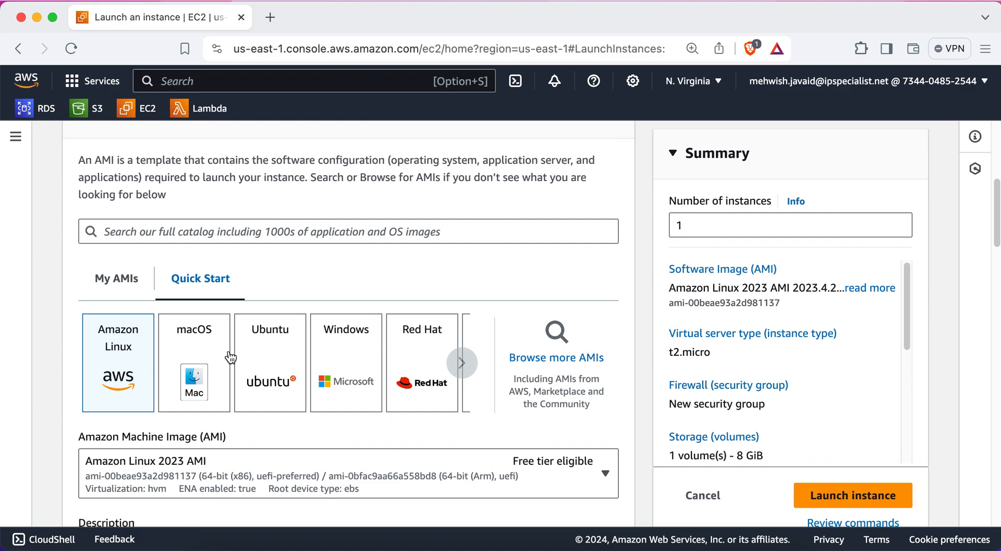
mouse_move(109, 356)
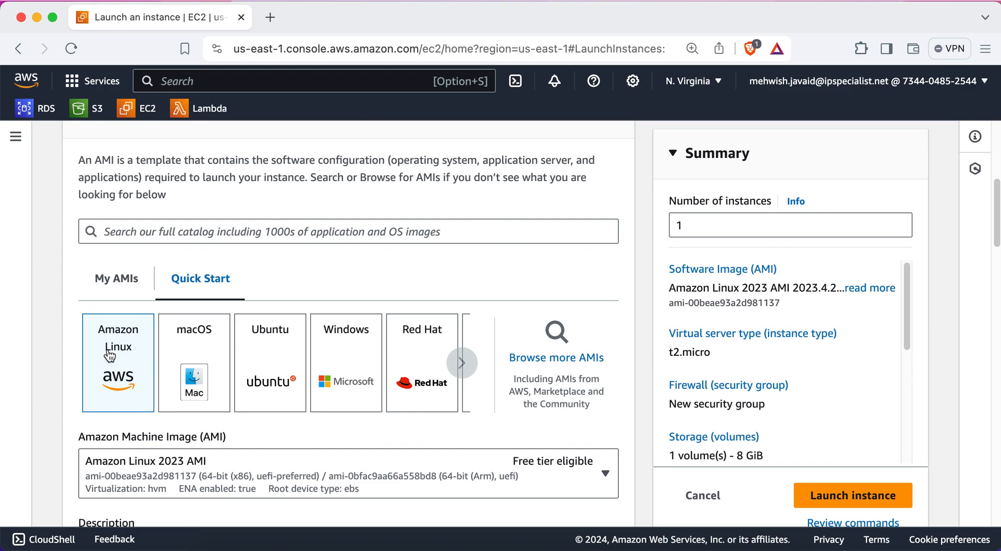
scroll("up", 3)
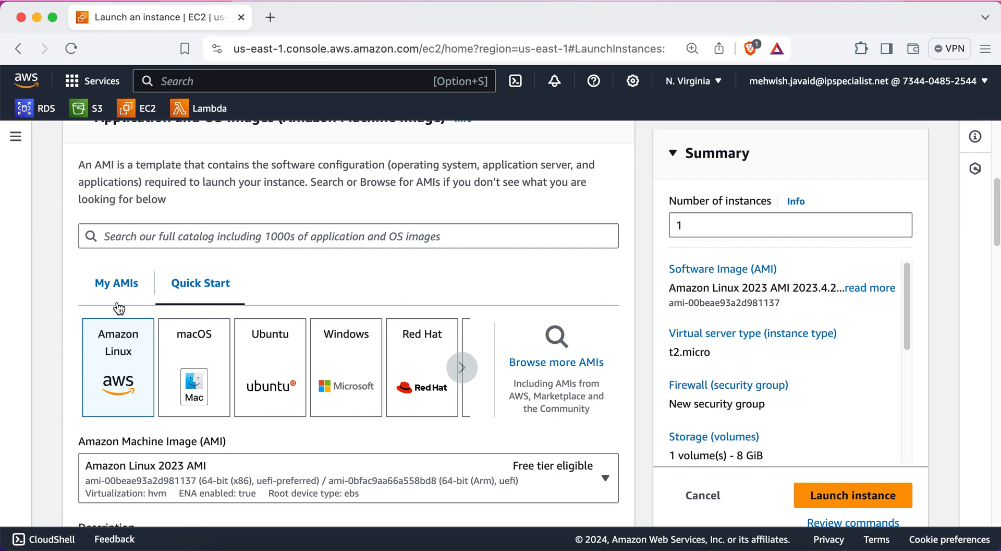
left_click(116, 283)
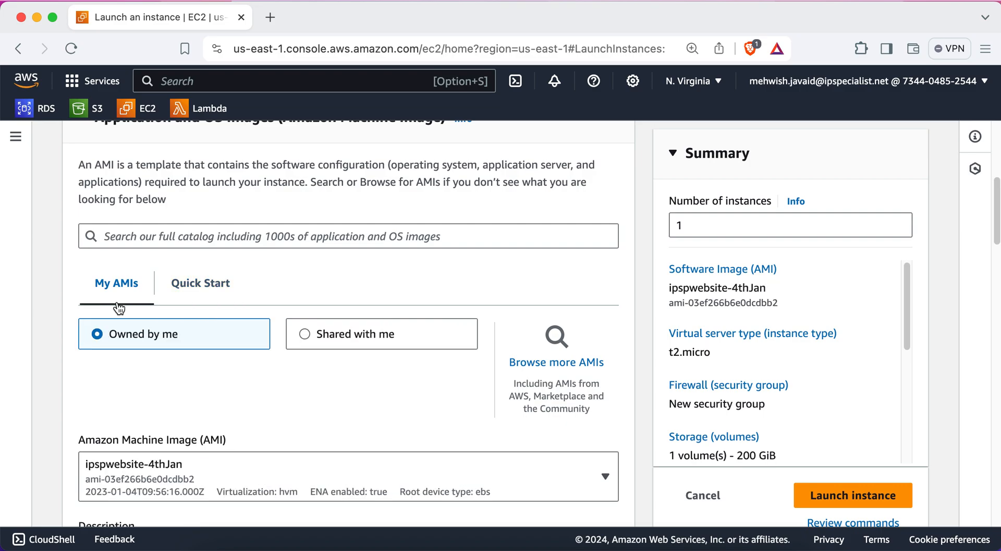
mouse_move(553, 459)
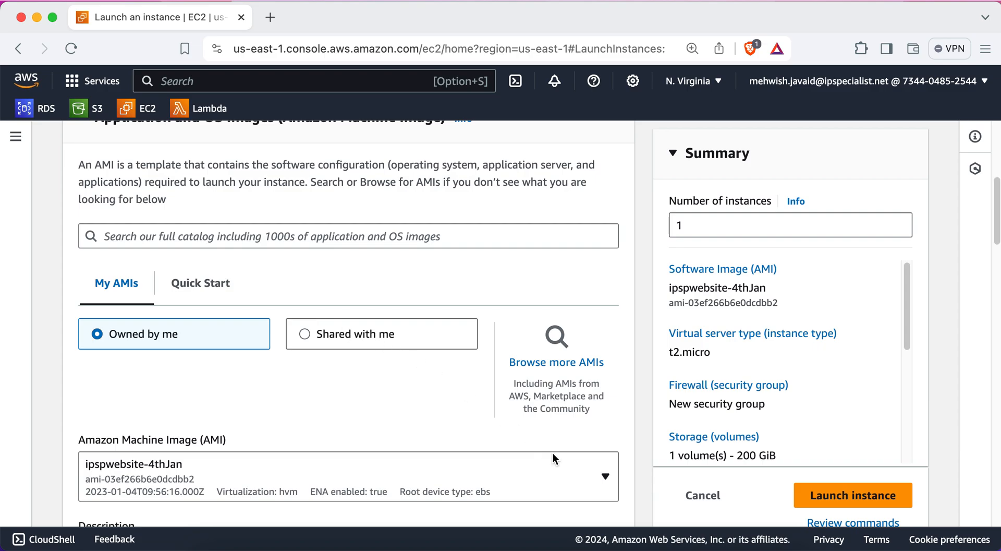
mouse_move(548, 372)
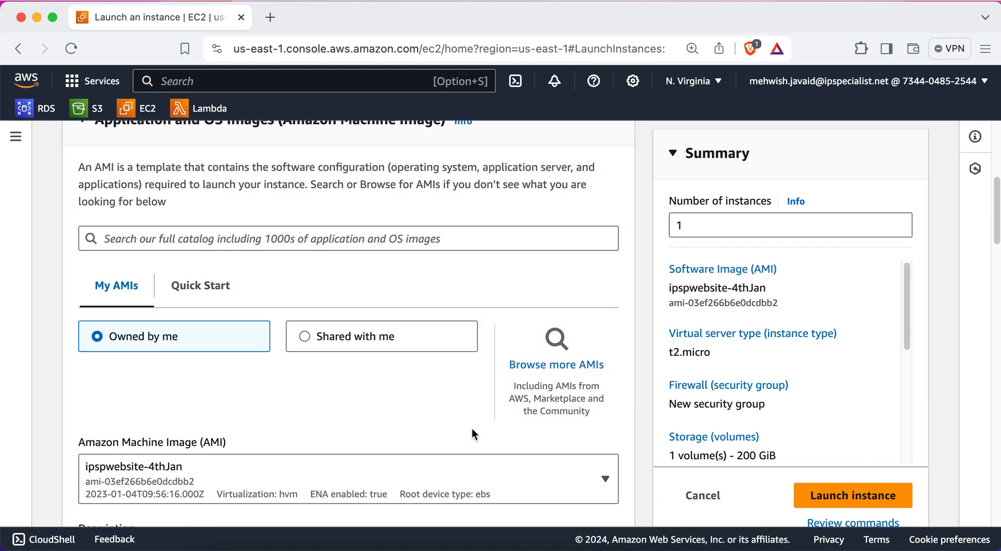
scroll("down", 3)
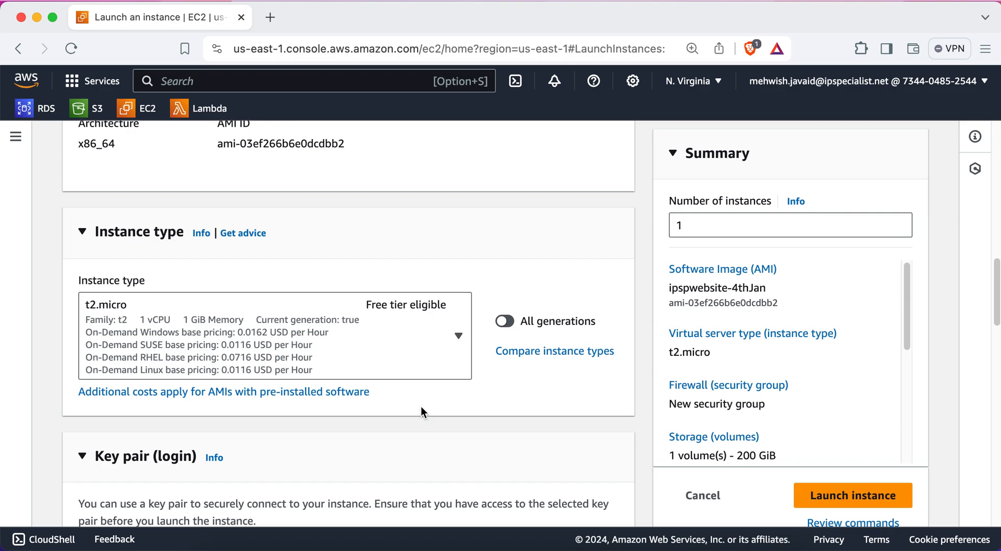
mouse_move(375, 386)
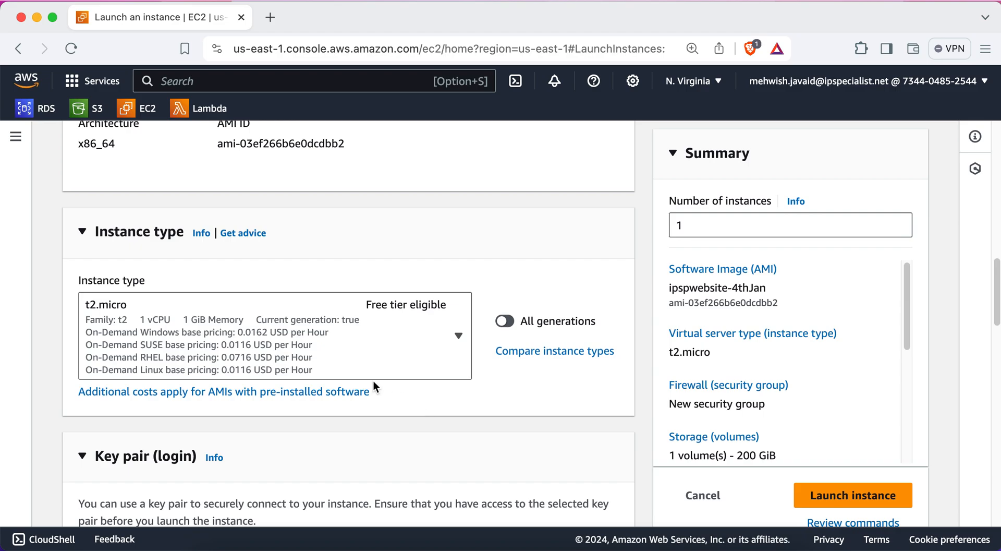
mouse_move(356, 364)
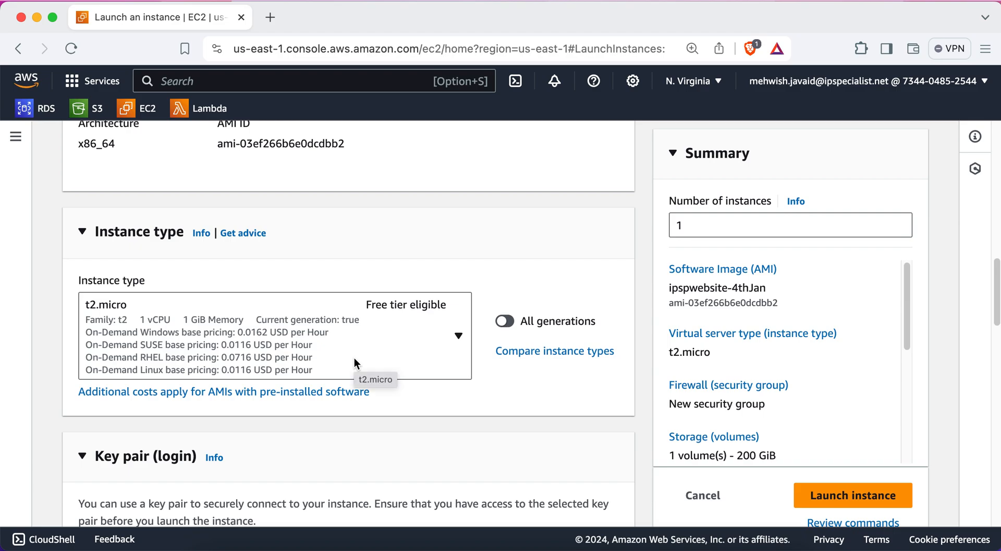
mouse_move(445, 351)
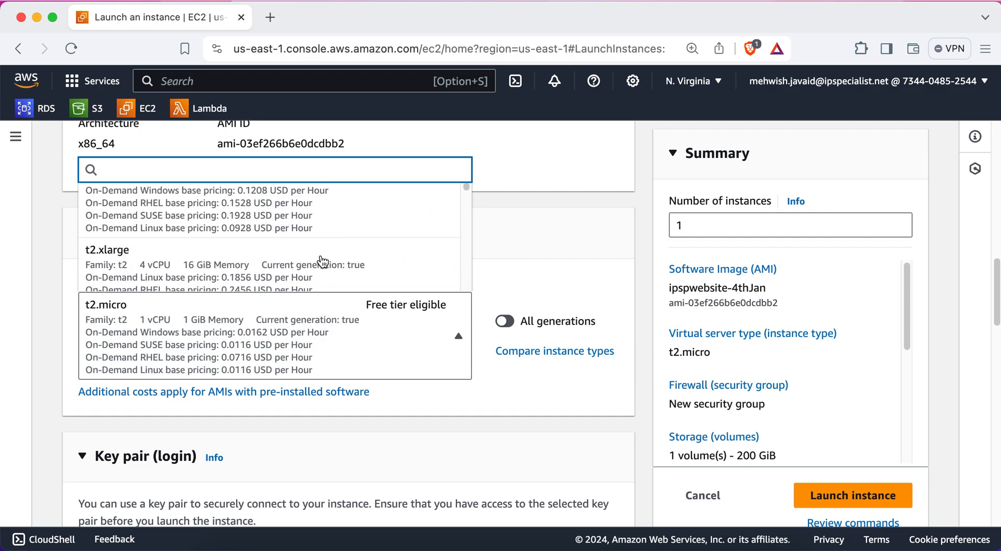
scroll("up", 3)
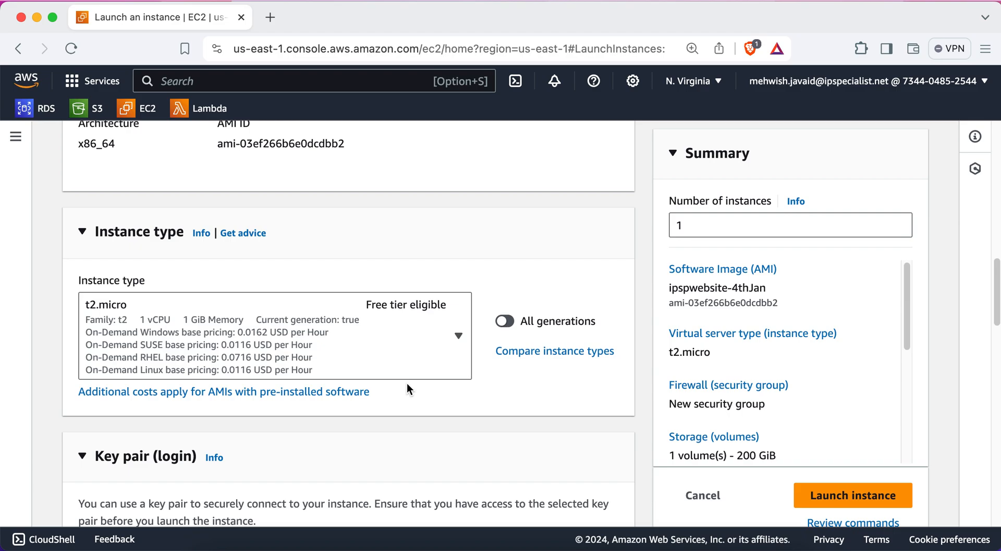
- Start a new key pair named IPSKey, keeping RSA type and .pem format
scroll("down", 3)
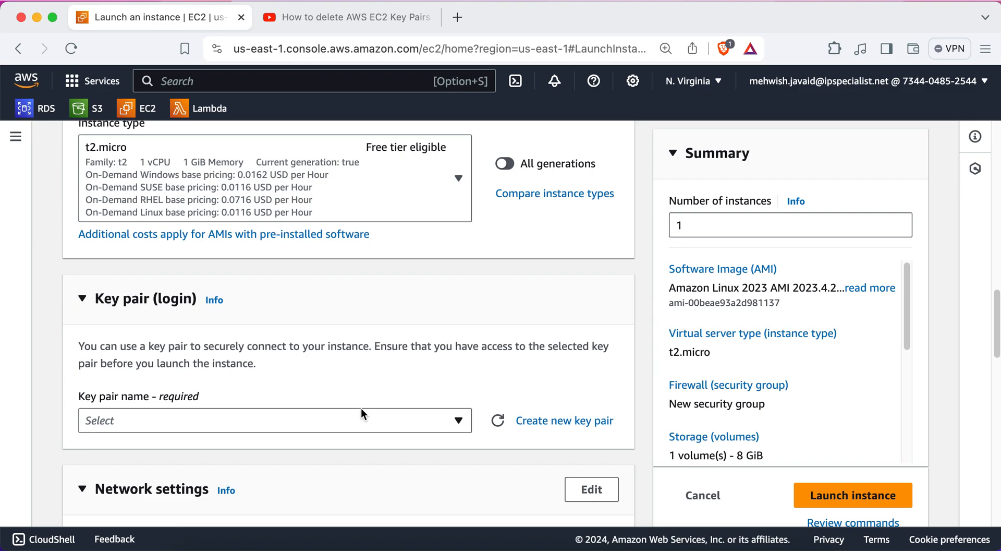
left_click(564, 420)
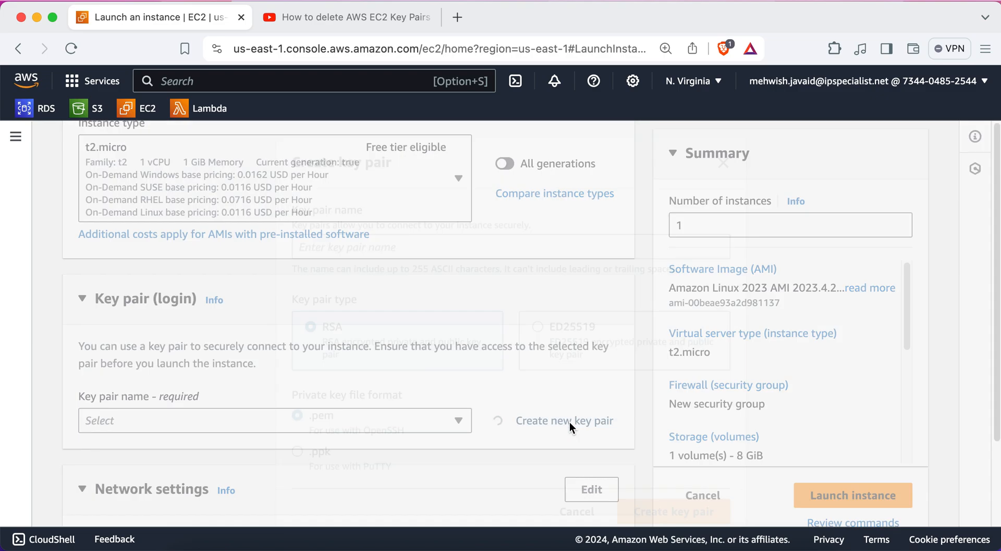
left_click(564, 421)
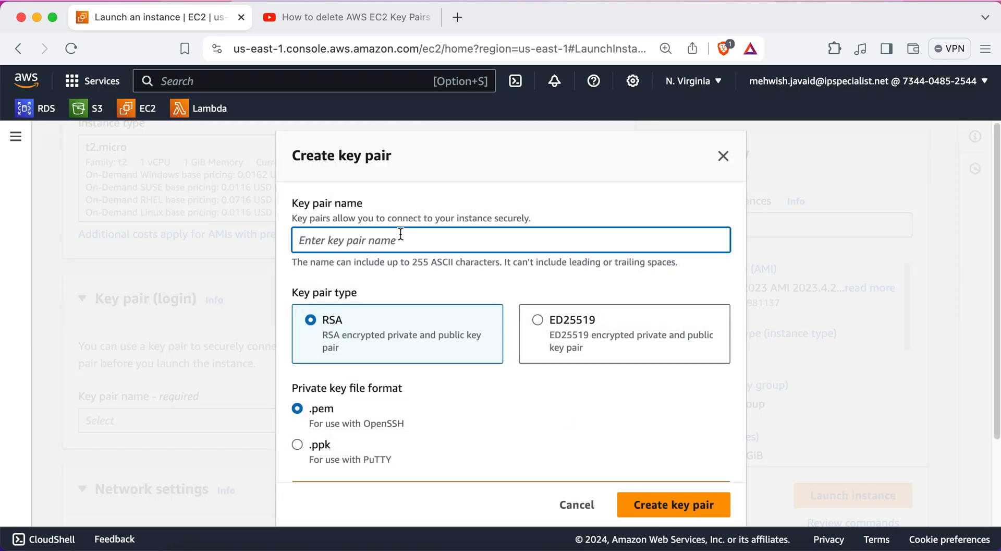
type("IP")
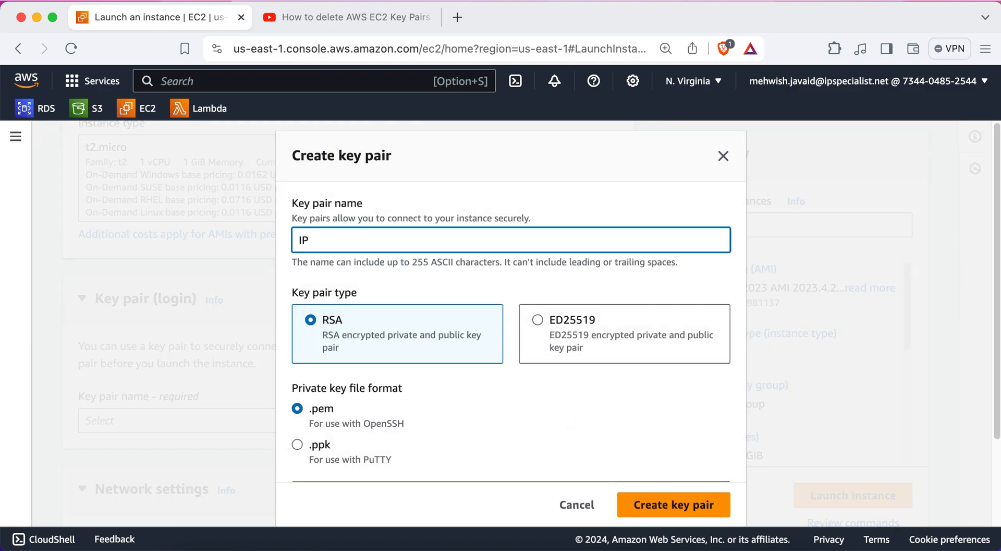
type("SKey")
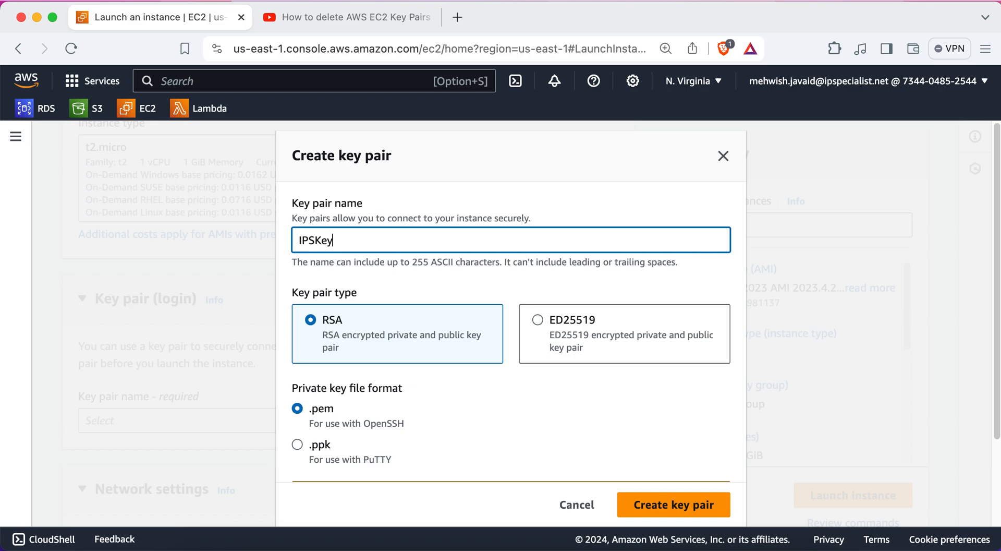
mouse_move(350, 308)
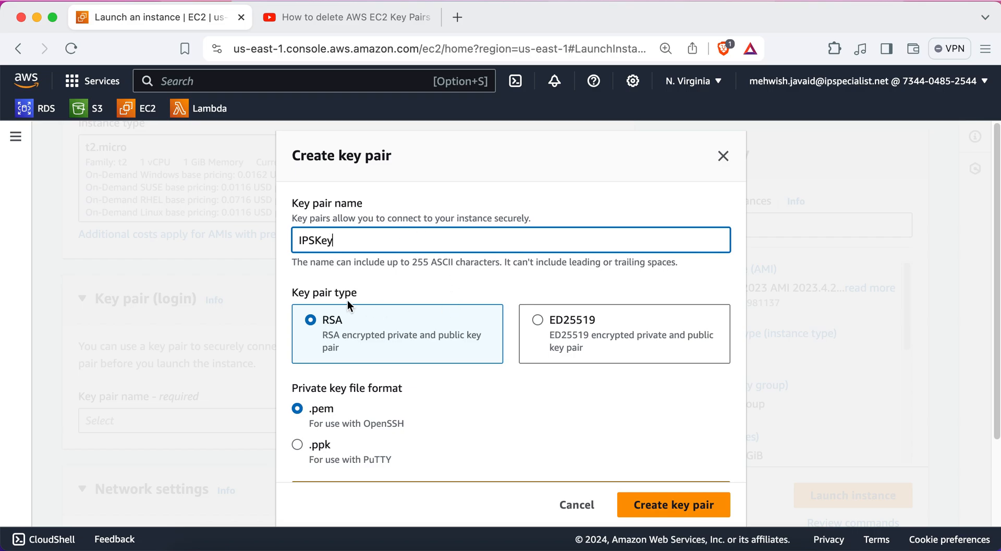
mouse_move(388, 351)
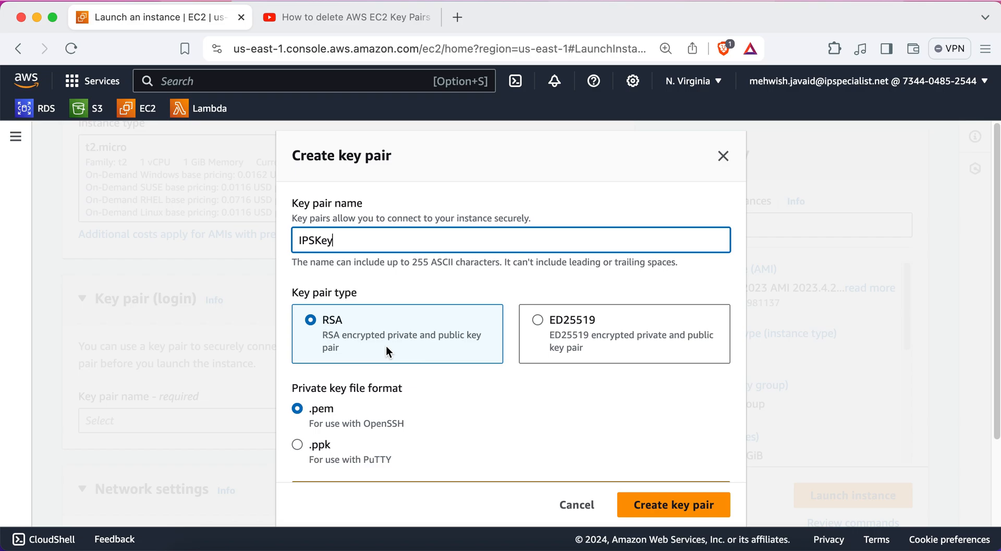
mouse_move(576, 334)
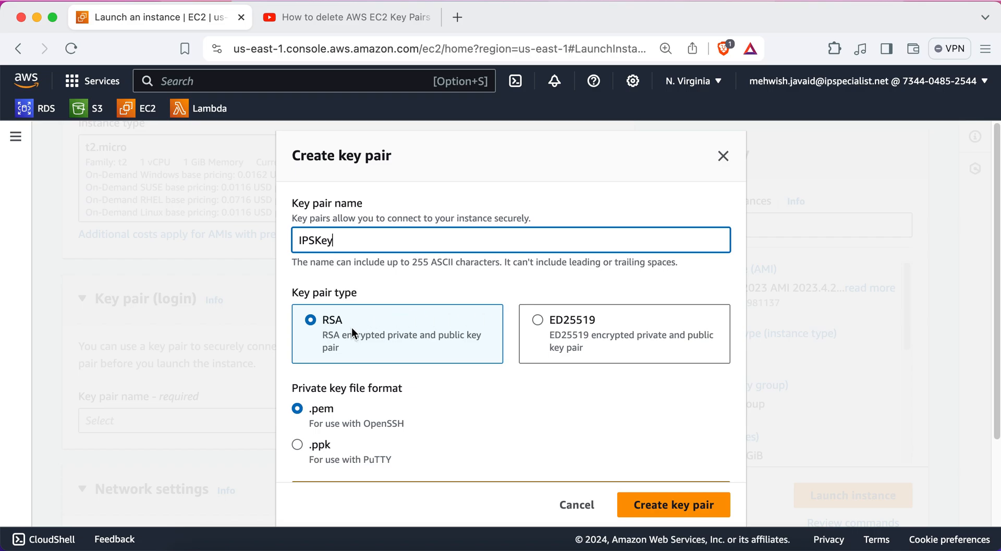
mouse_move(394, 380)
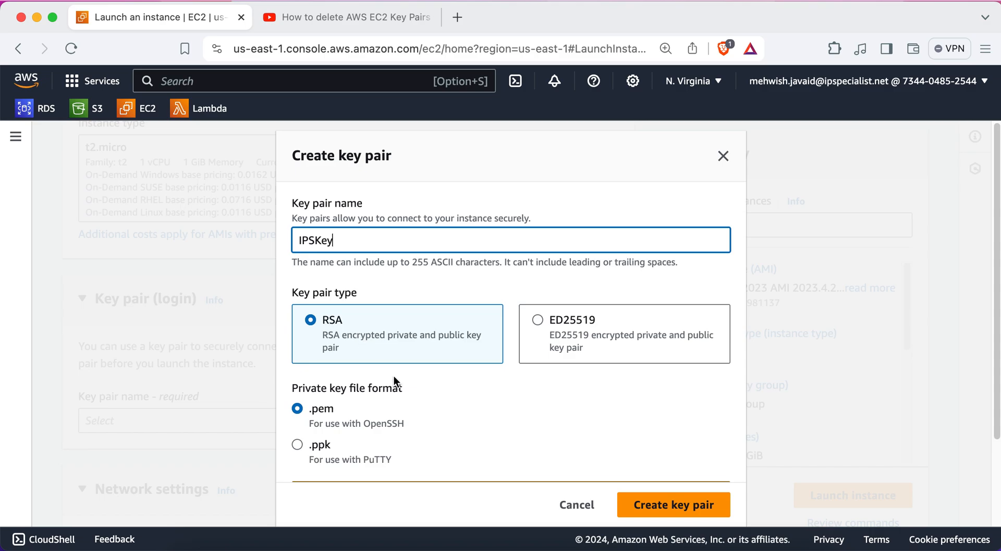
scroll("down", 3)
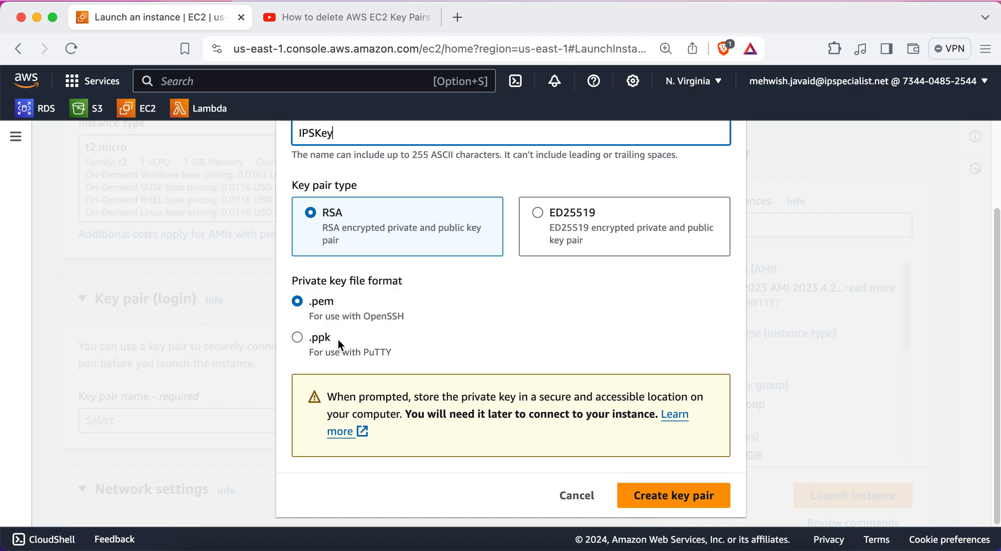
mouse_move(672, 495)
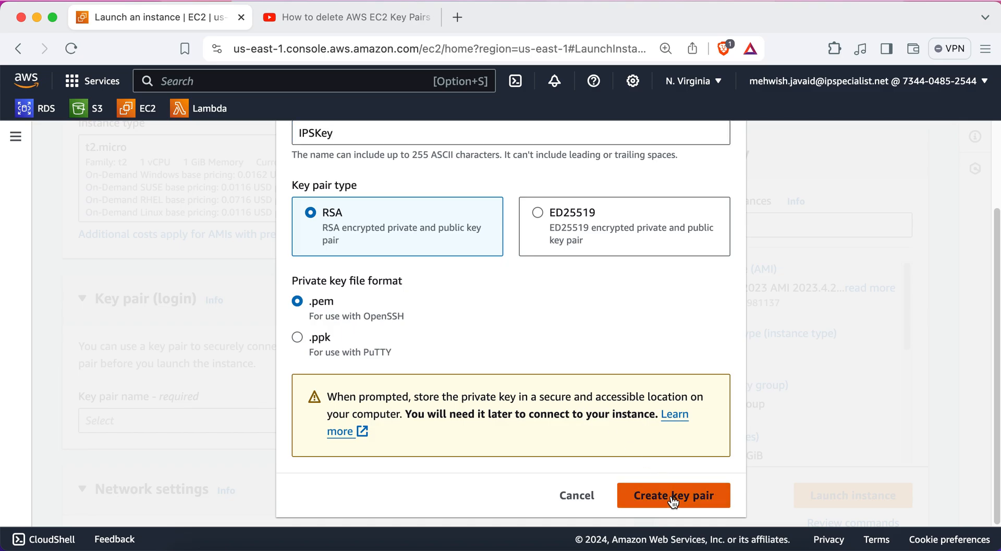
- Create the IPSKey key pair and save IPSKey.pem to Downloads, confirming the download
left_click(671, 496)
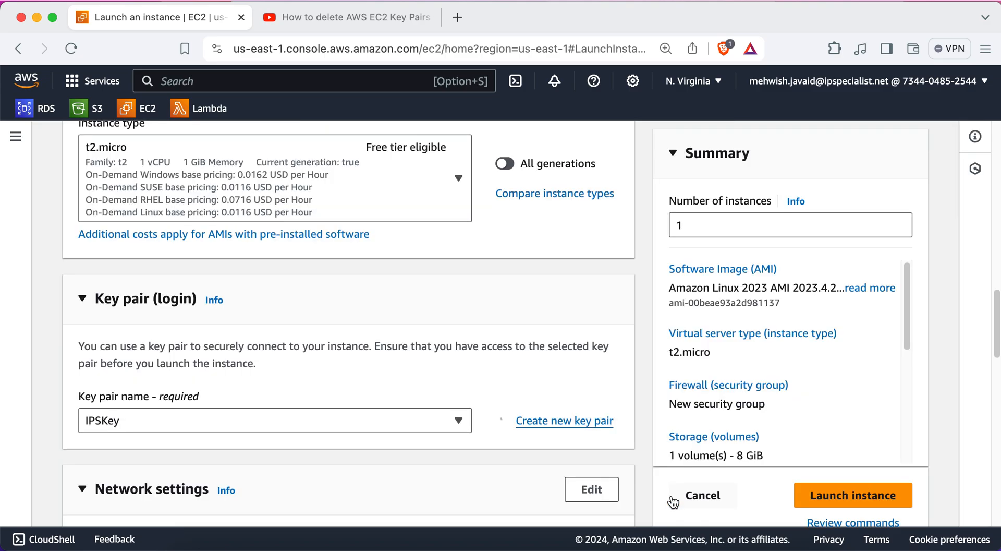
mouse_move(492, 425)
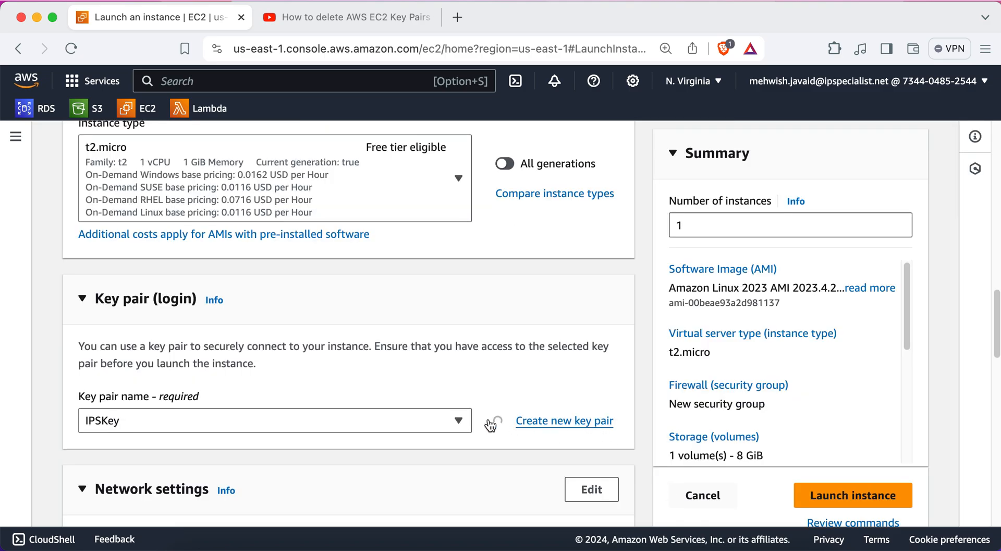
left_click(564, 420)
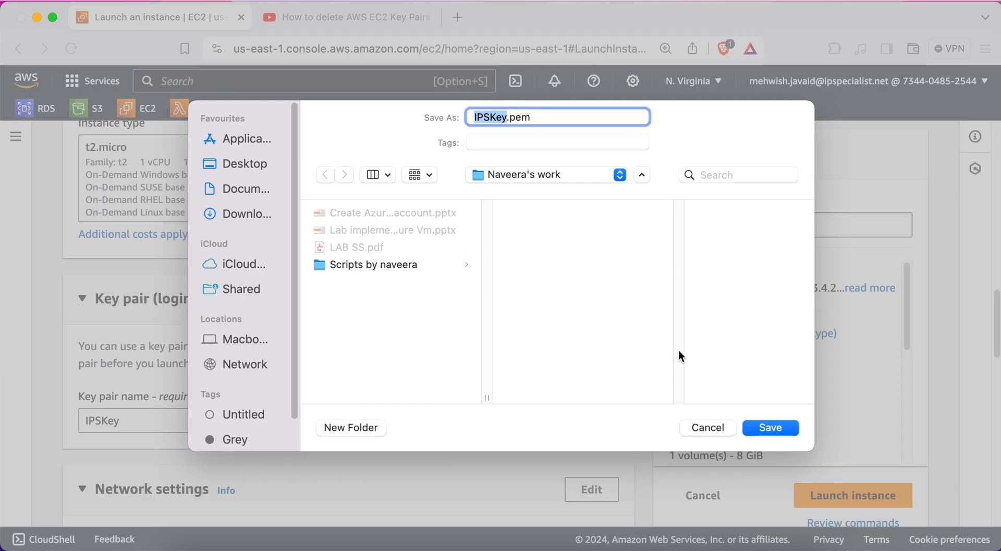
left_click(246, 214)
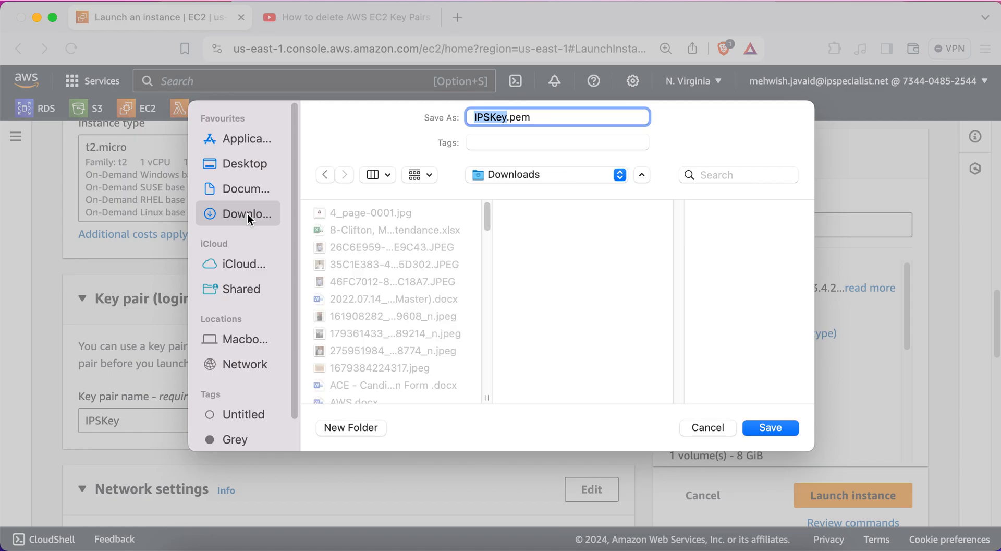
left_click(769, 428)
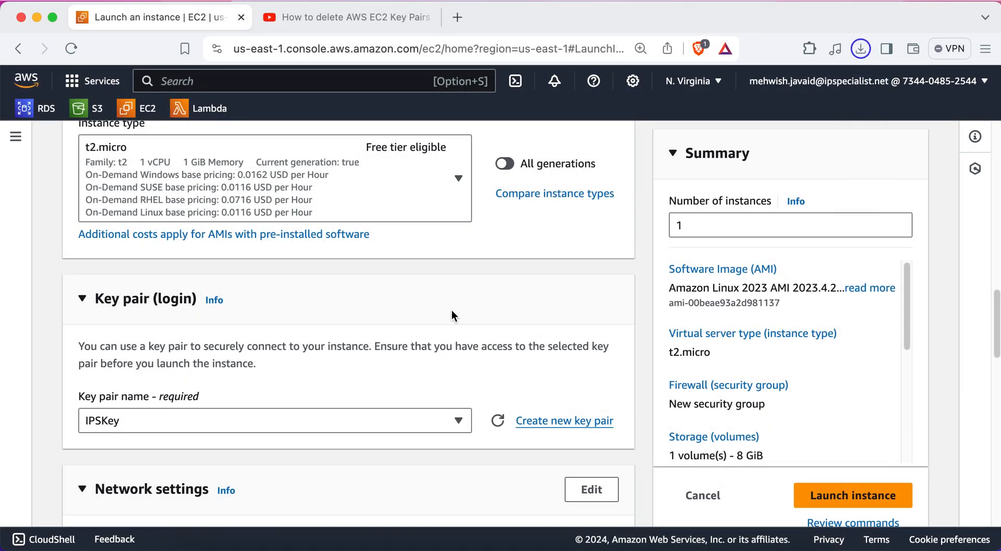
left_click(859, 49)
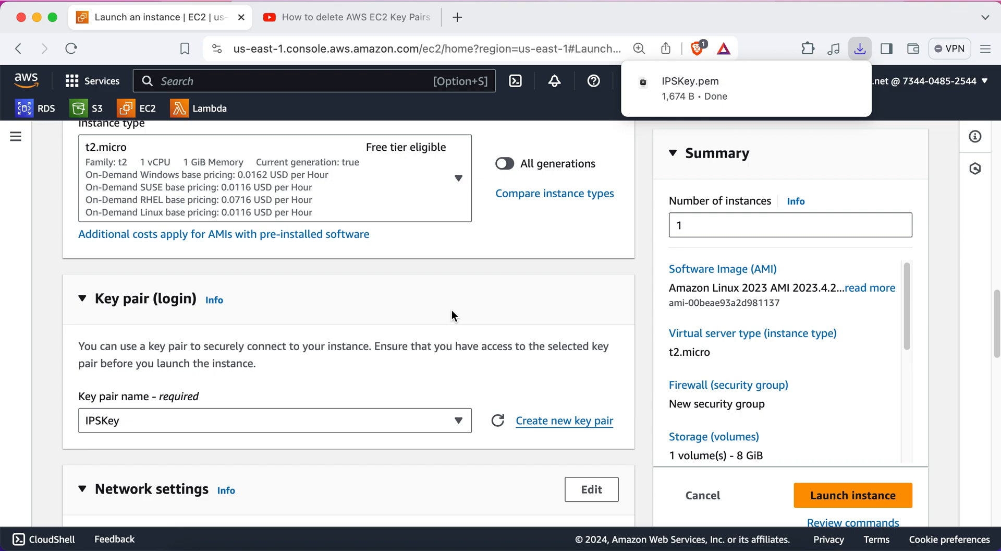
mouse_move(740, 109)
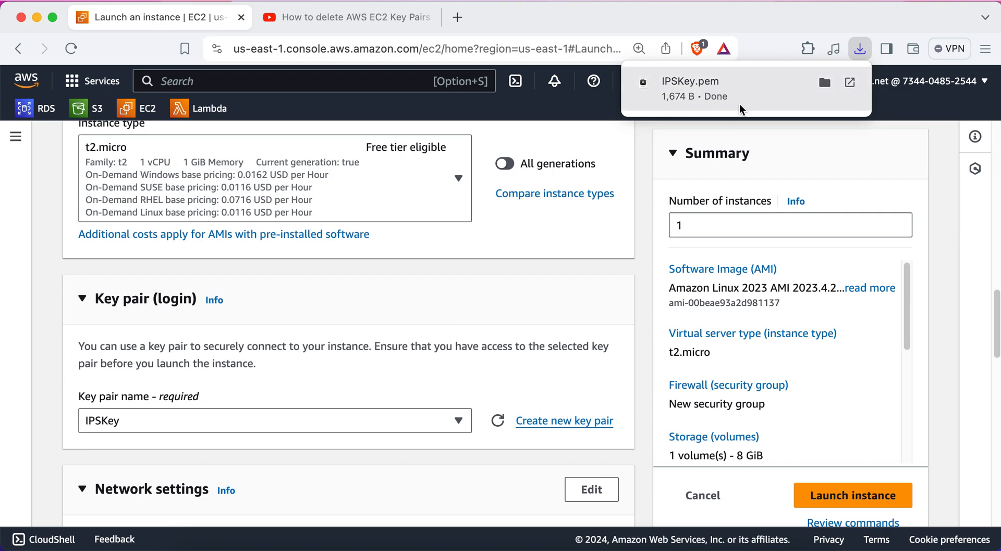
mouse_move(774, 131)
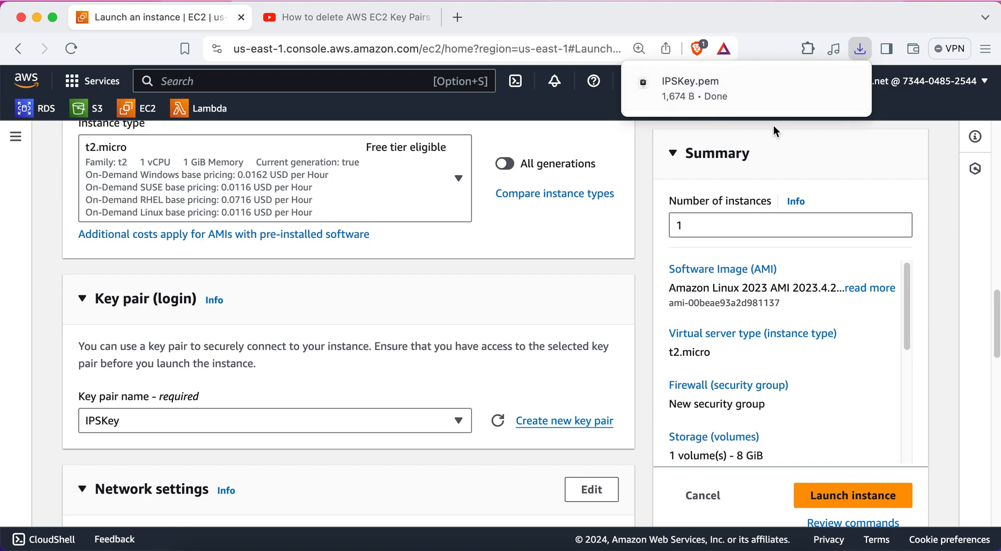
scroll("down", 3)
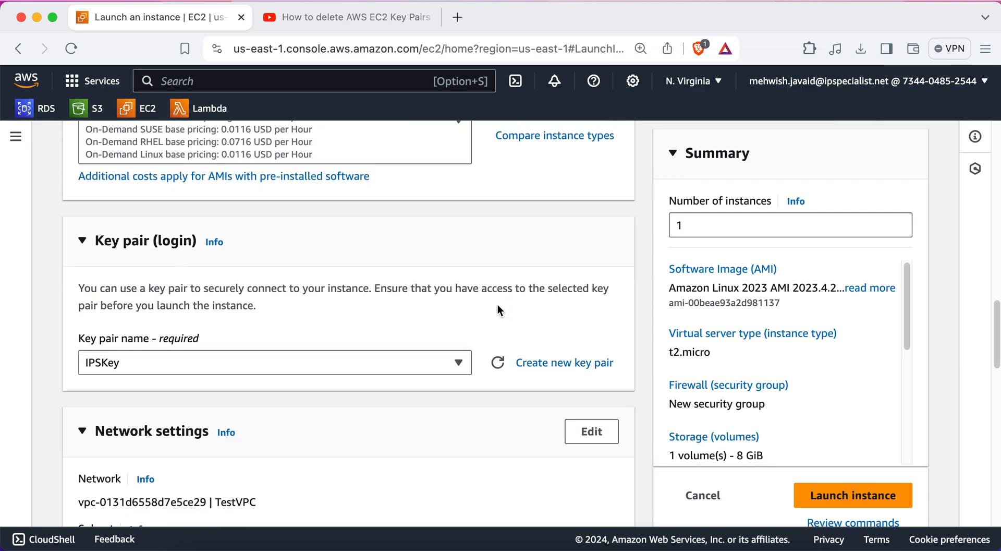
scroll("down", 3)
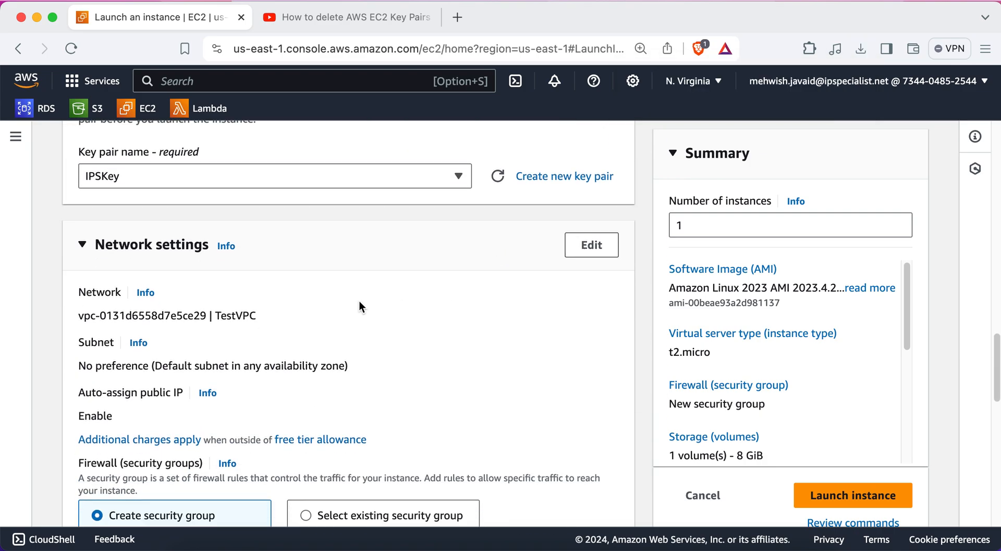
mouse_move(216, 345)
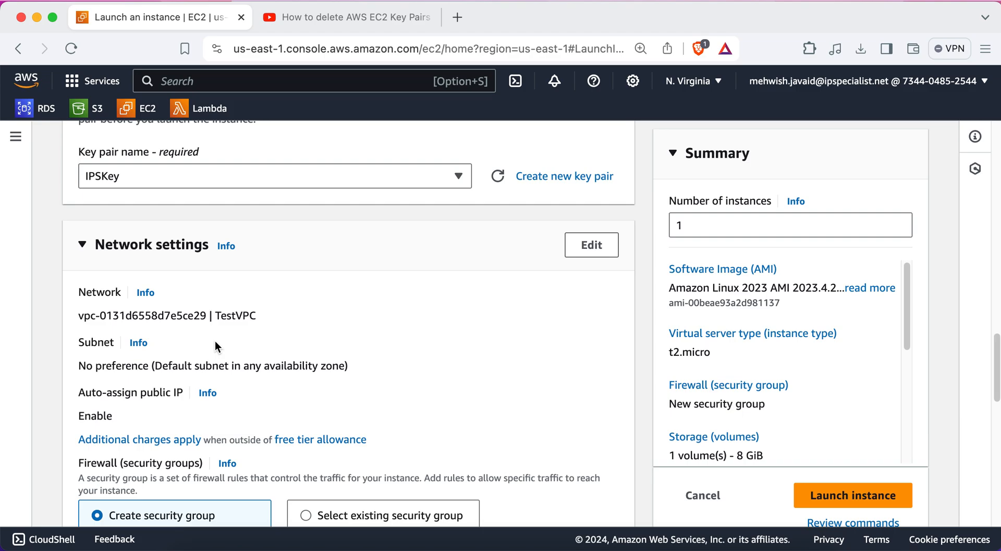
left_click(590, 245)
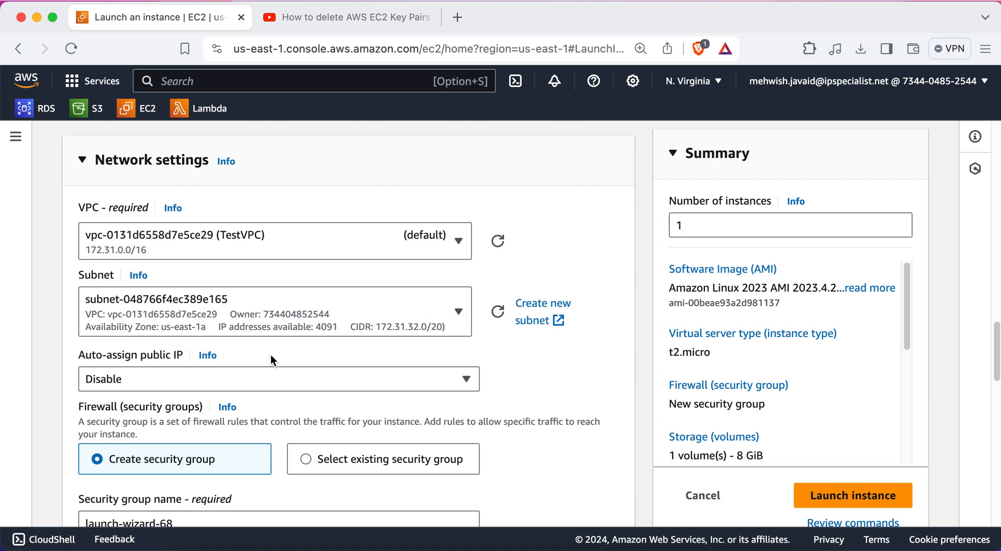
mouse_move(189, 388)
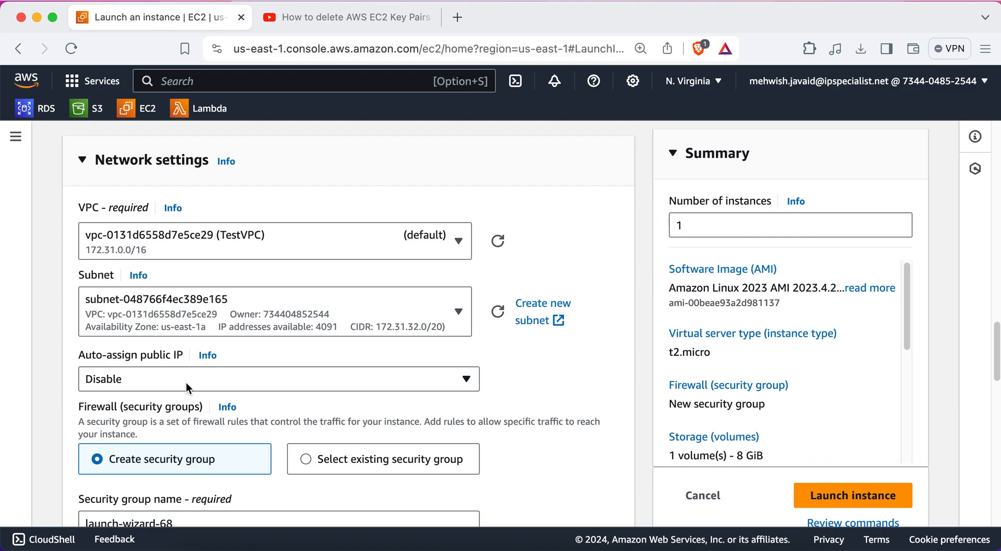
left_click(277, 379)
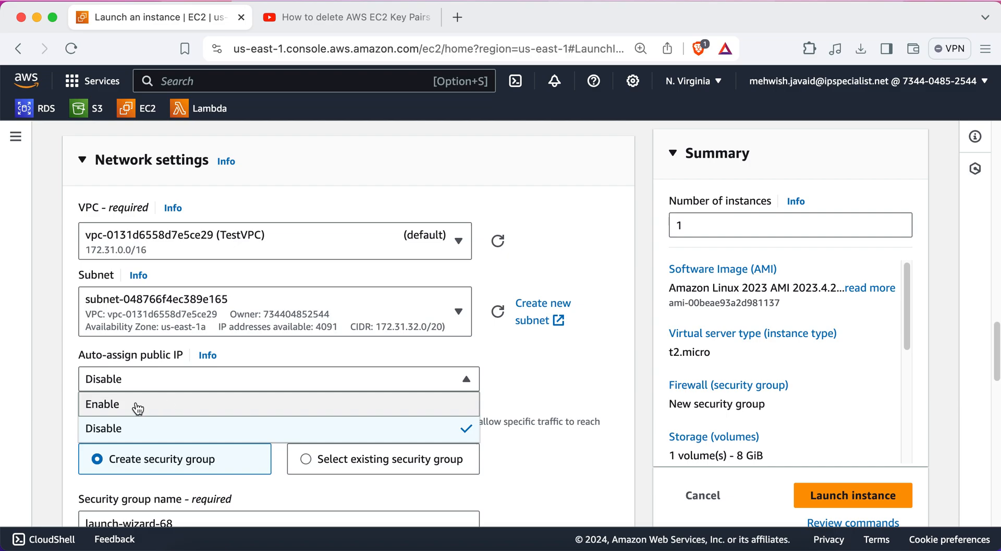
left_click(102, 403)
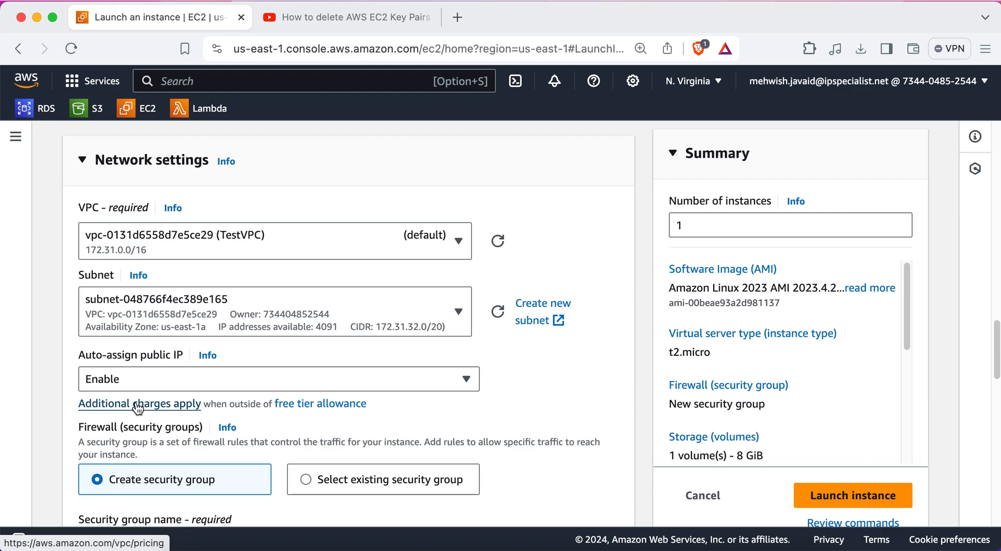
- Name the new security group IPS-SG and review the SSH rule's source
scroll("down", 3)
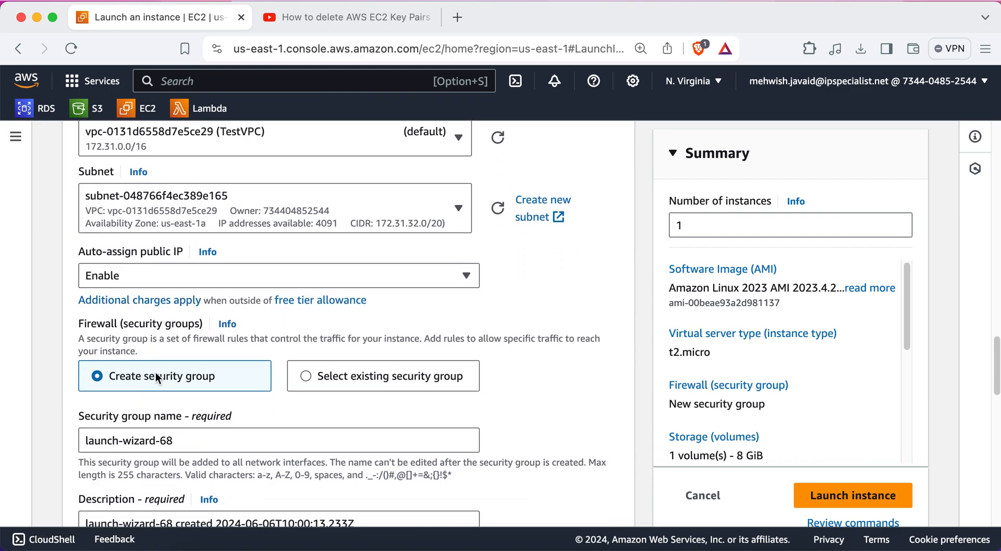
mouse_move(217, 390)
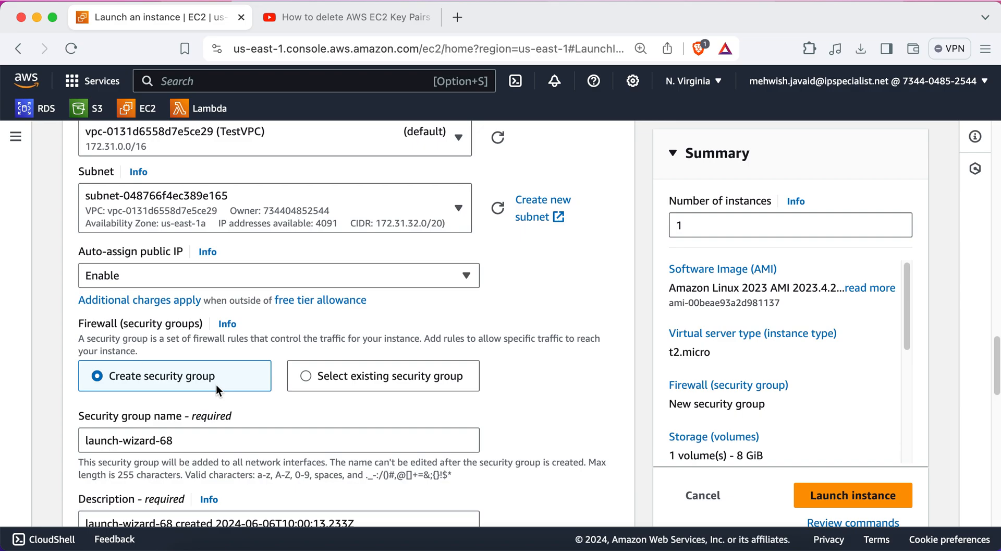
mouse_move(271, 409)
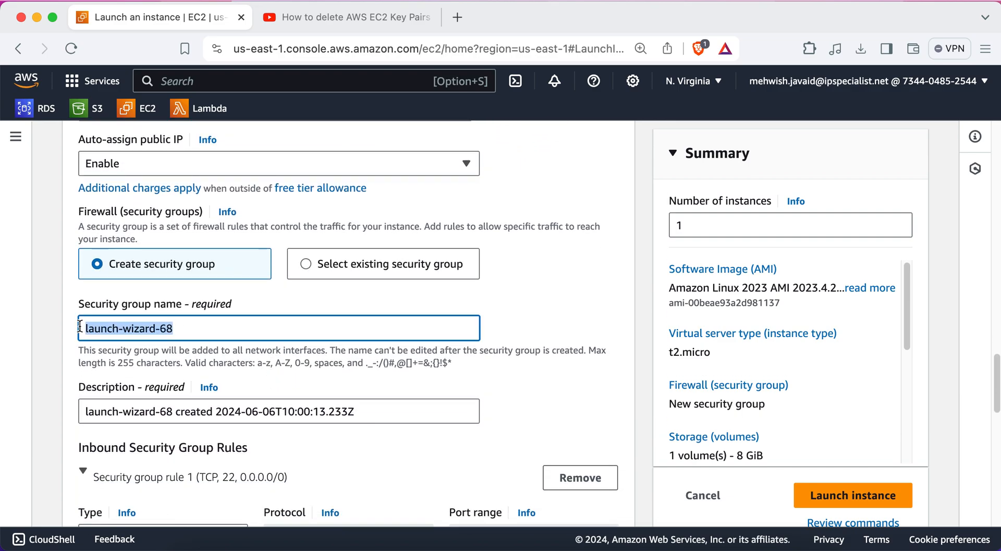
type("IP")
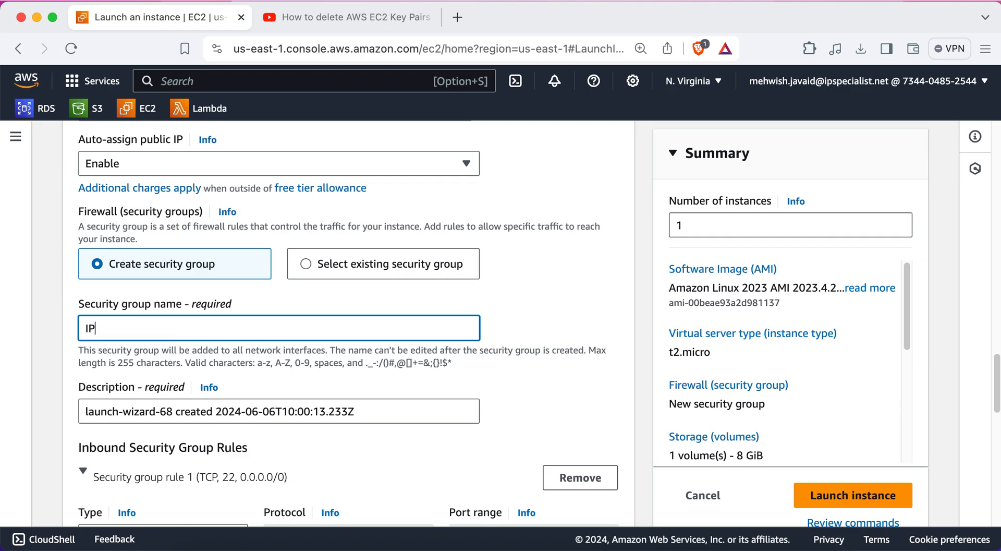
type("S-")
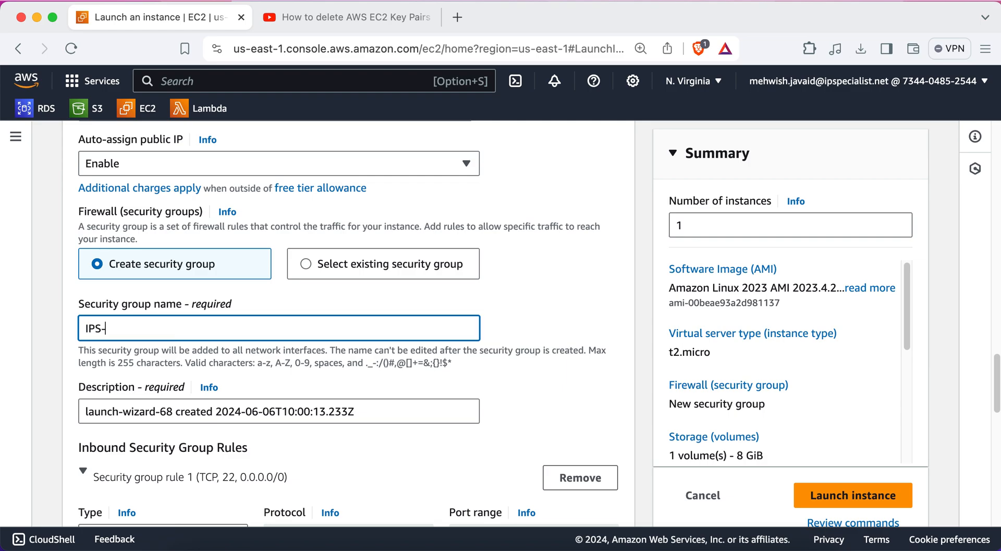
type("SG")
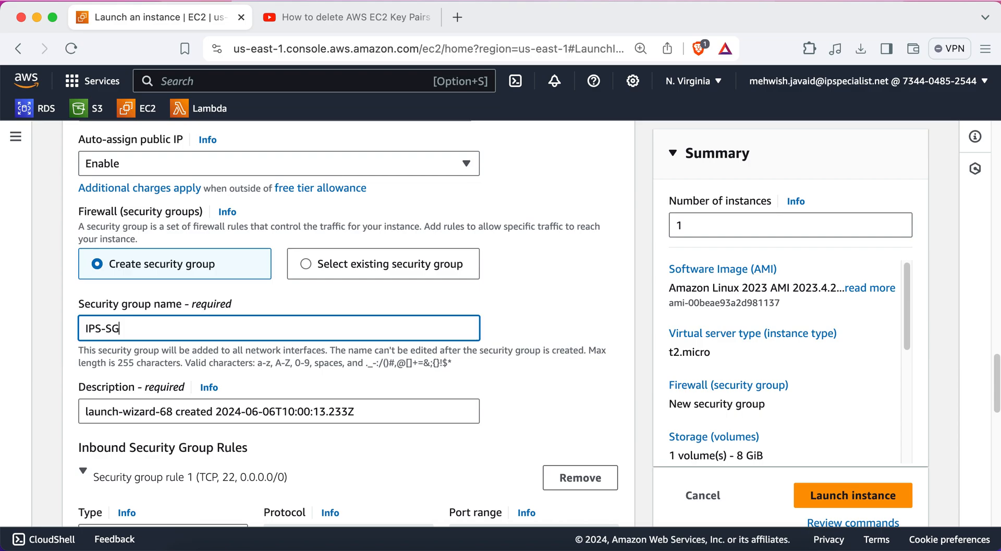
scroll("down", 3)
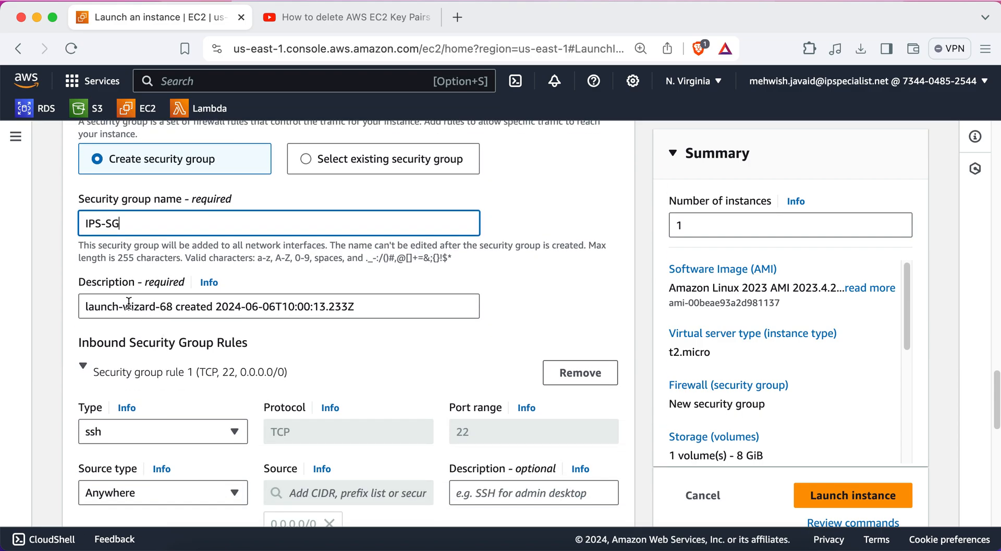
scroll("down", 3)
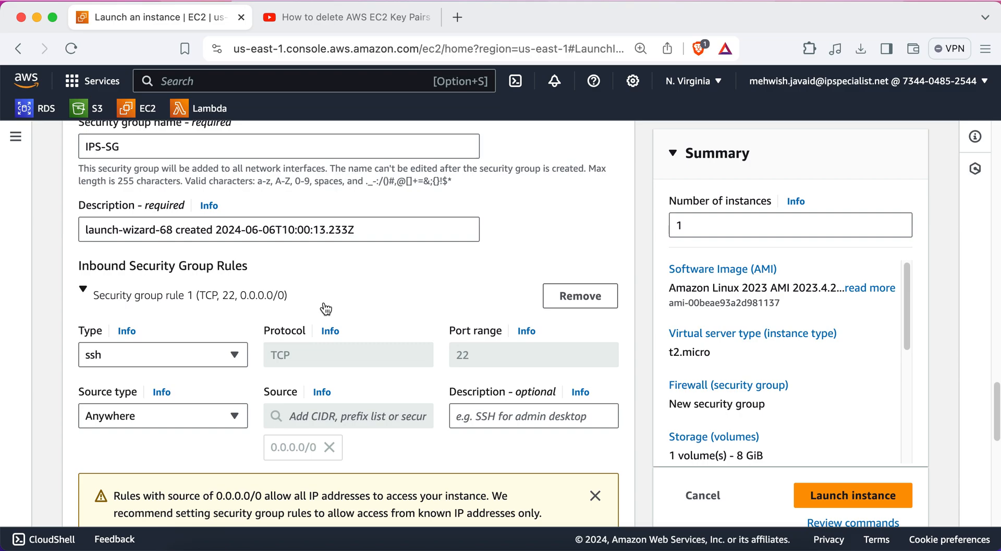
mouse_move(201, 376)
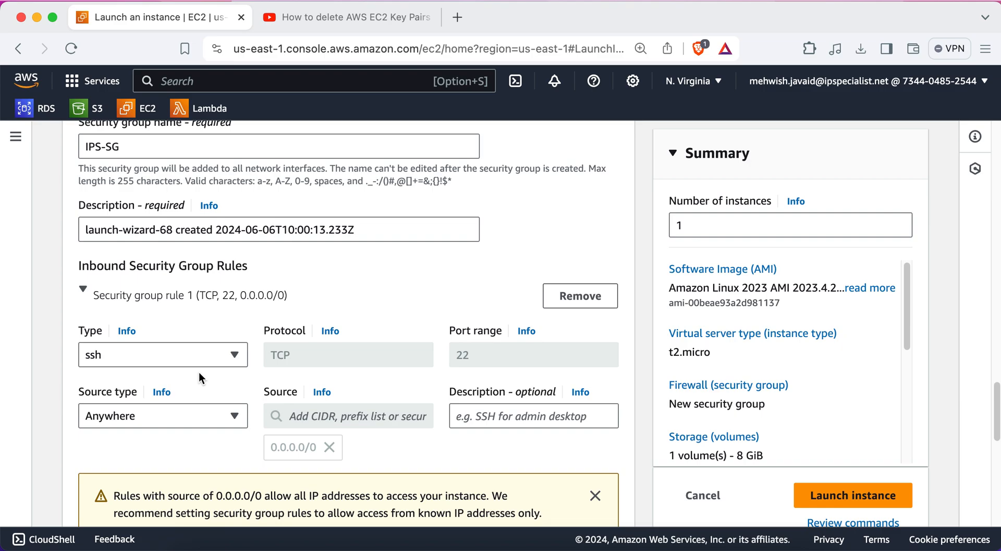
mouse_move(504, 381)
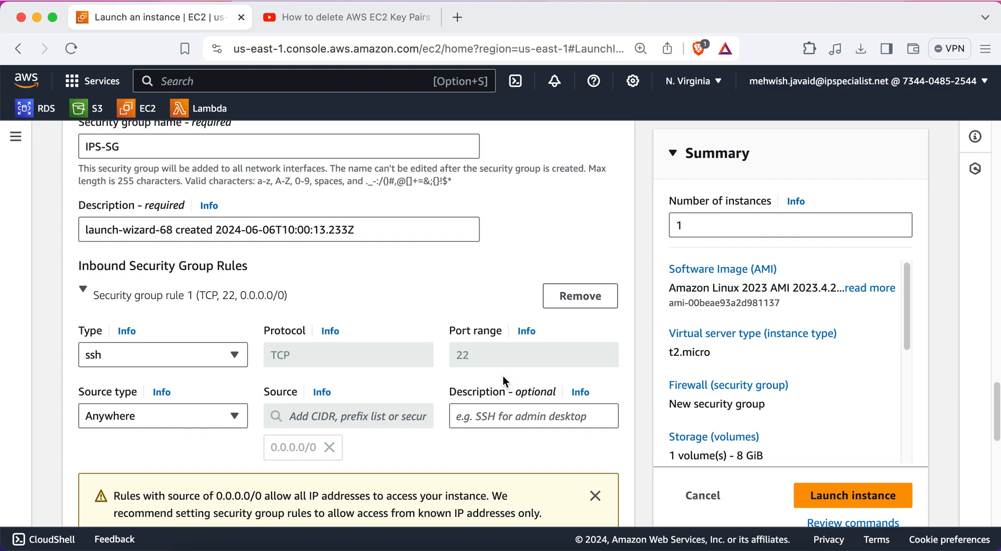
mouse_move(212, 439)
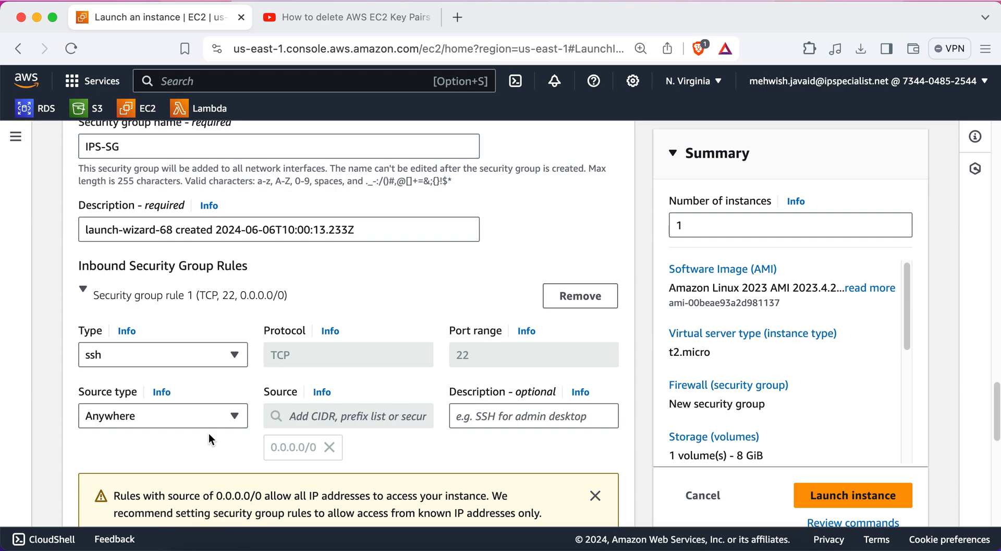
left_click(163, 415)
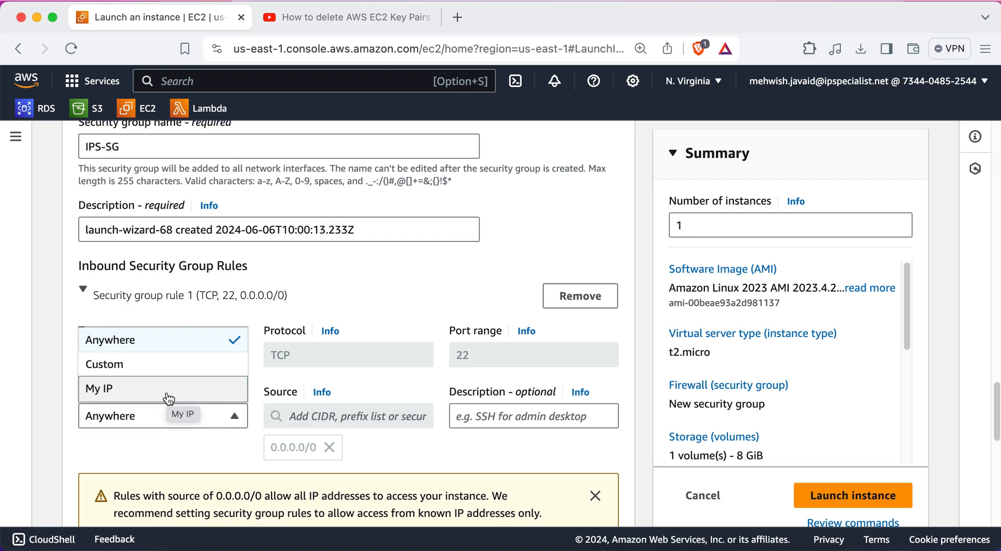
mouse_move(198, 347)
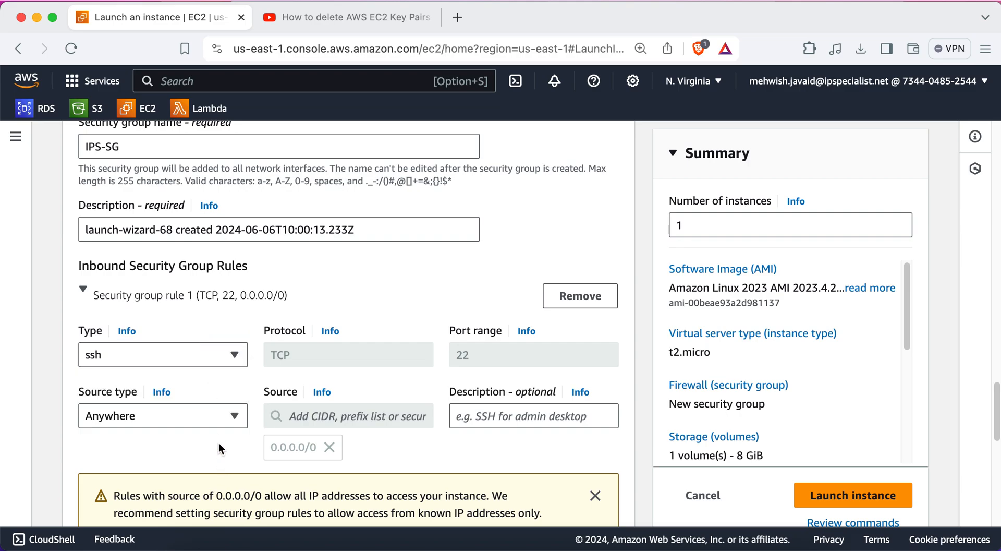
- Add a second inbound rule with its traffic type set to HTTPS
scroll("down", 3)
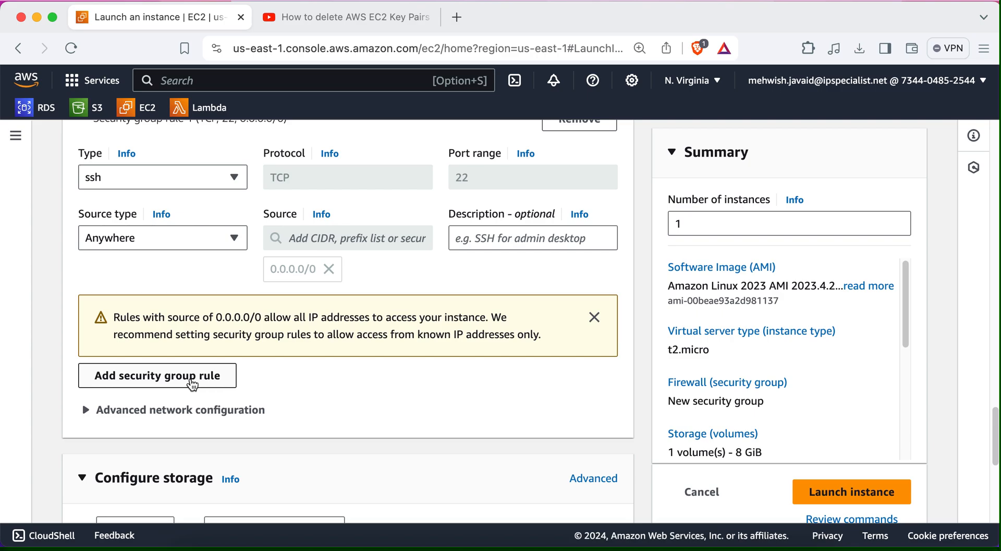
left_click(156, 375)
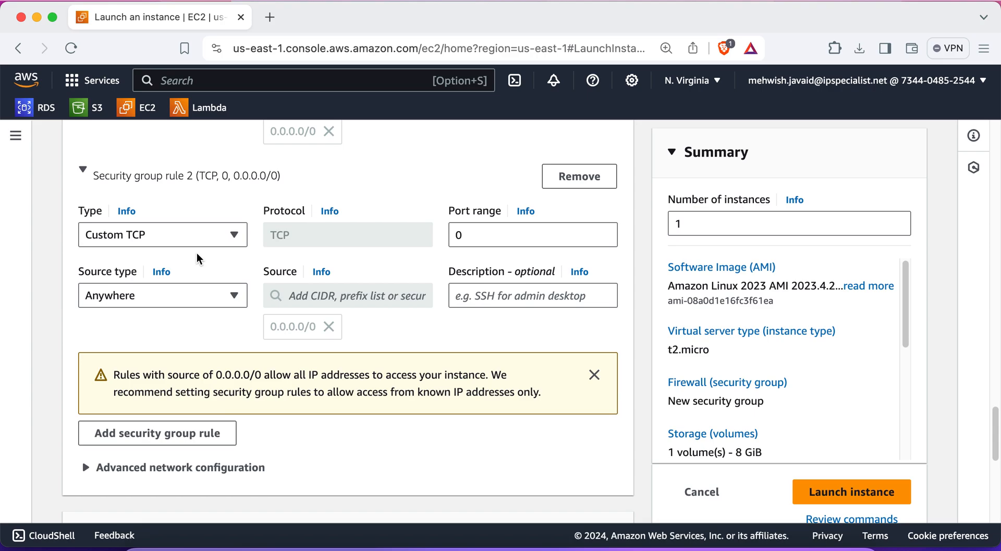
left_click(163, 234)
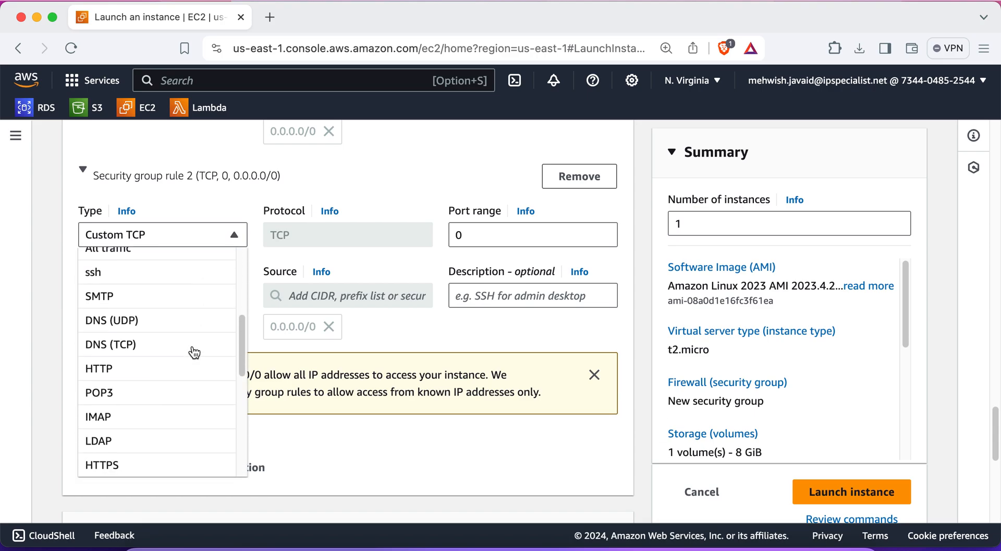
scroll("down", 3)
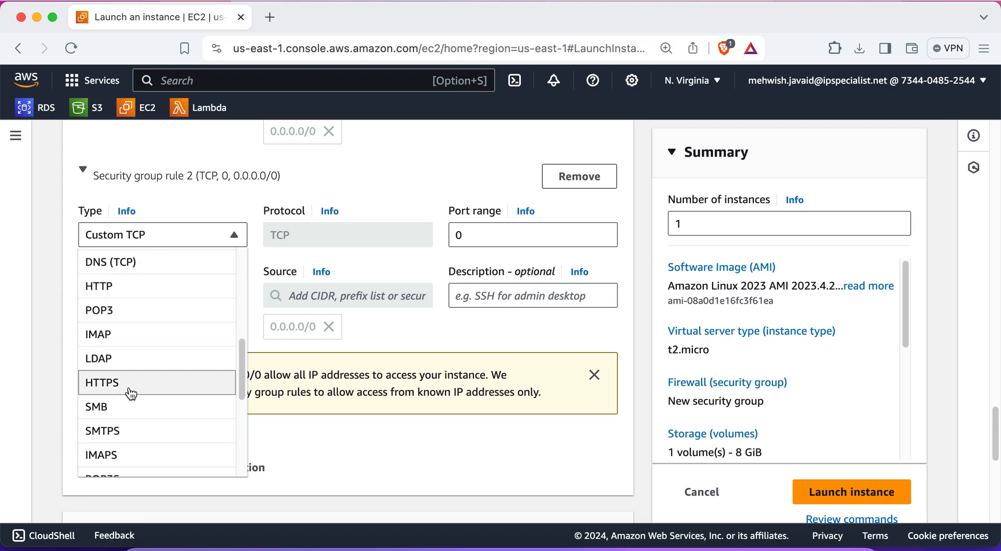
left_click(103, 381)
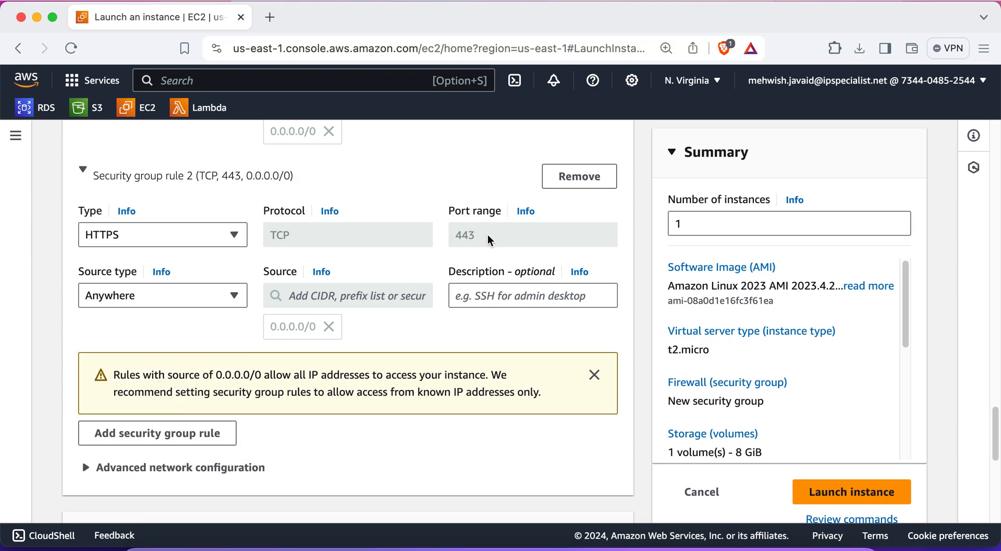
mouse_move(485, 243)
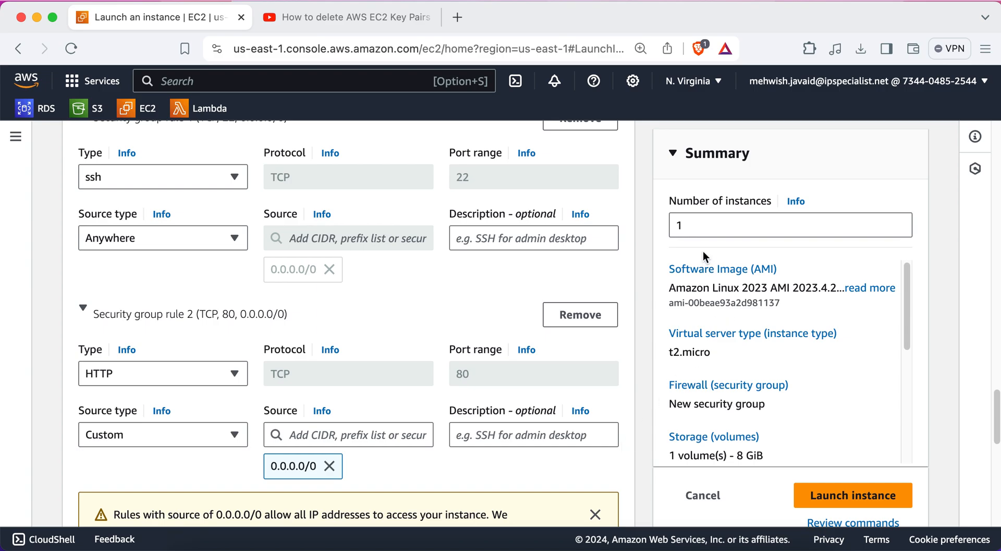
mouse_move(900, 225)
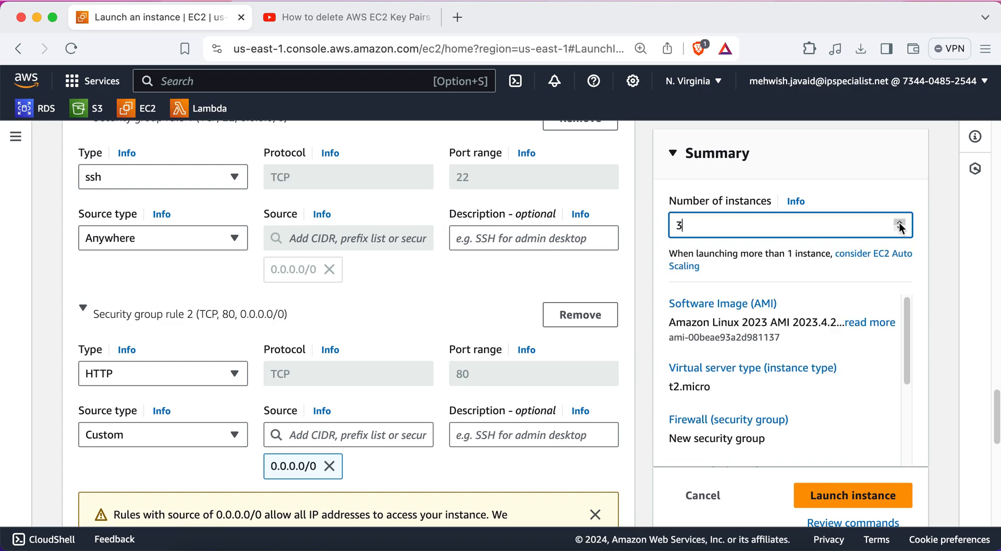
- Reset the instance count to 1 and set the root volume size to 12 GiB
left_click(899, 229)
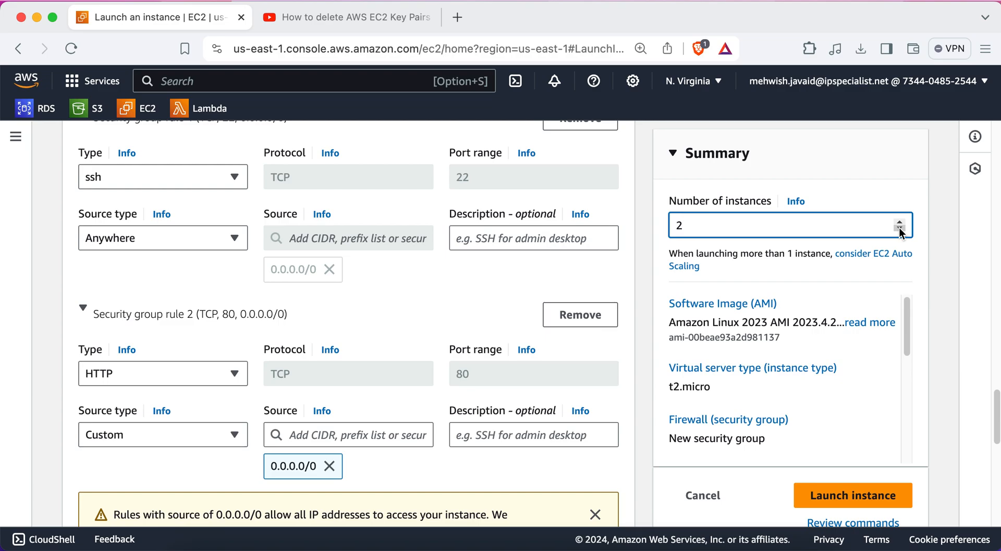
left_click(898, 230)
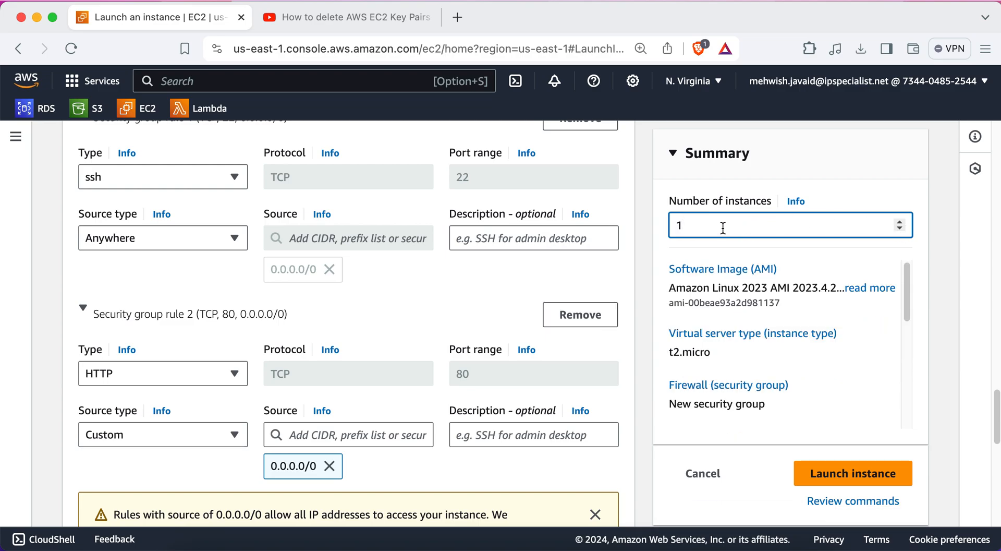
mouse_move(690, 228)
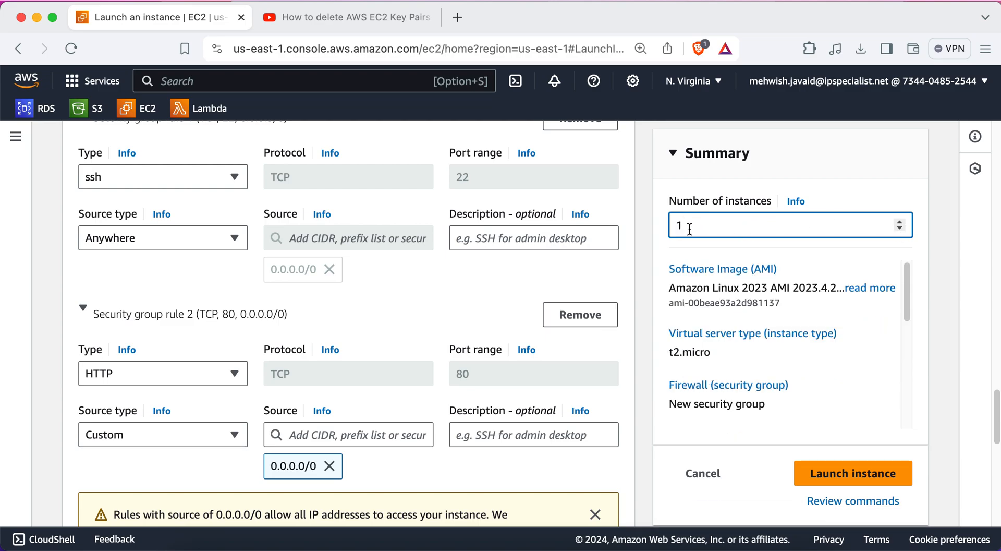
scroll("down", 3)
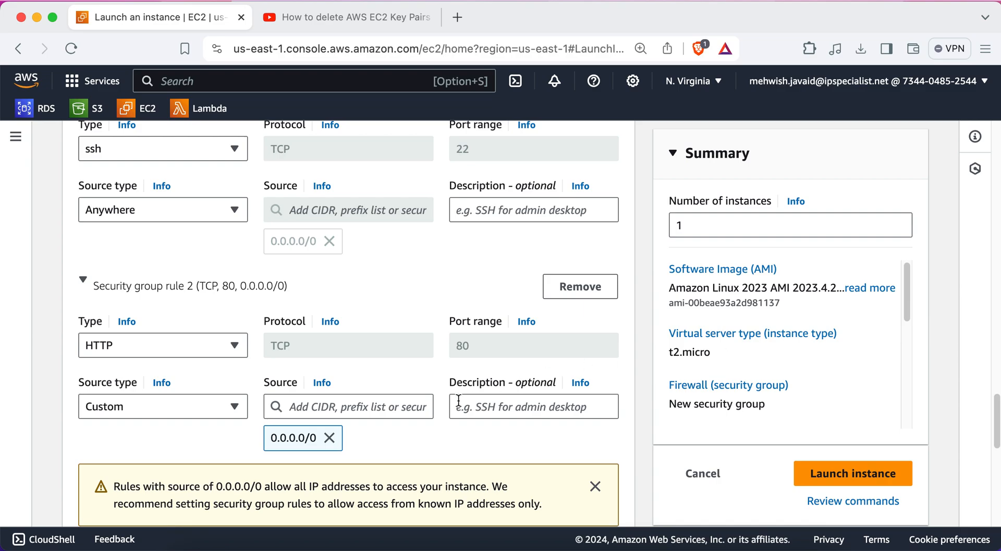
scroll("down", 3)
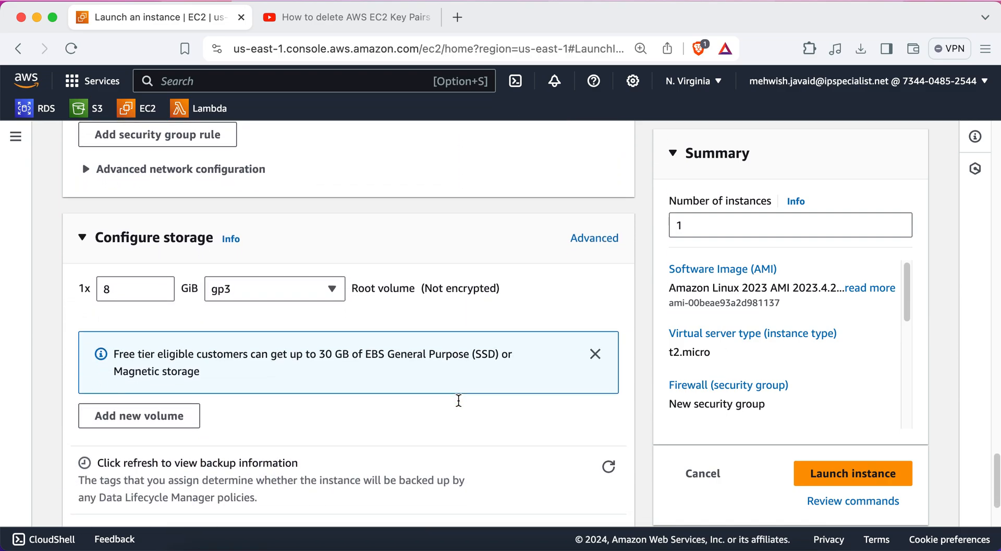
scroll("down", 3)
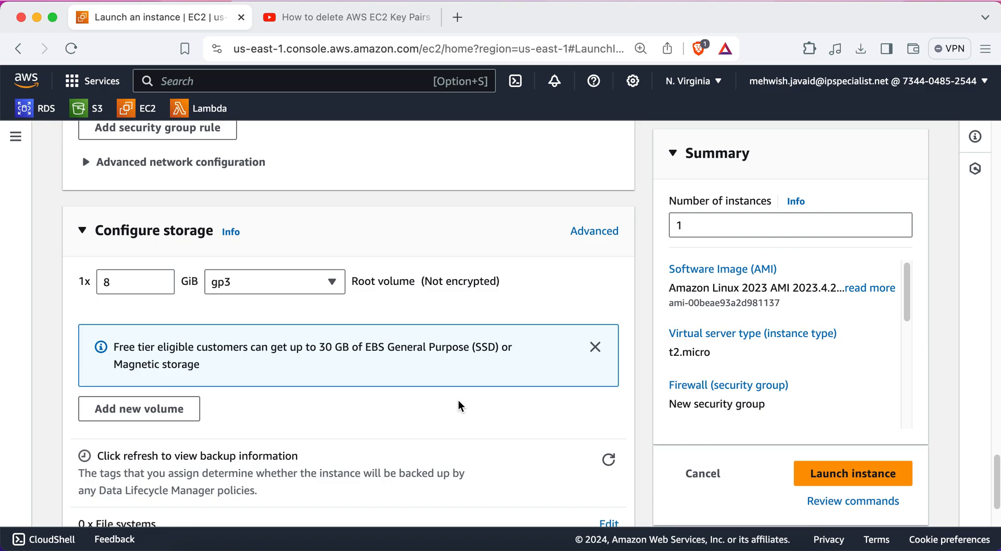
mouse_move(380, 307)
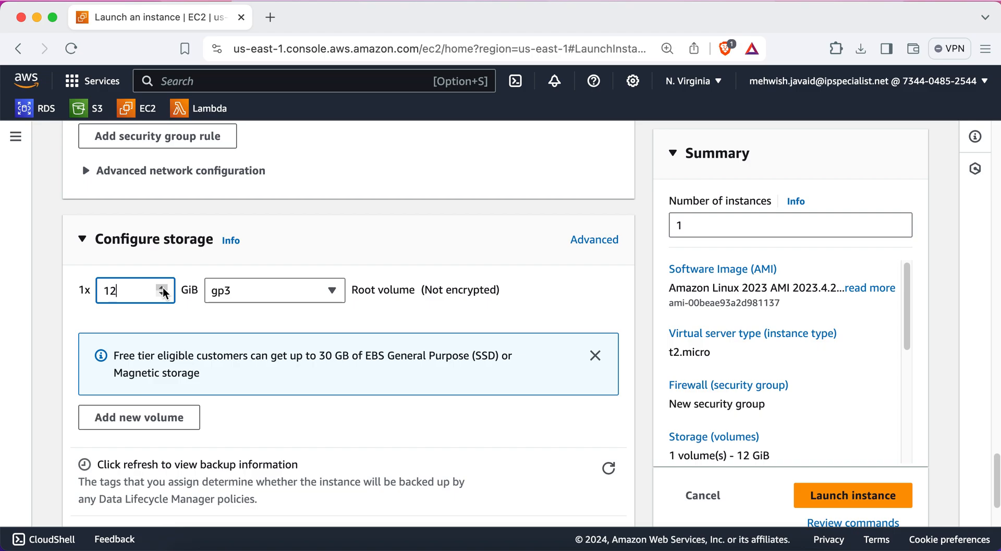
scroll("down", 3)
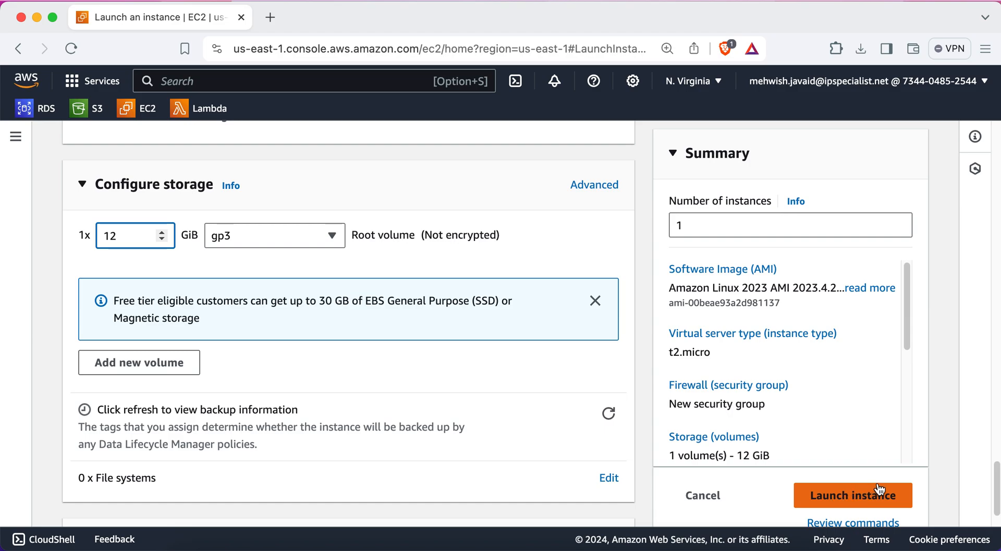
- Launch the instance, view all instances and refresh until 2/2 status checks pass
left_click(852, 494)
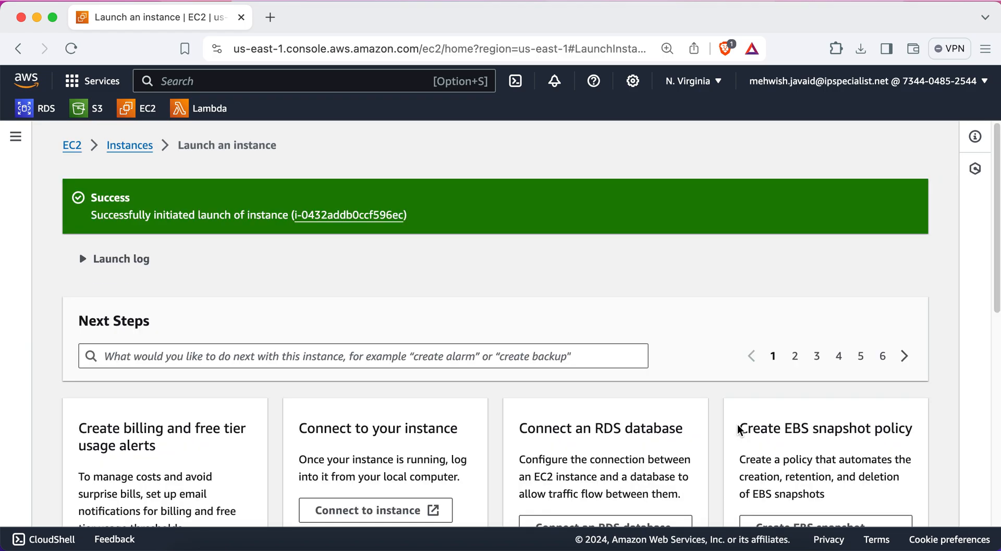
mouse_move(237, 232)
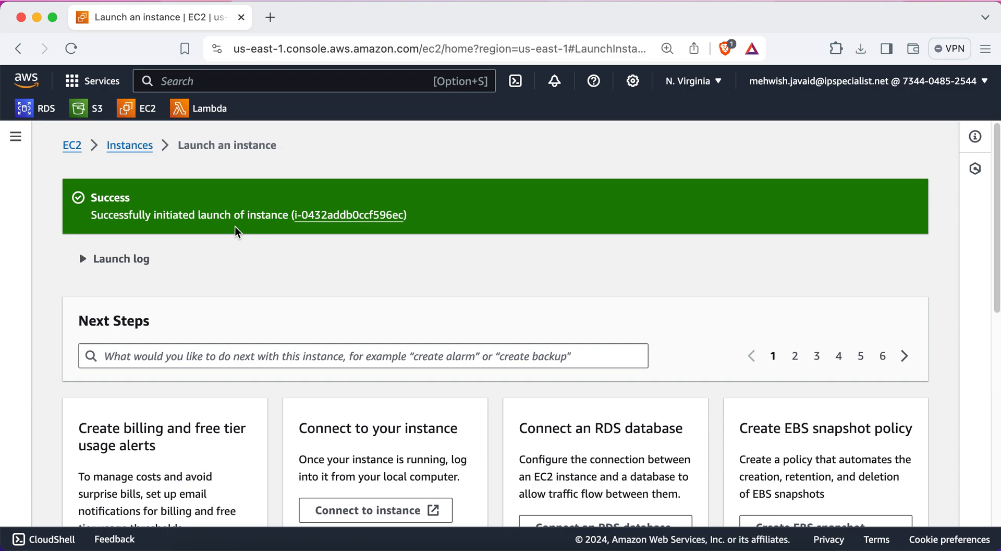
scroll("down", 3)
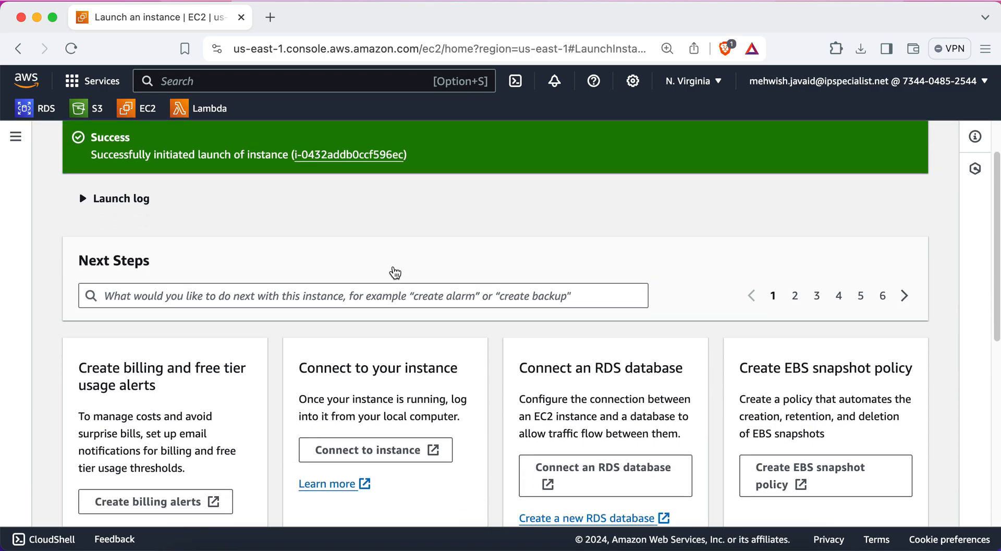
scroll("down", 3)
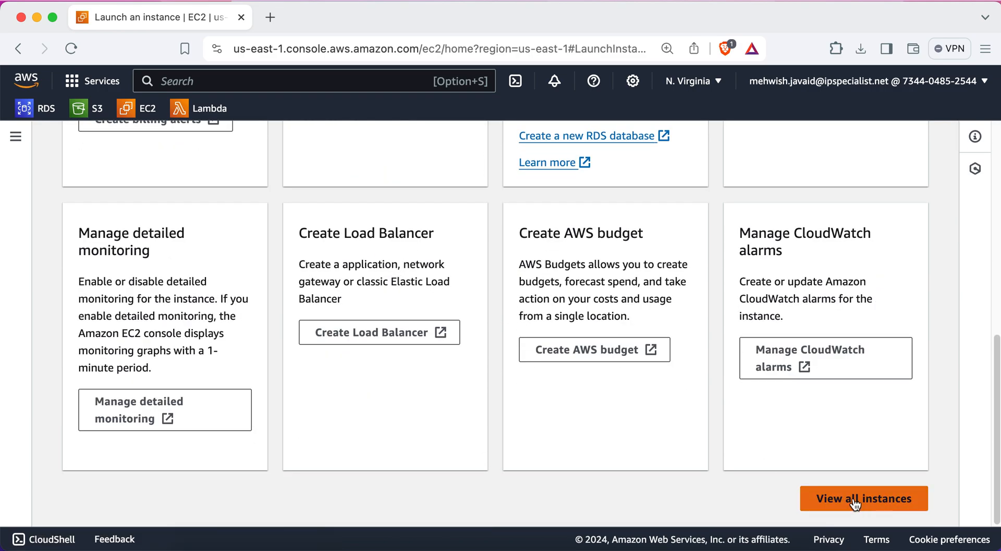
left_click(863, 499)
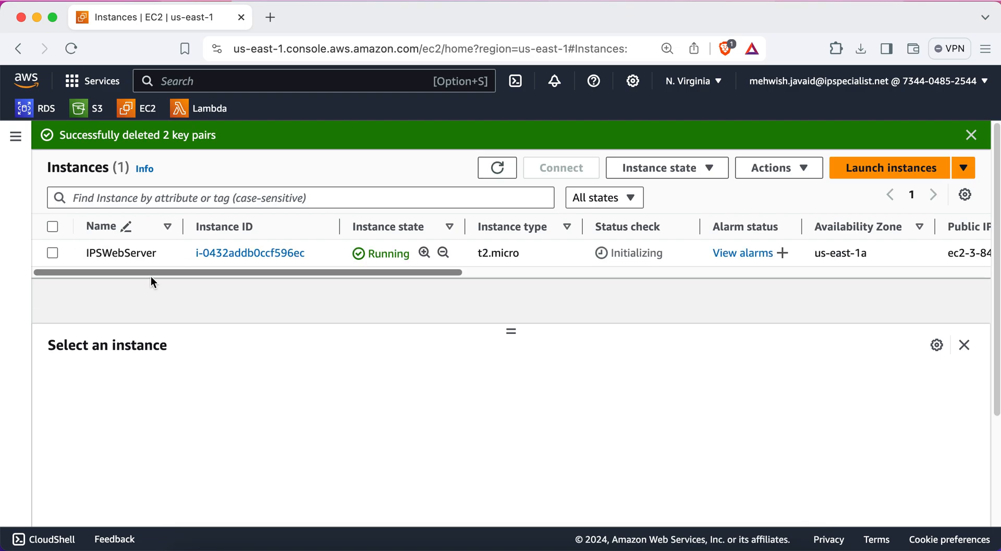
mouse_move(366, 293)
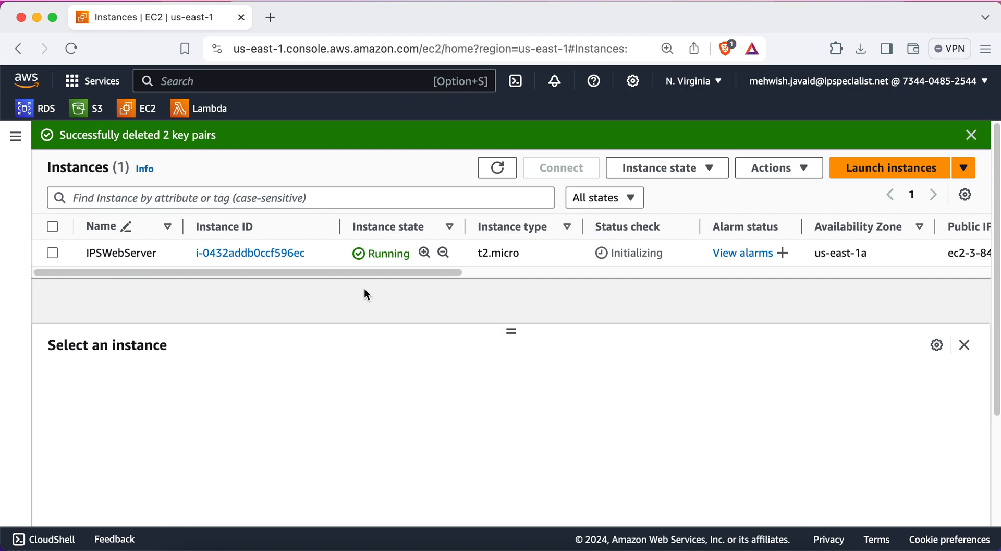
mouse_move(584, 264)
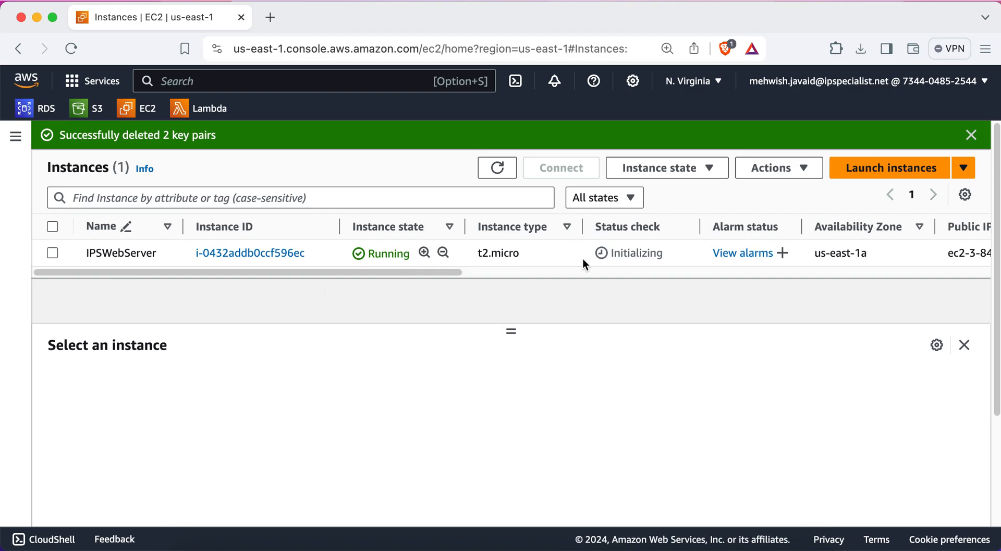
mouse_move(662, 249)
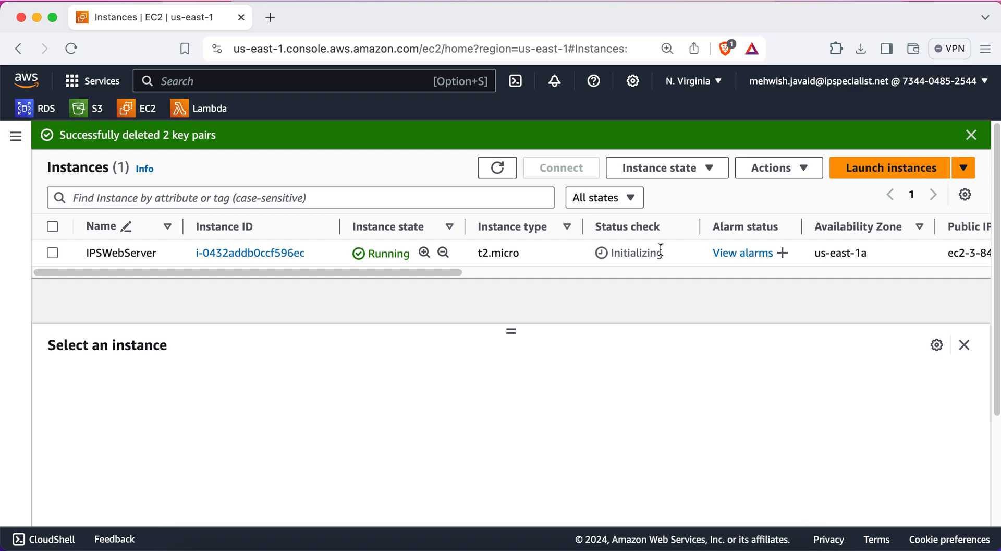
mouse_move(626, 408)
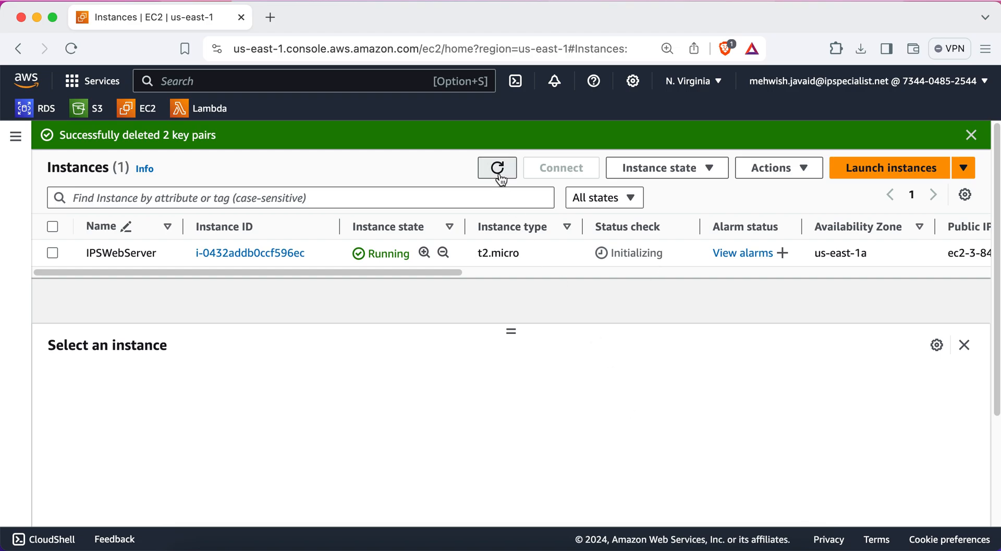
left_click(498, 167)
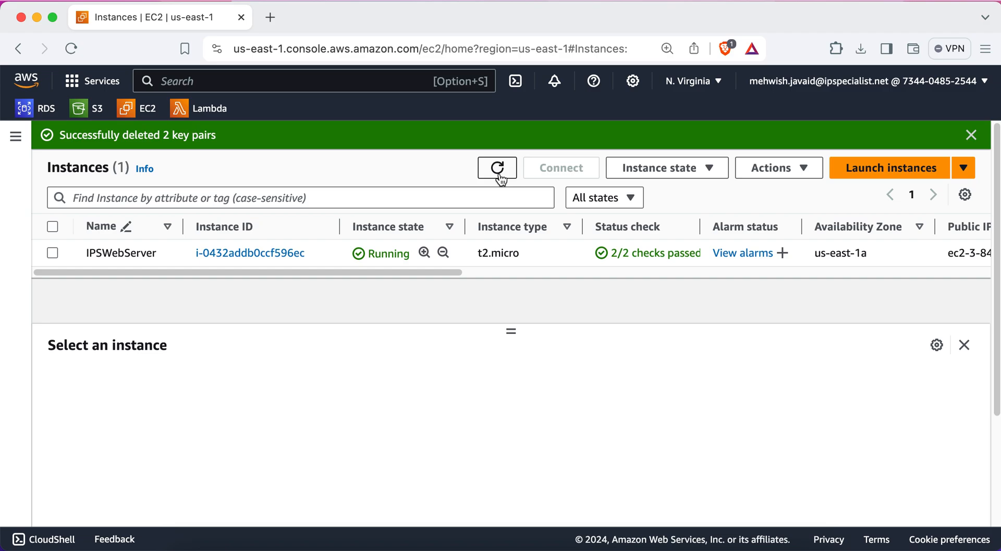
mouse_move(666, 254)
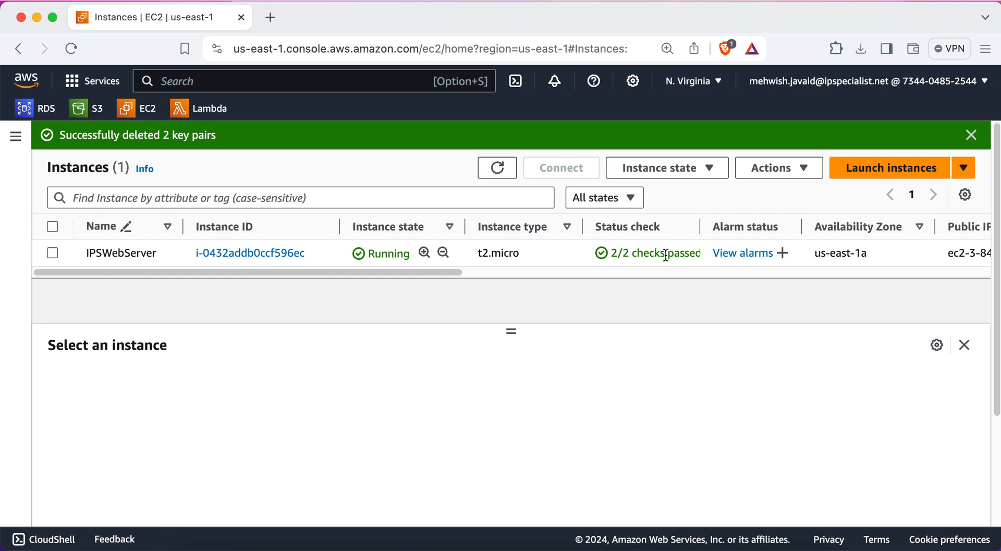
- Select IPSWebServer, review its details and copy public IPv4 address 3.84.144.198
left_click(971, 134)
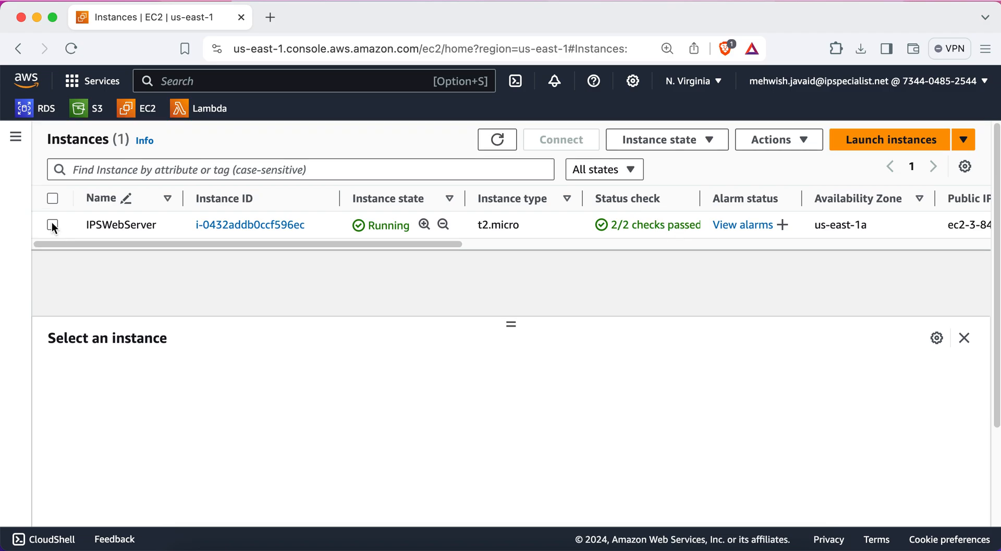
left_click(52, 225)
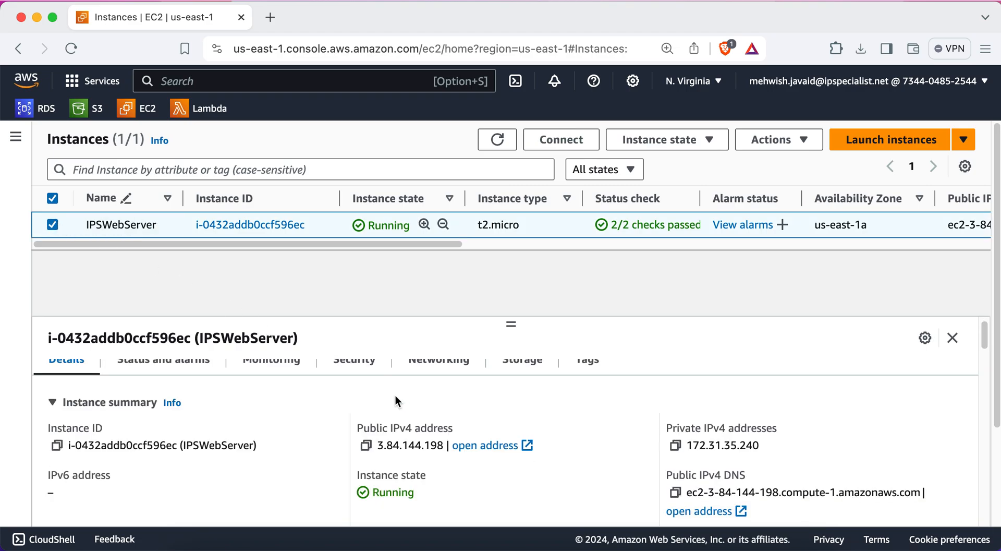
scroll("down", 3)
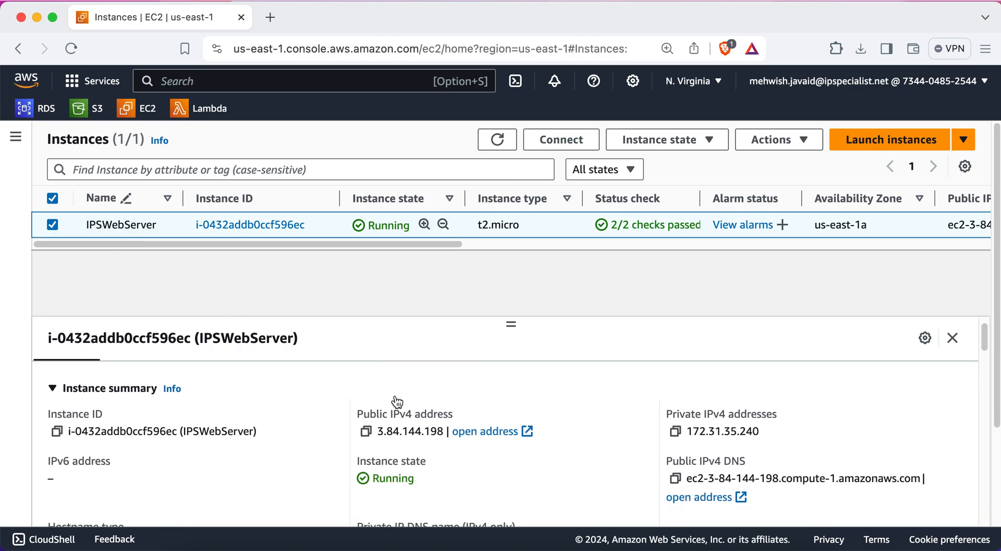
scroll("down", 3)
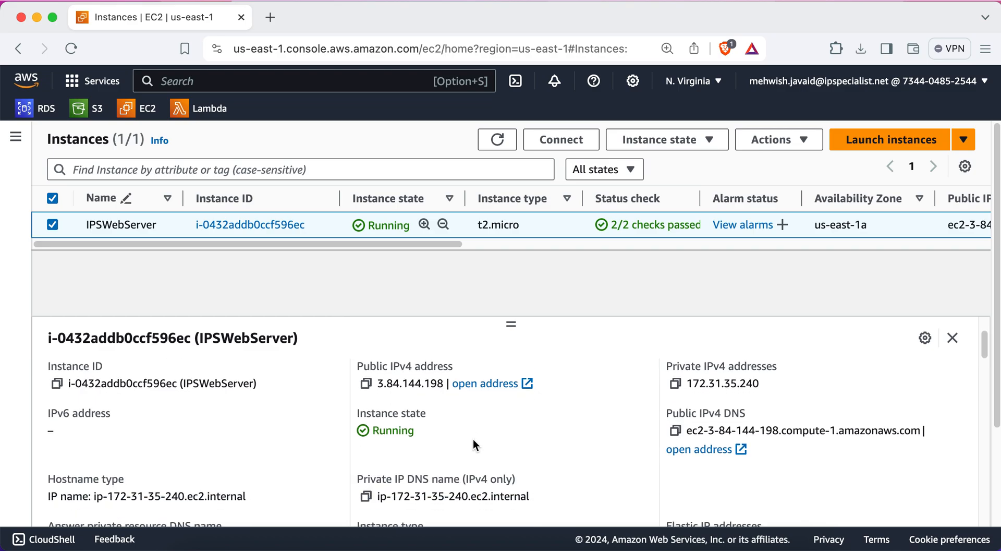
scroll("down", 3)
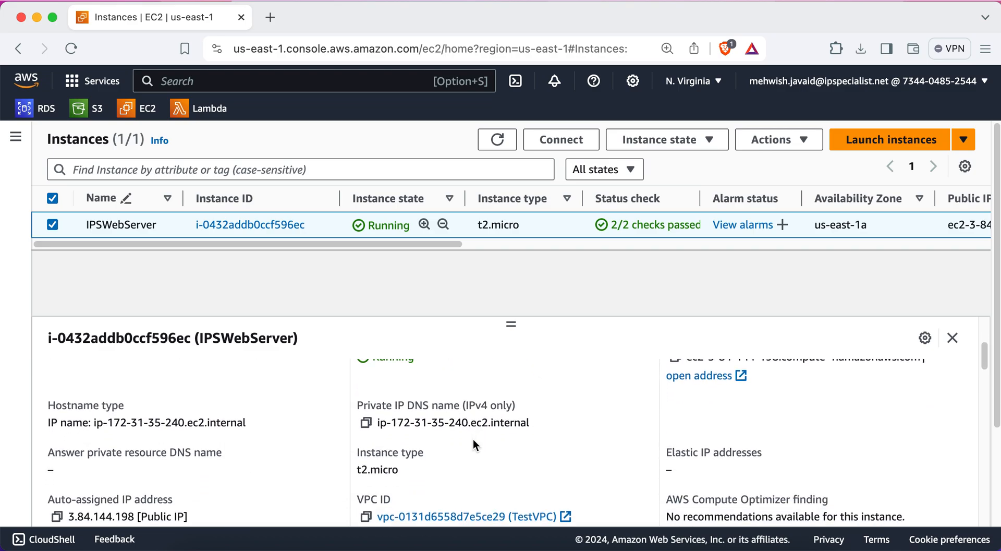
scroll("down", 3)
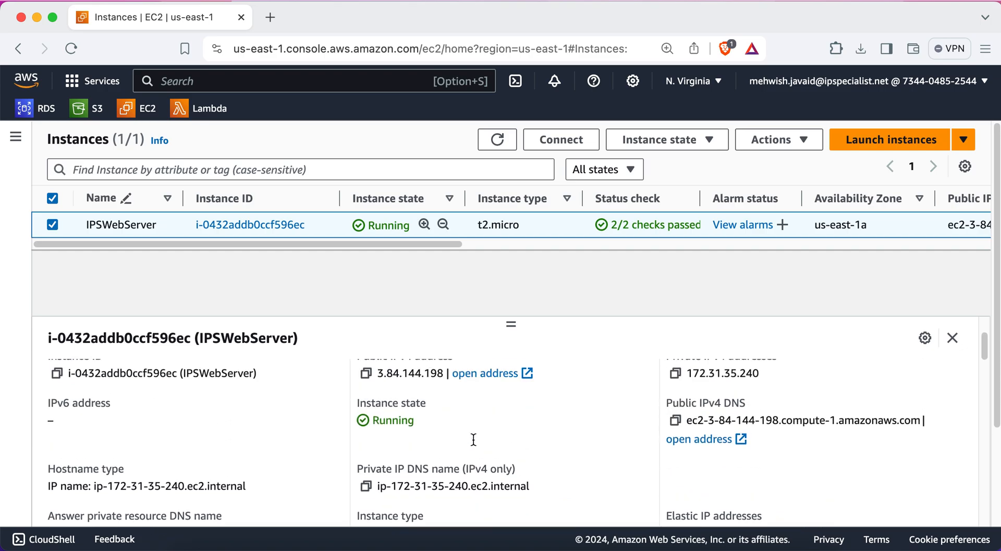
scroll("up", 3)
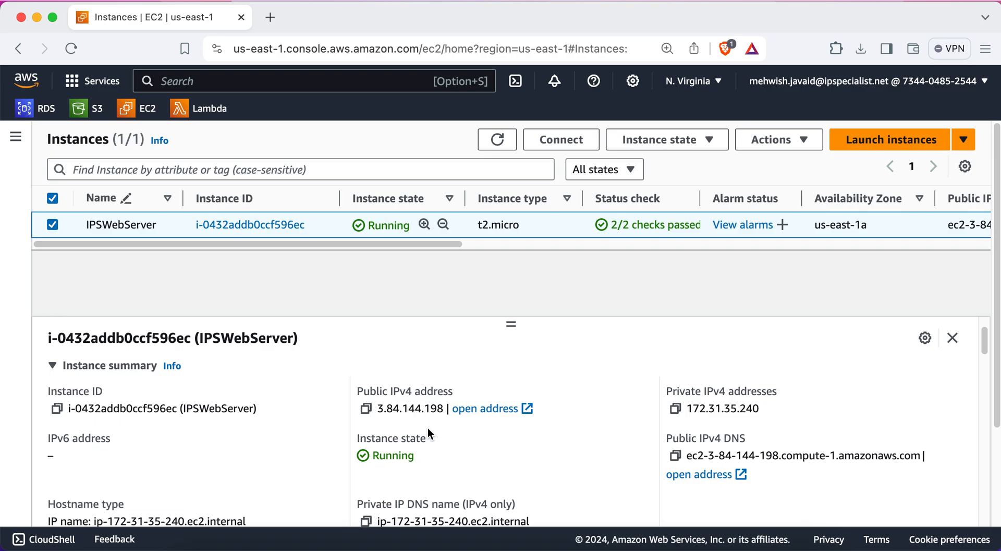
left_click(365, 408)
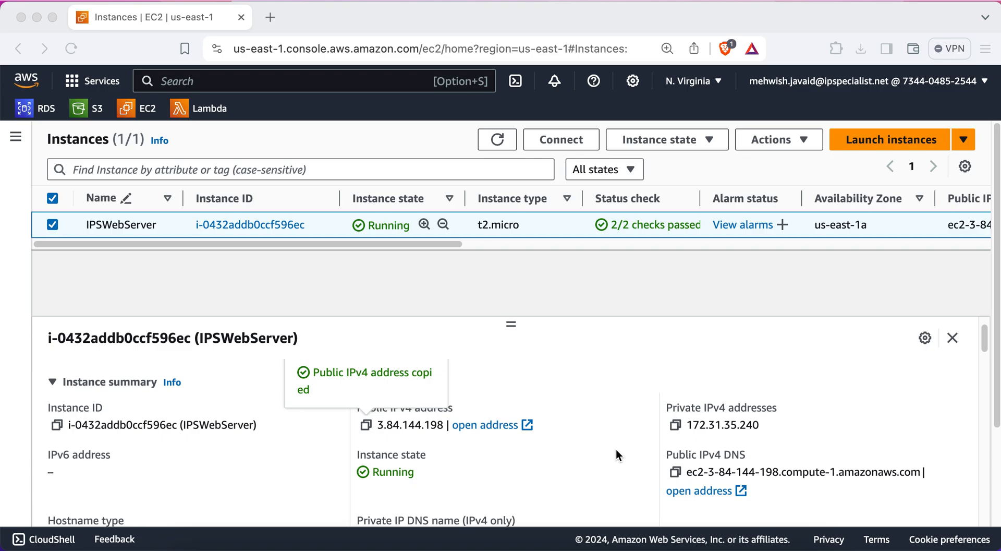
- In Terminal, change into the ~/Downloads folder
left_click(744, 527)
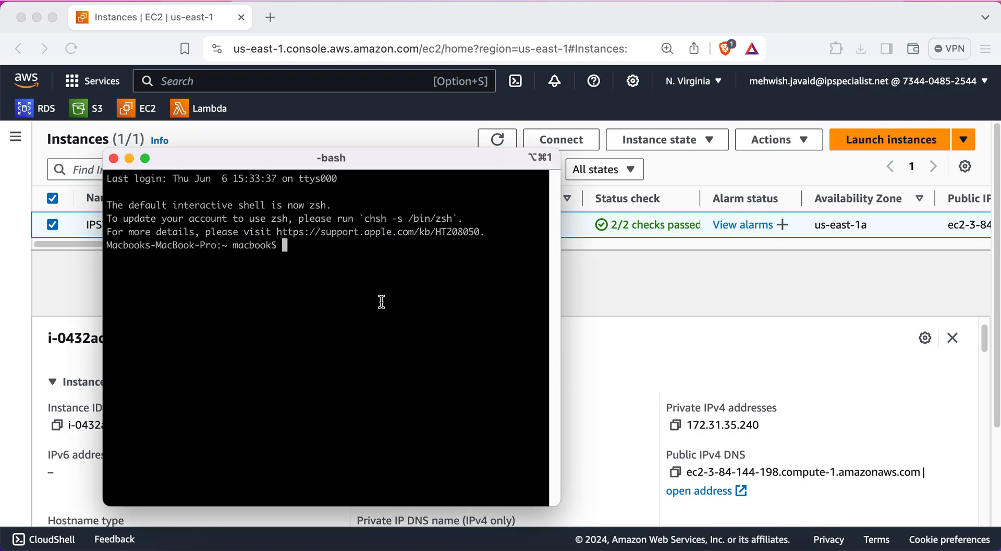
mouse_move(294, 246)
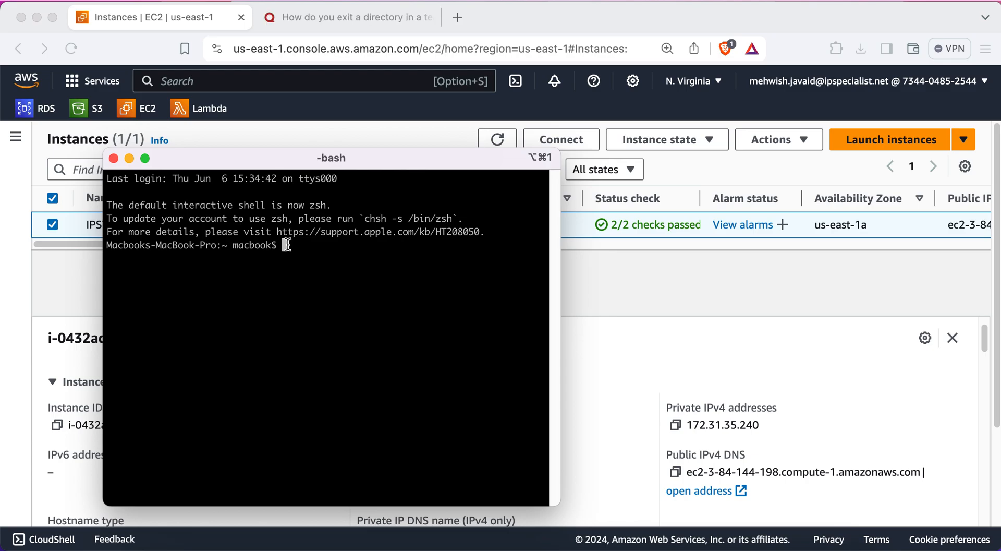
type("cd ~/Downloads")
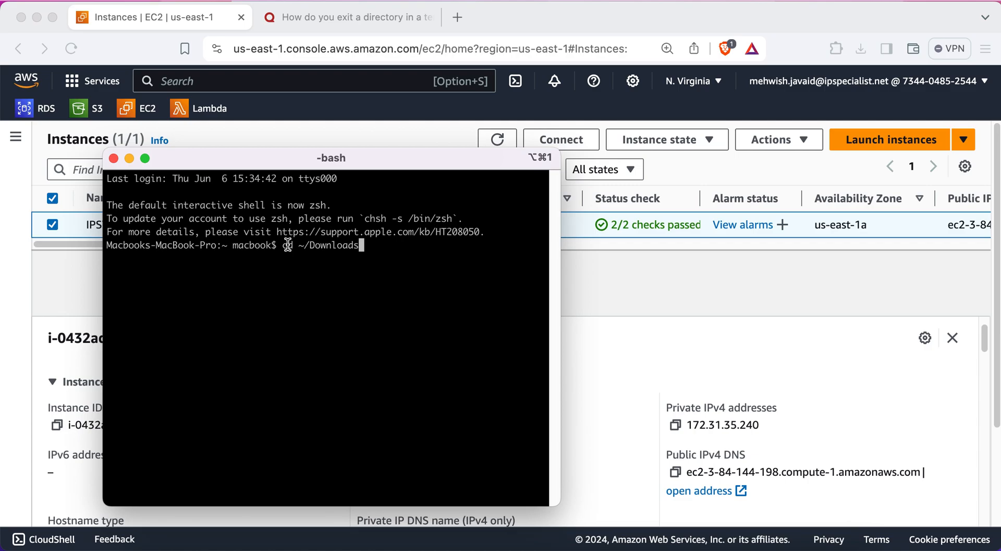
key("Return")
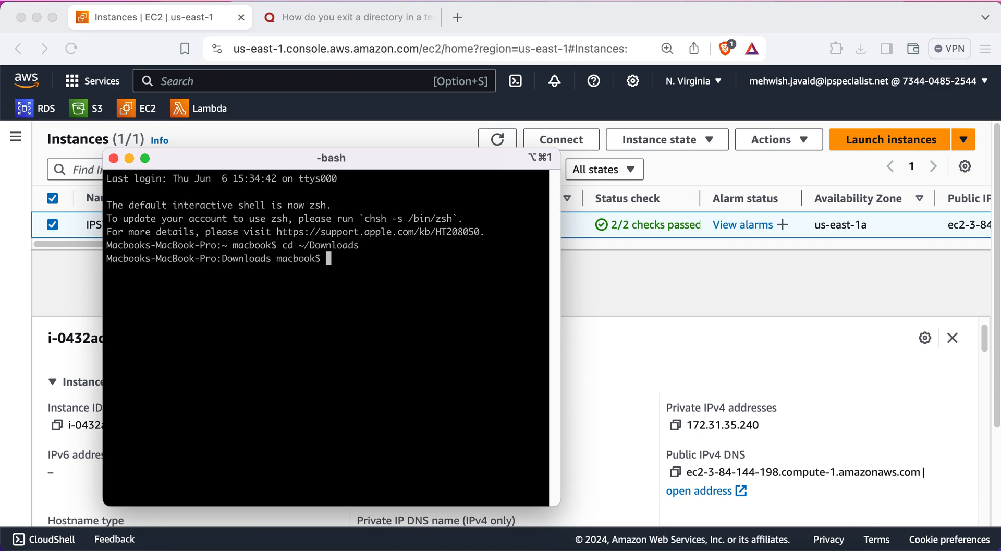
- Run chmod 400 IPSKey.pem to make the key readable only by its owner
left_click(249, 18)
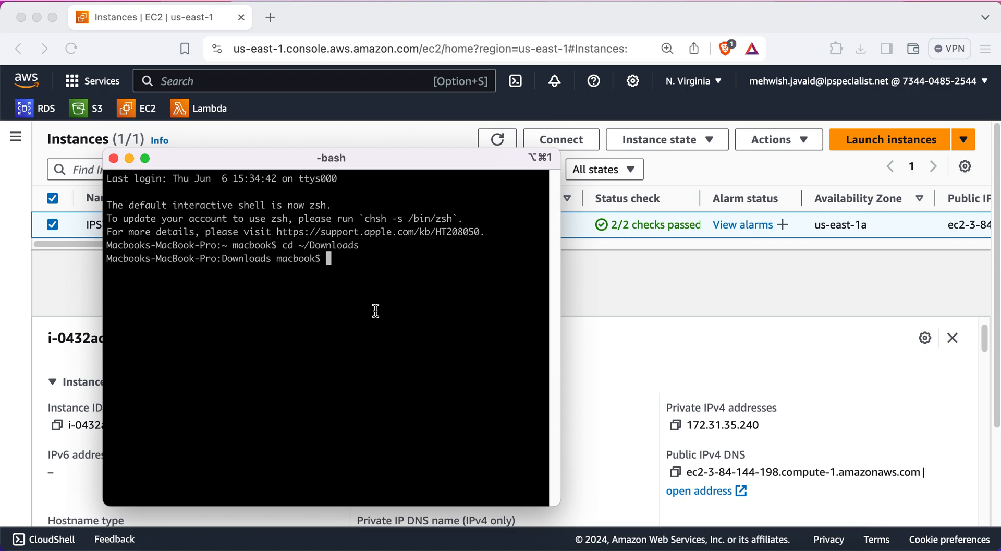
mouse_move(330, 260)
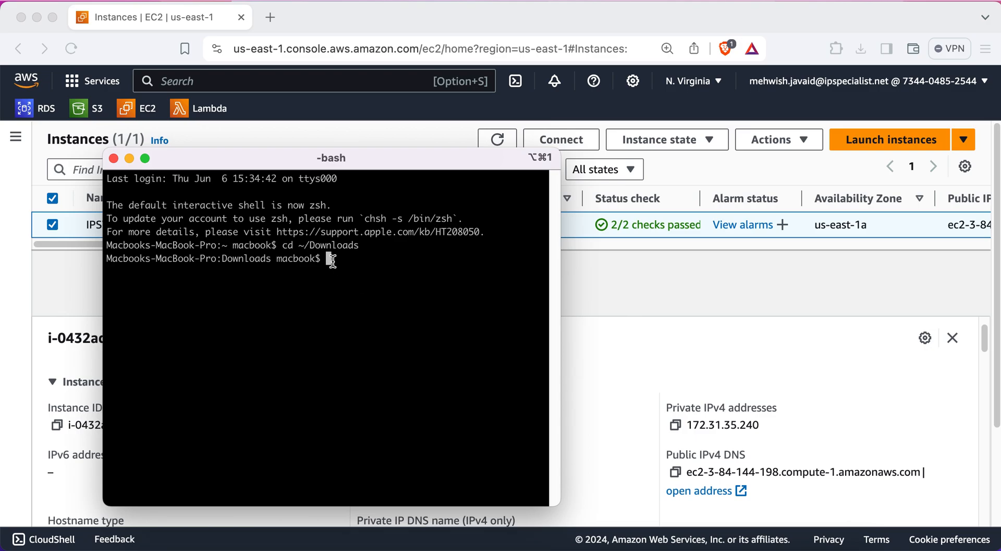
type("chmod 400")
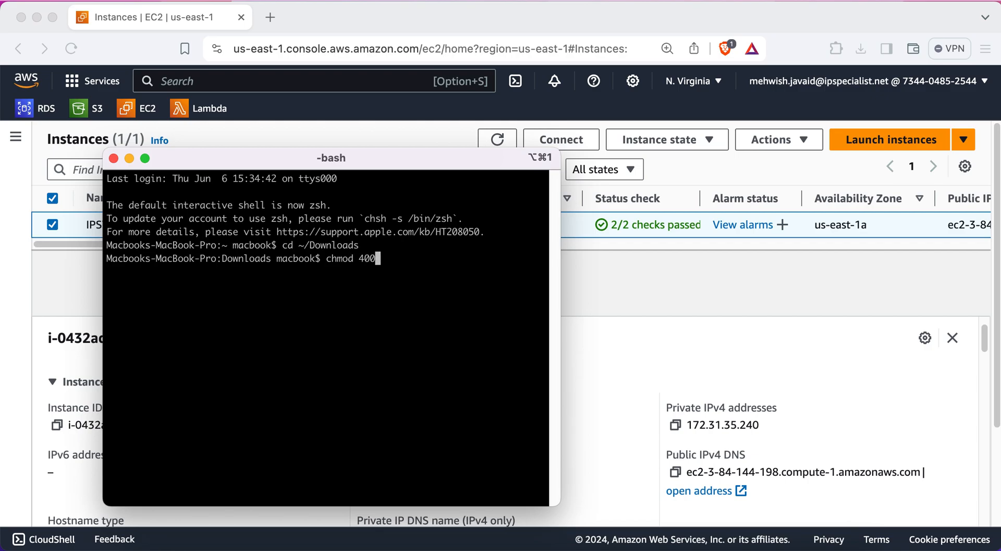
type("ip")
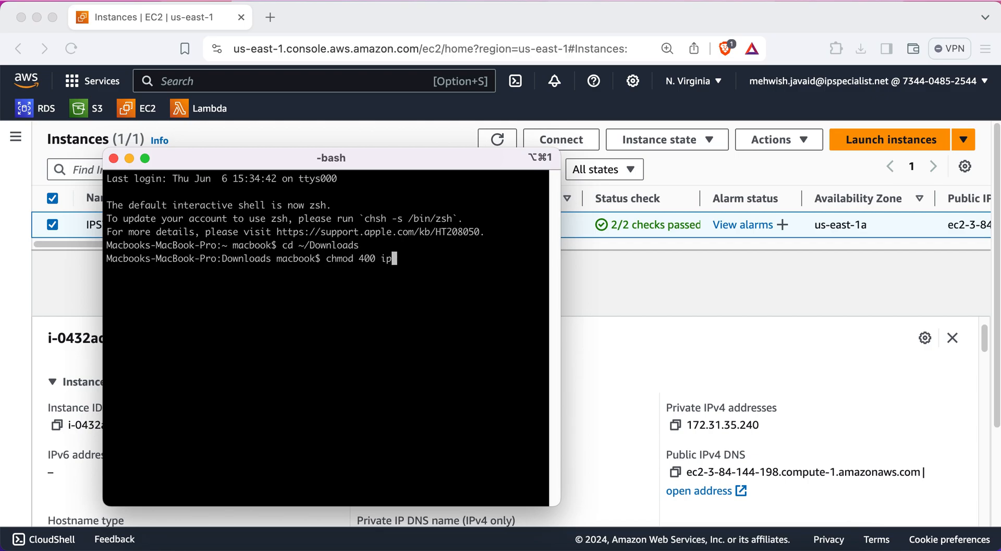
type("IPSKe")
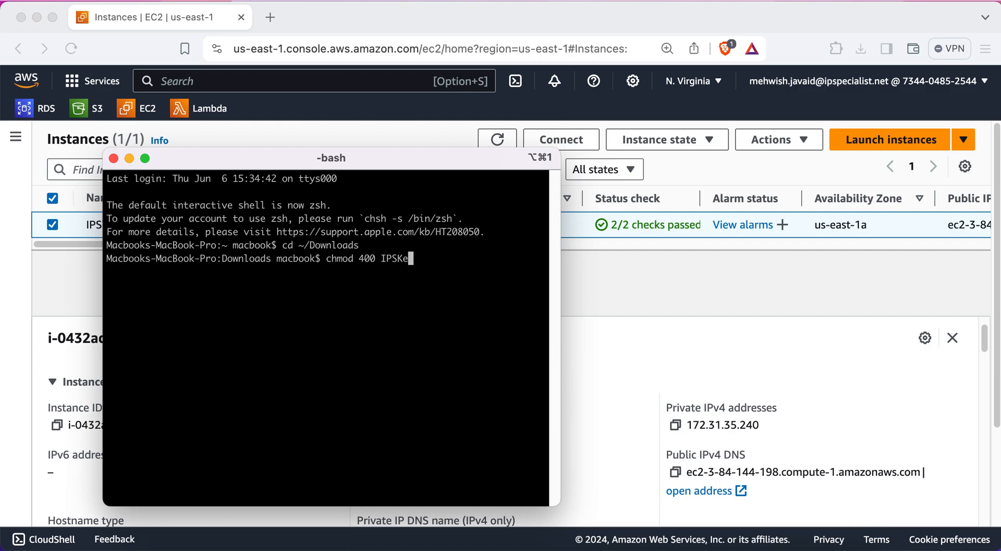
type(".pe")
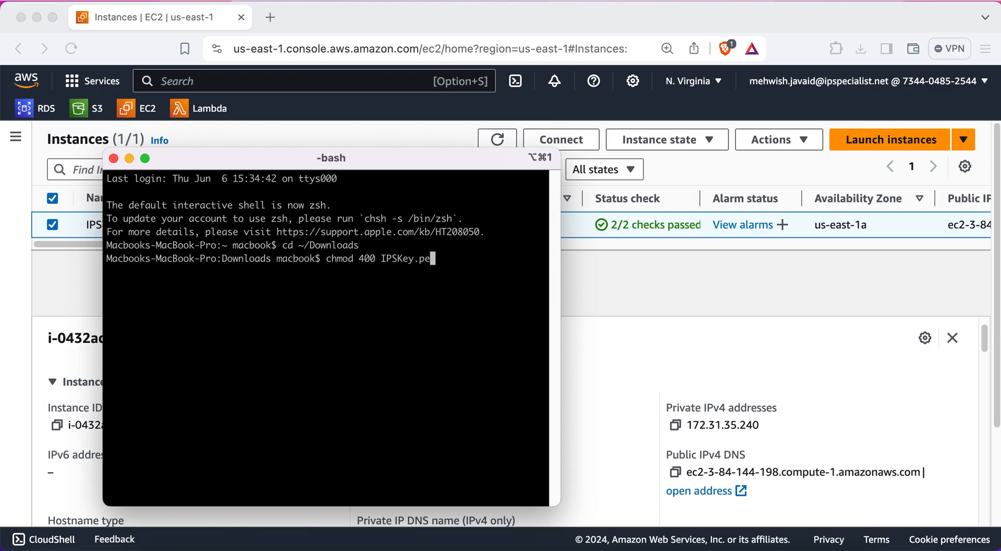
type("m")
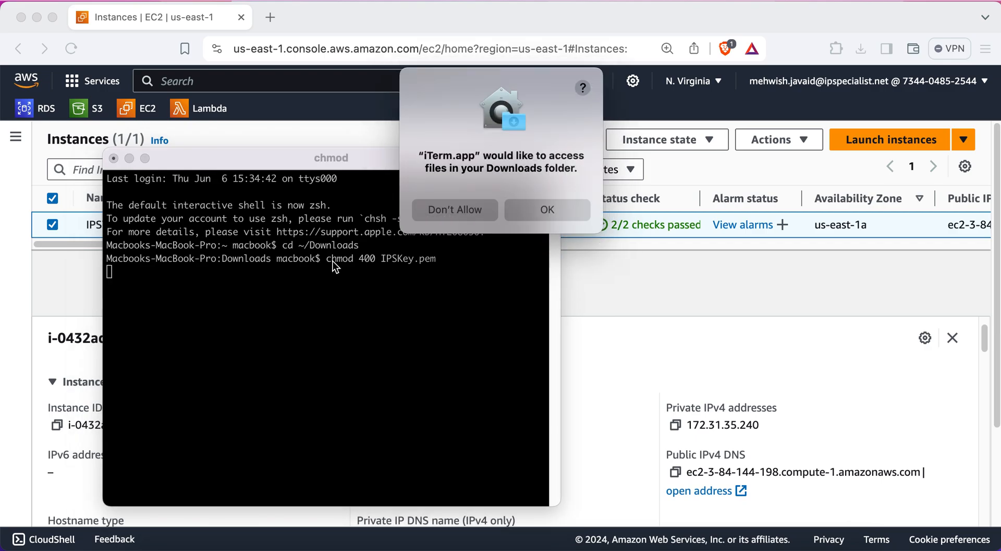
mouse_move(546, 209)
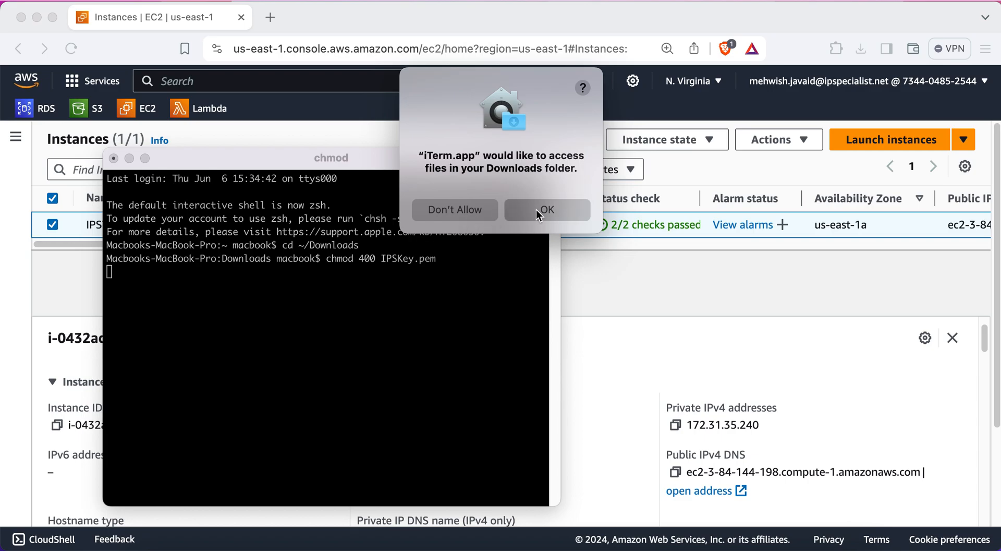
left_click(546, 209)
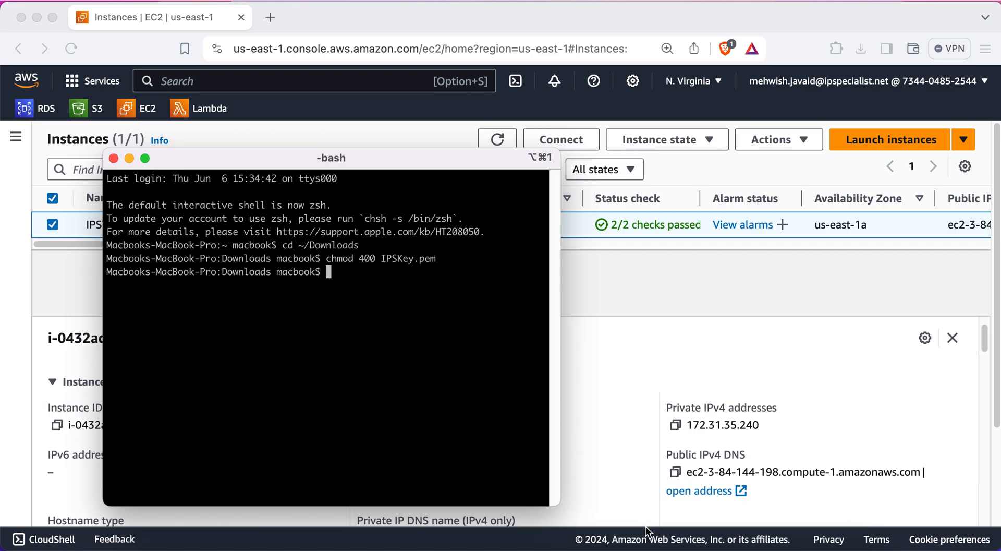
type("s")
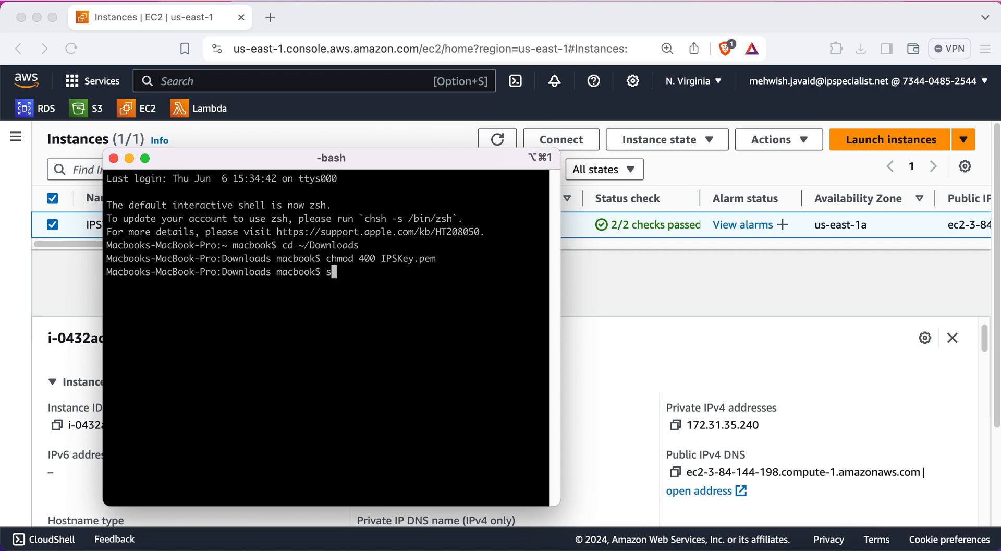
type("sh -")
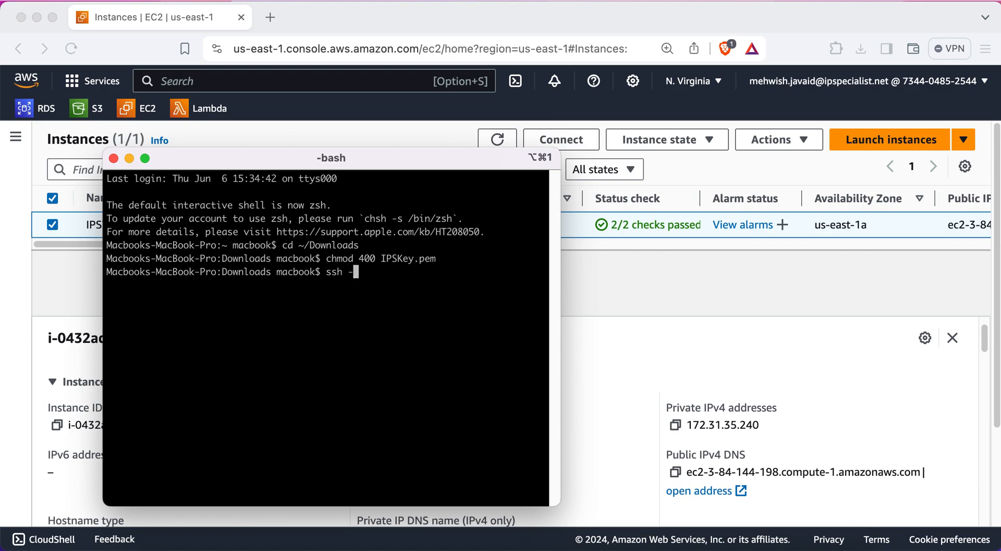
type("-i")
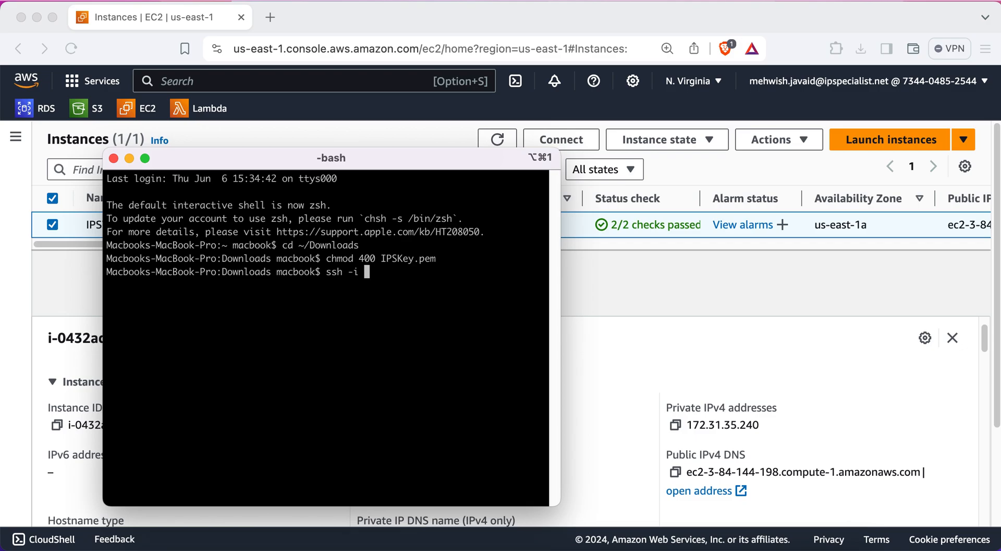
type("IPS")
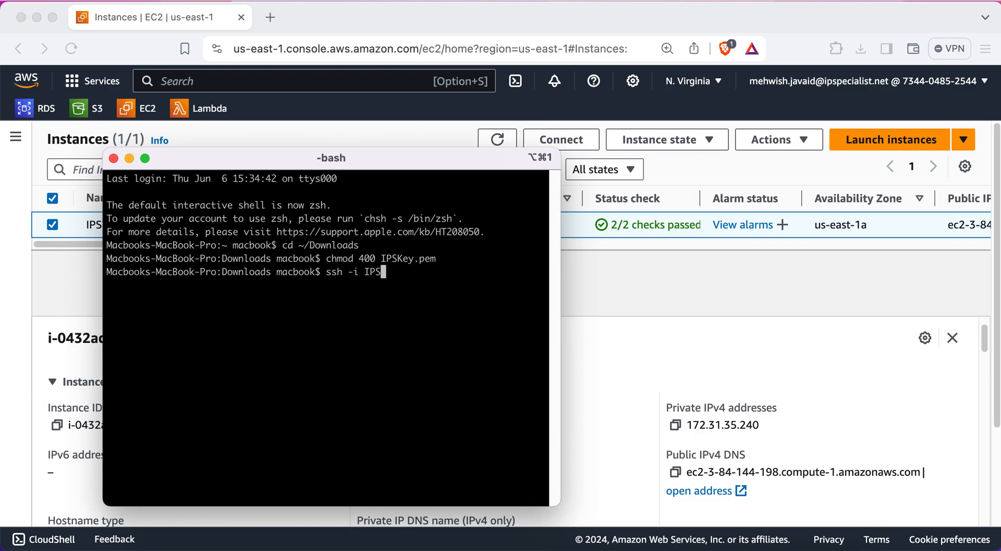
type("Key.p")
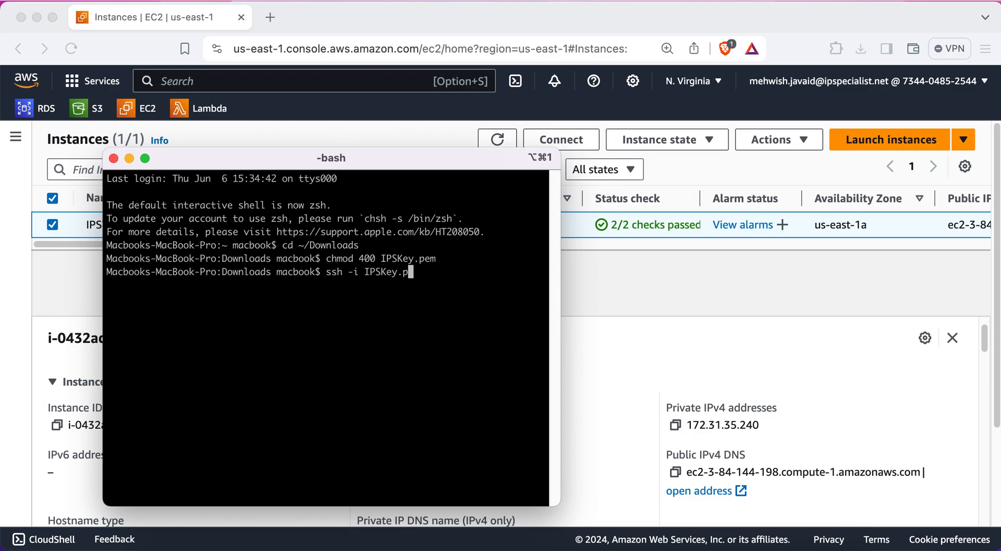
type("em")
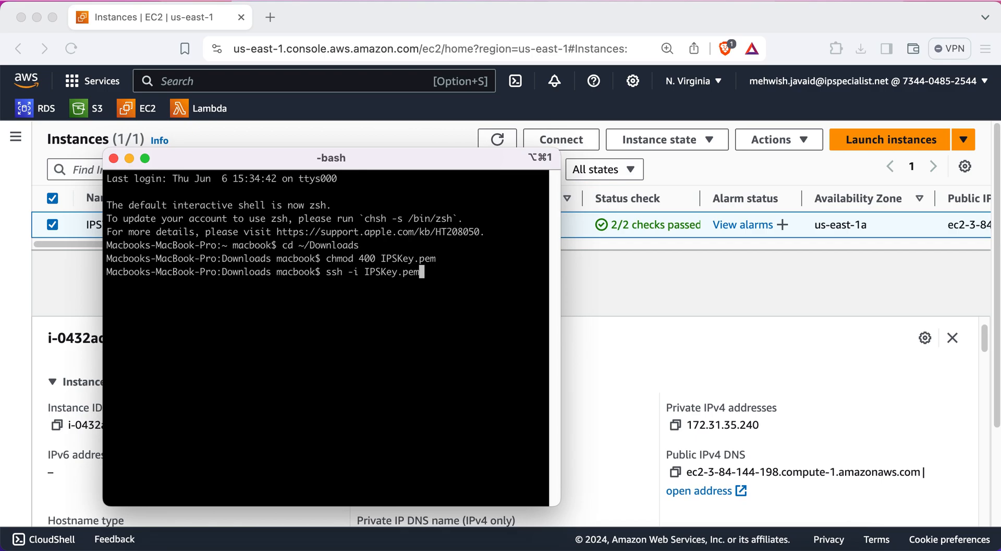
type("ec2-user")
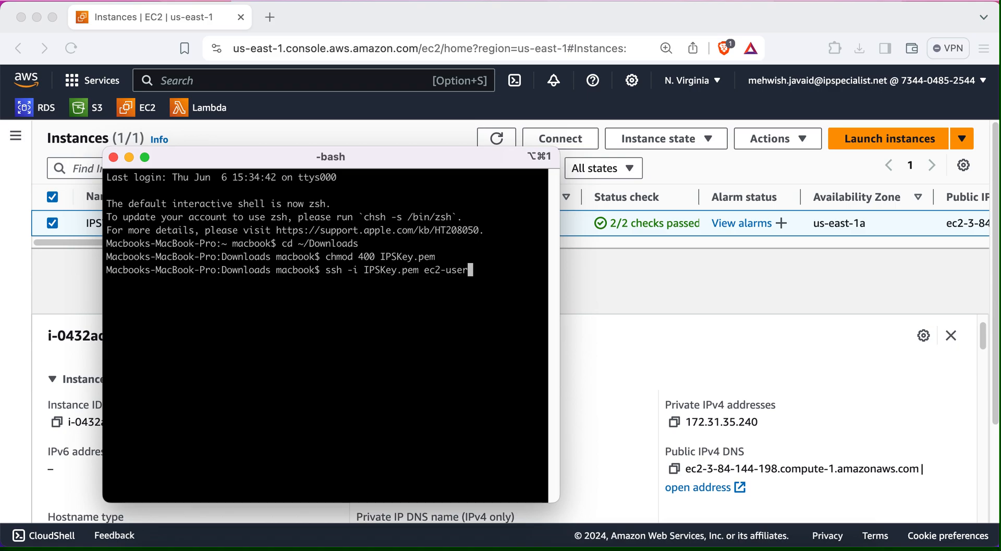
type("@")
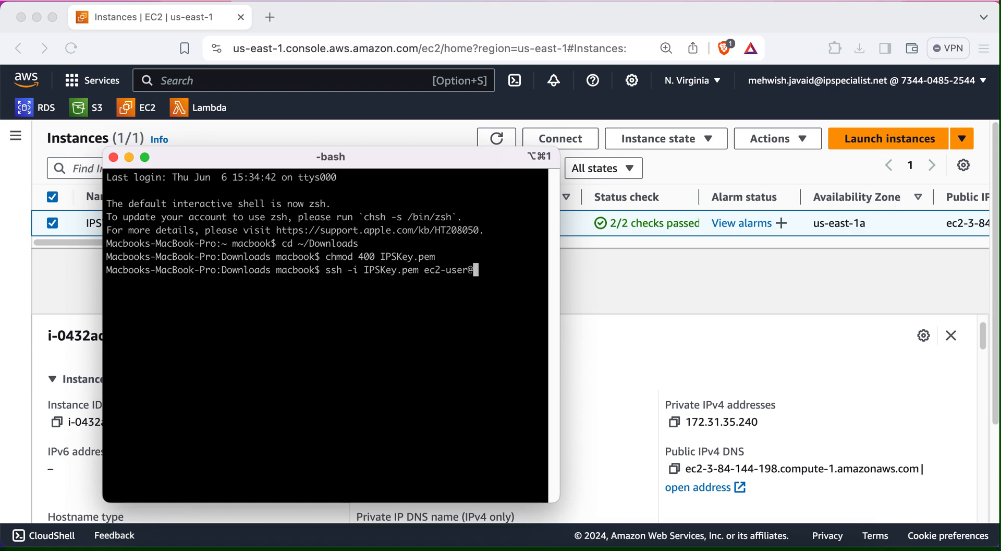
type("3.84.144.198")
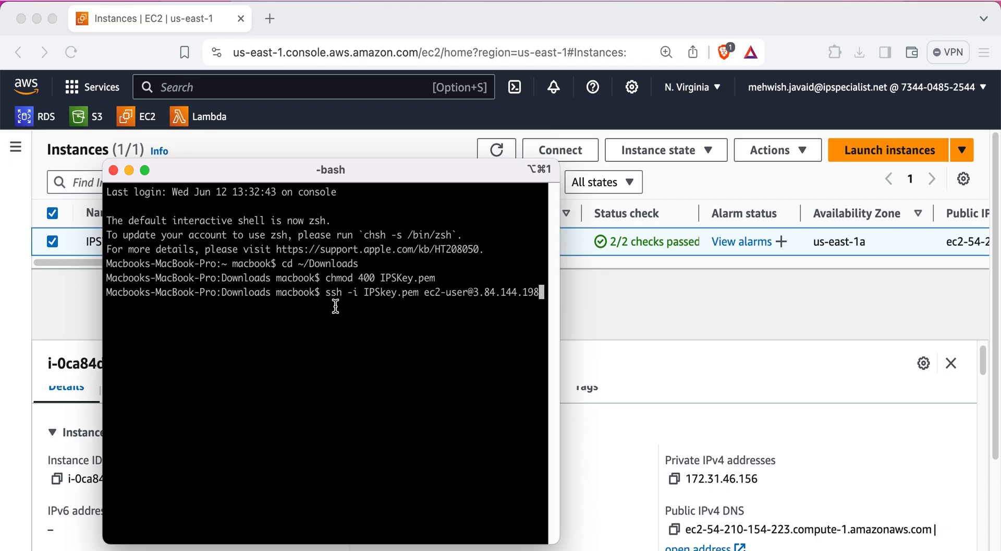
mouse_move(352, 302)
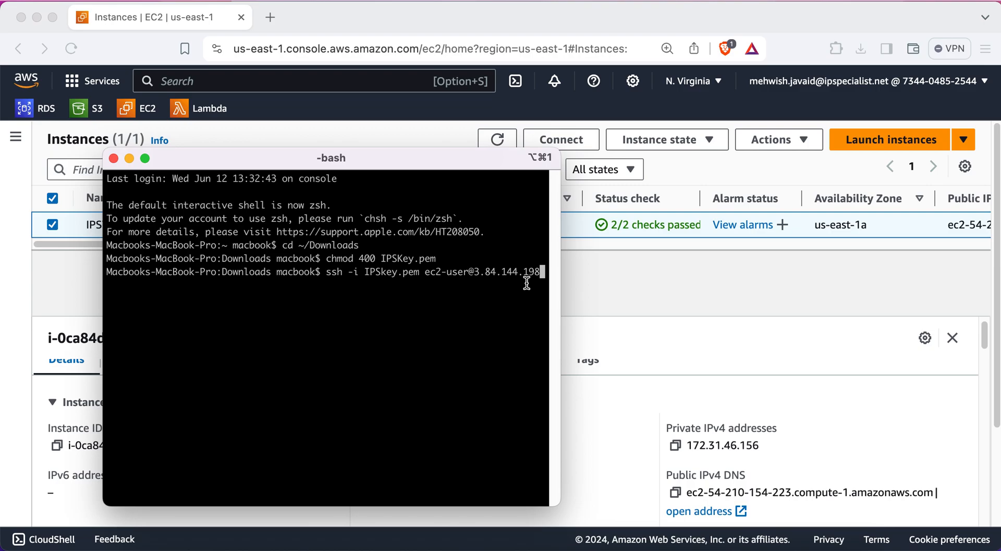
key("Return")
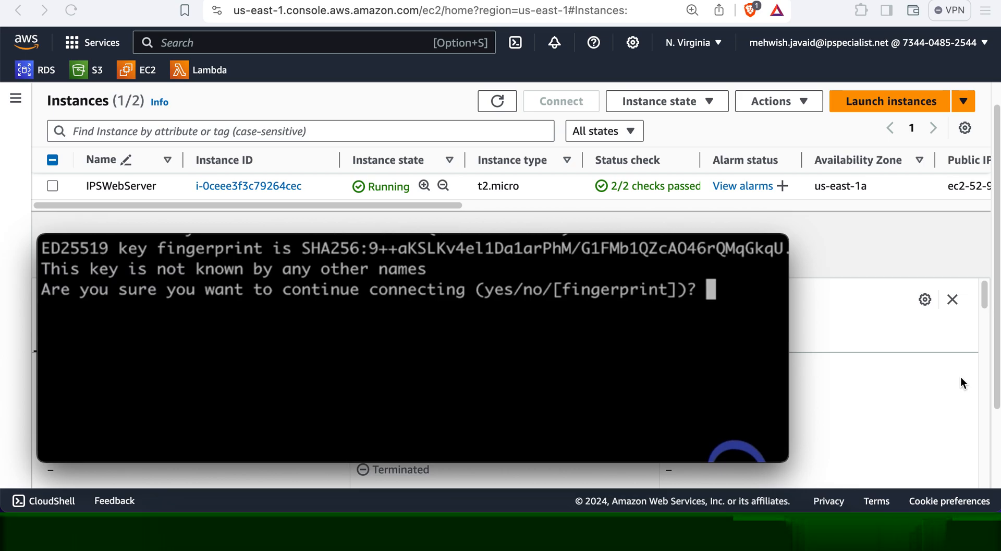
- Answer yes to the host fingerprint prompt to finish logging in as ec2-user
type("yes")
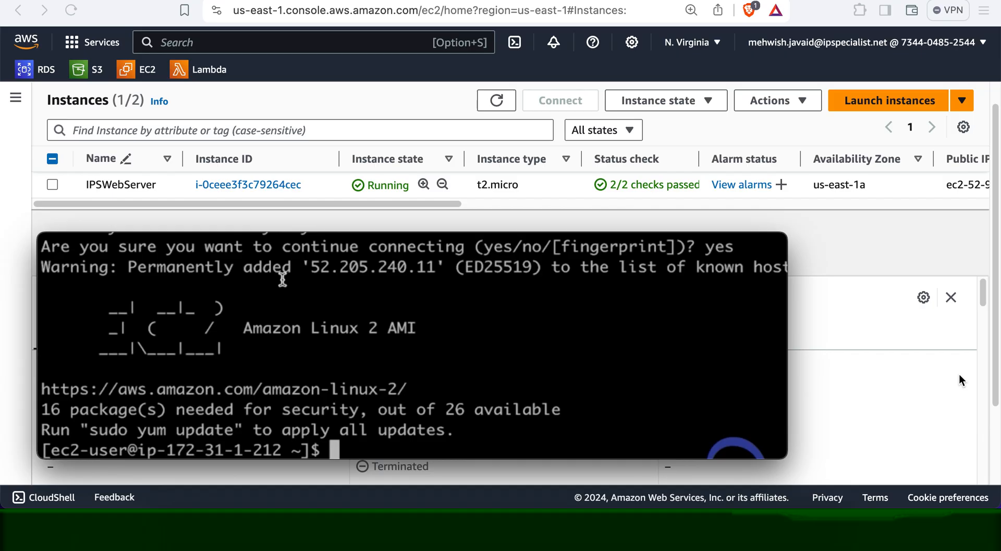
mouse_move(385, 356)
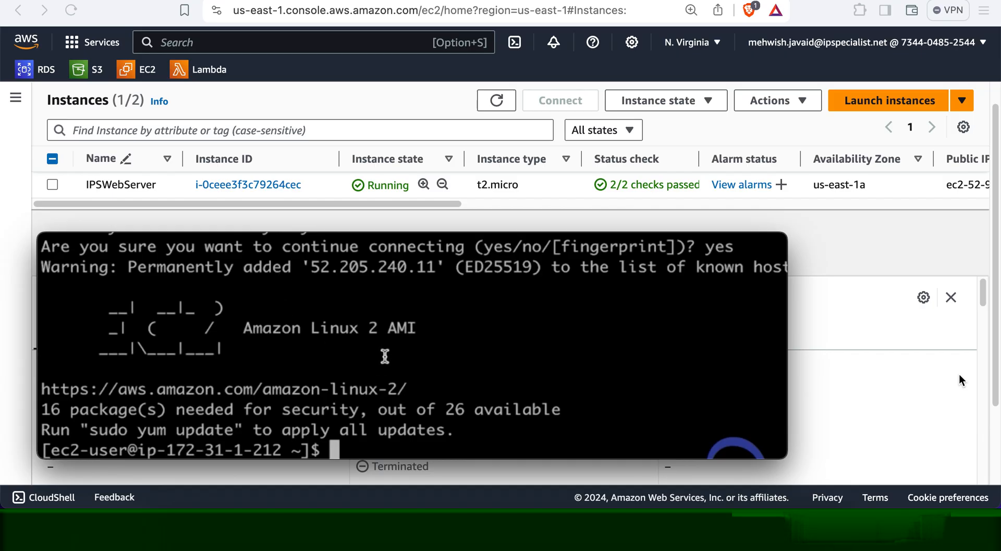
mouse_move(409, 409)
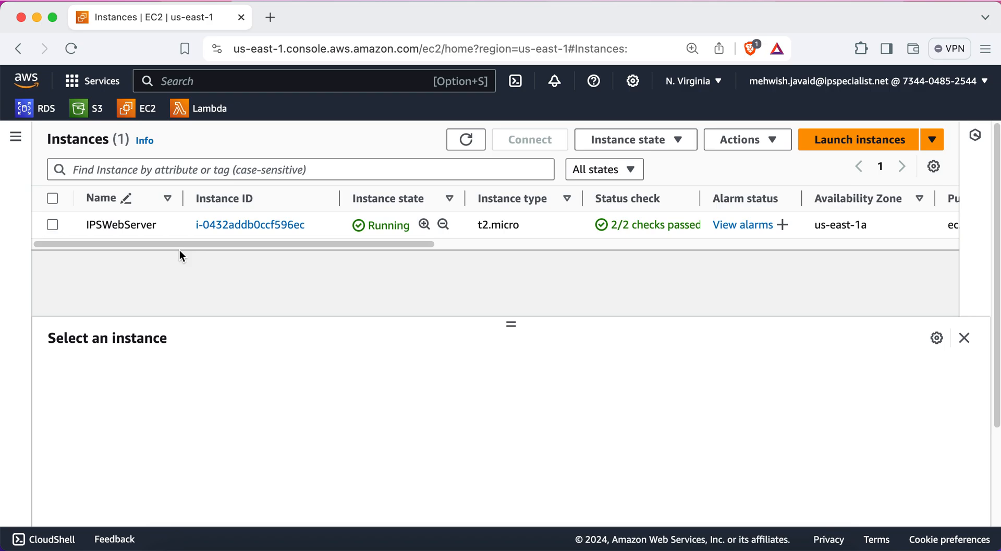
mouse_move(170, 253)
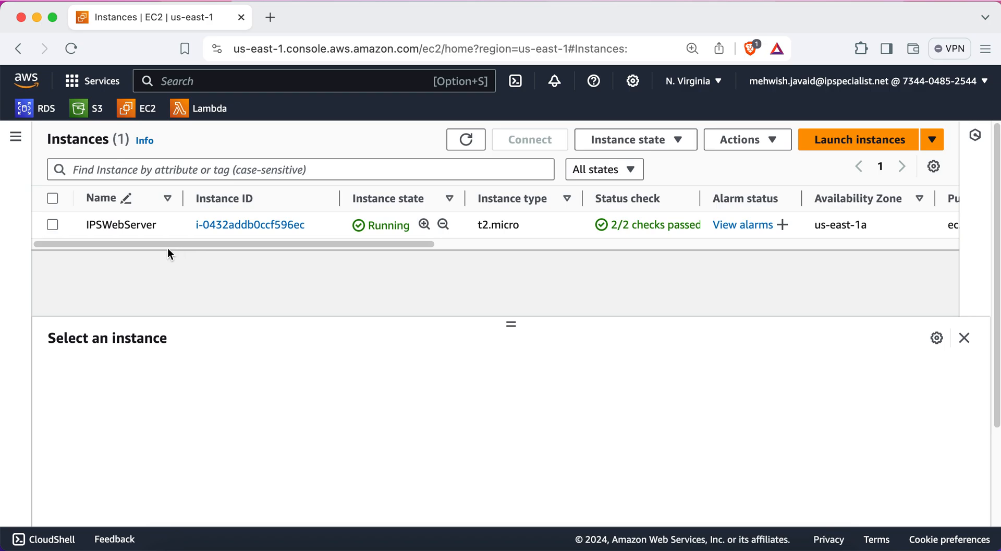
mouse_move(54, 224)
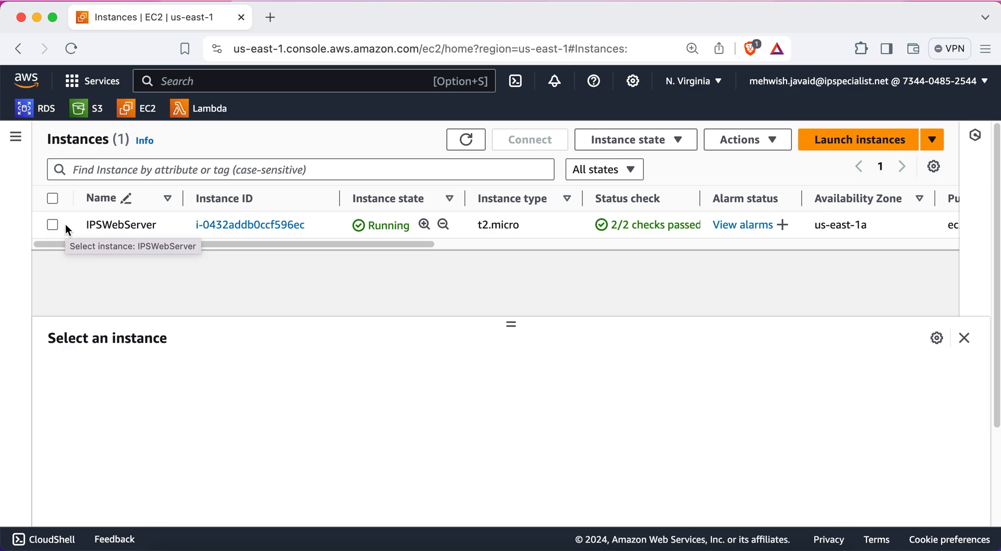
mouse_move(69, 232)
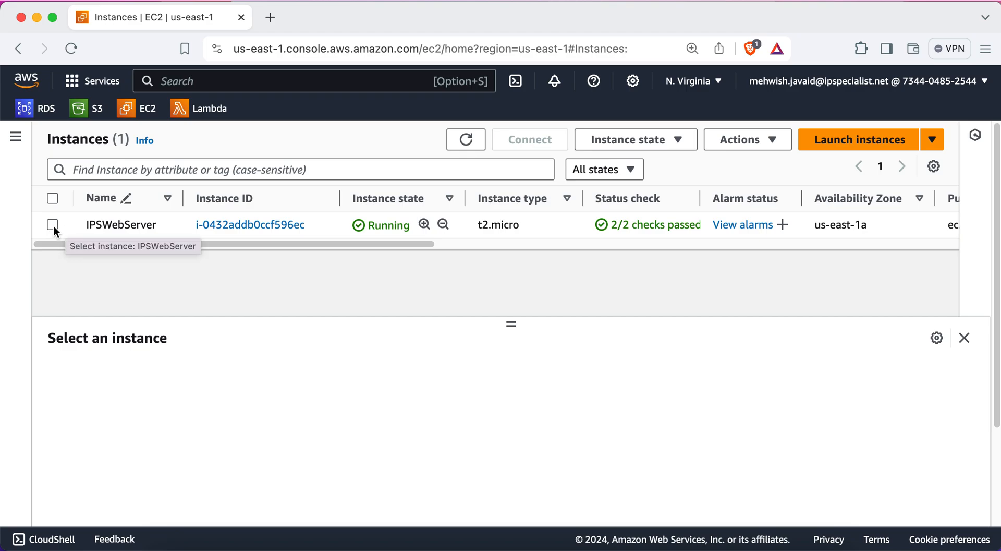
- Select IPSWebServer and request Stop instance from the Instance state menu
left_click(52, 223)
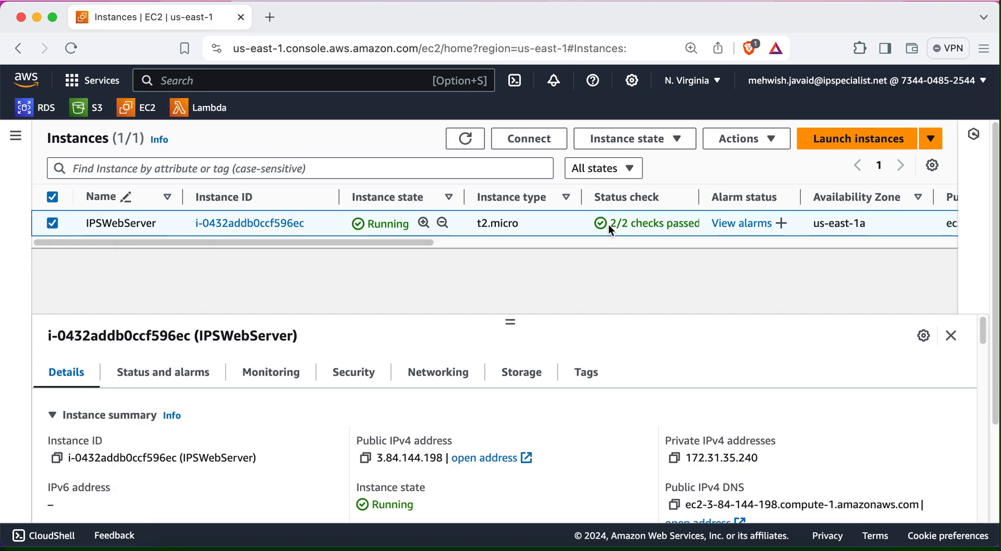
left_click(632, 138)
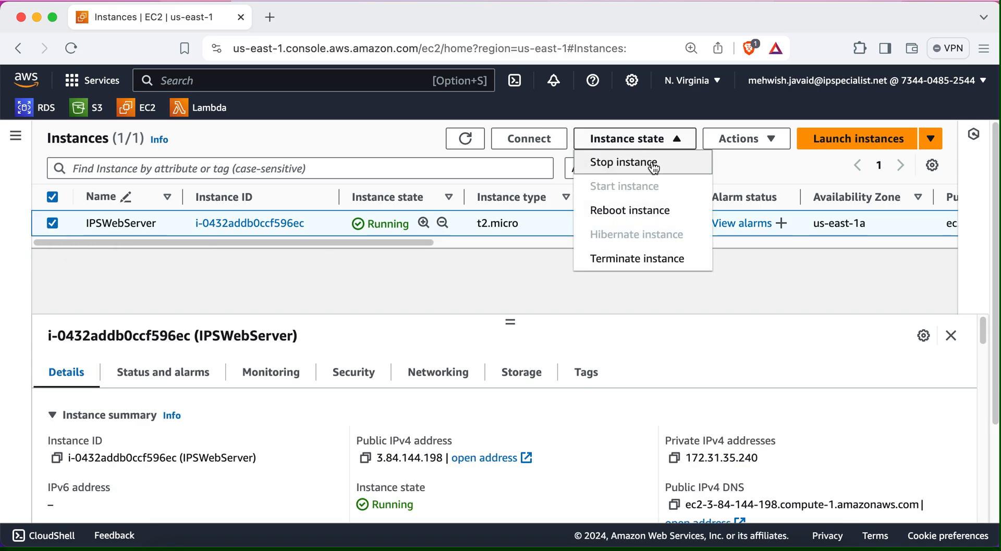
left_click(625, 161)
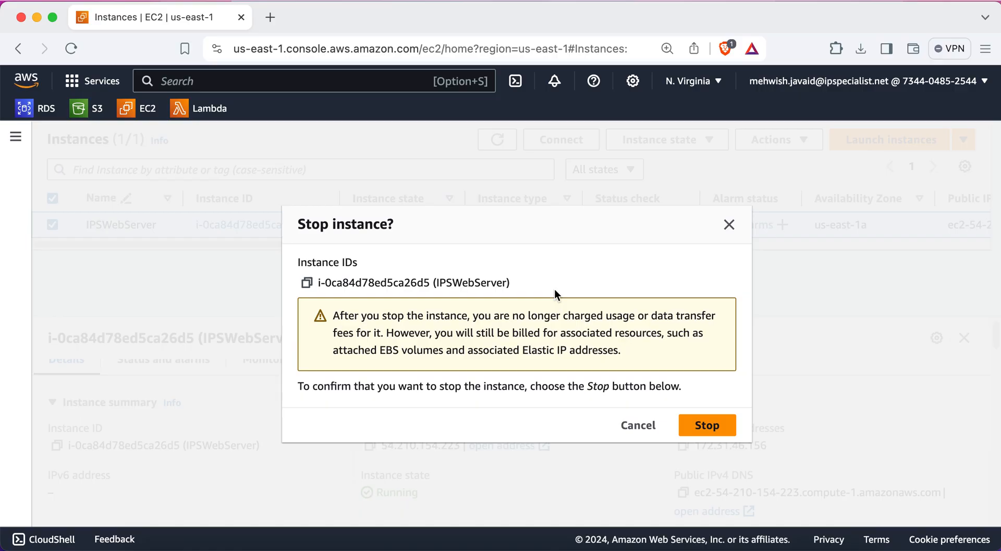
mouse_move(547, 345)
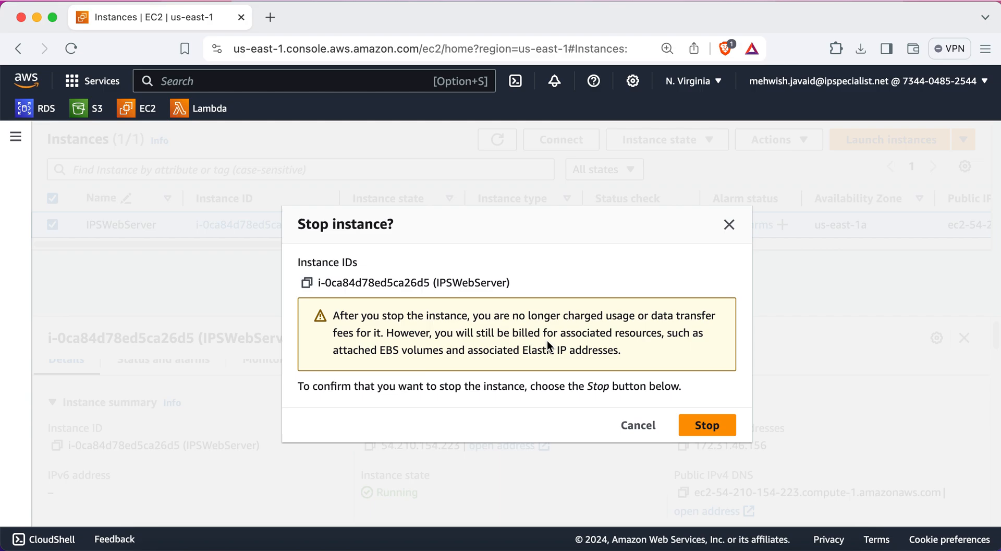
mouse_move(585, 377)
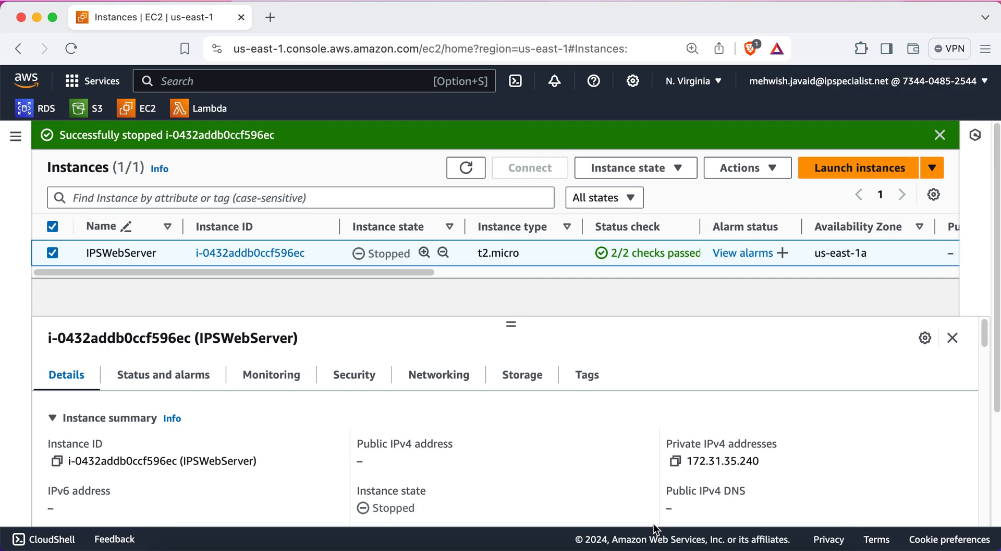
mouse_move(671, 184)
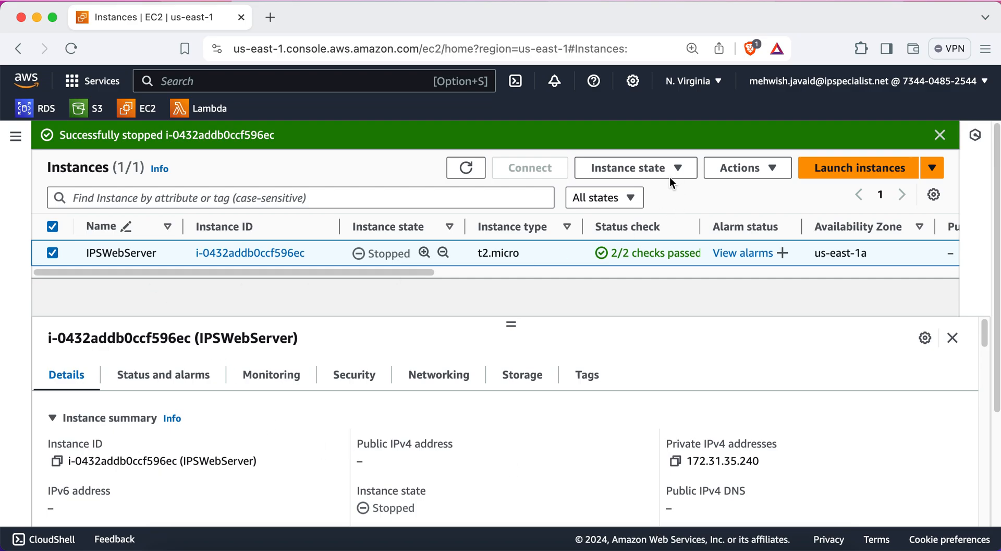
- Request Terminate instance for the stopped IPSWebServer from the Instance state menu
left_click(633, 167)
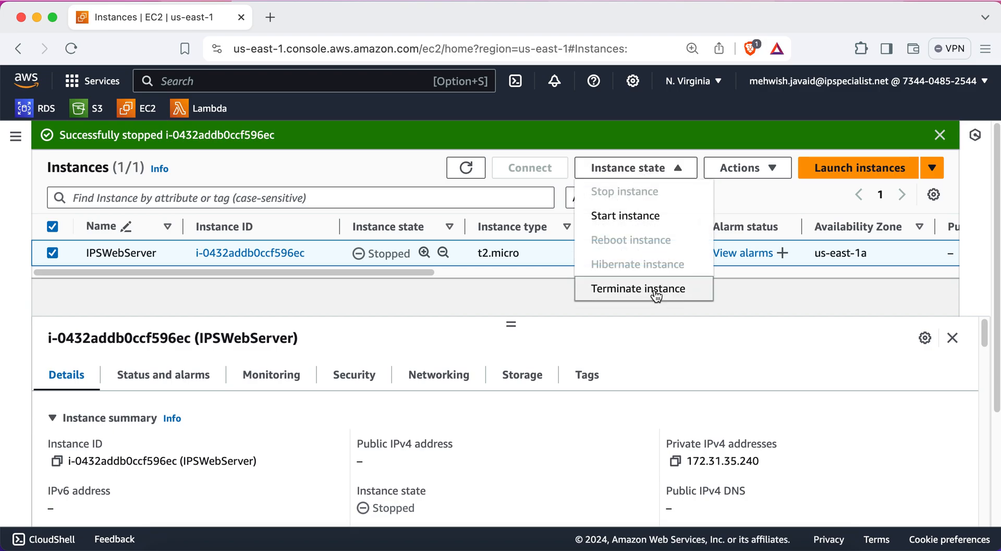
left_click(636, 288)
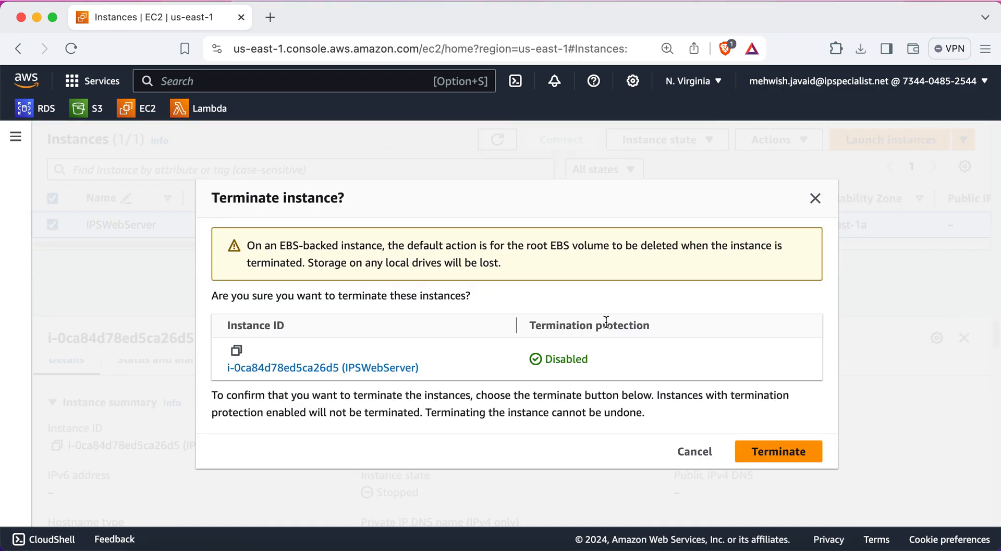
mouse_move(528, 308)
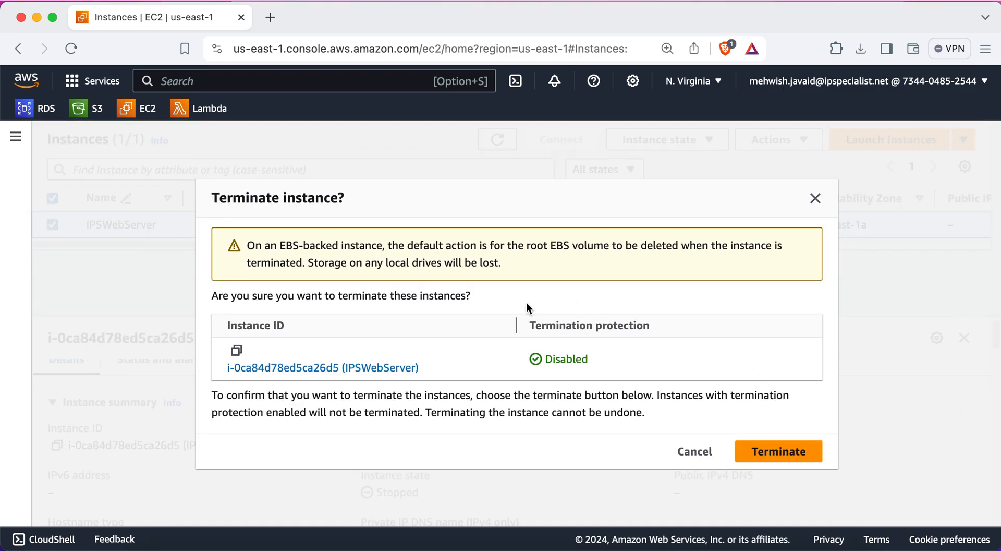